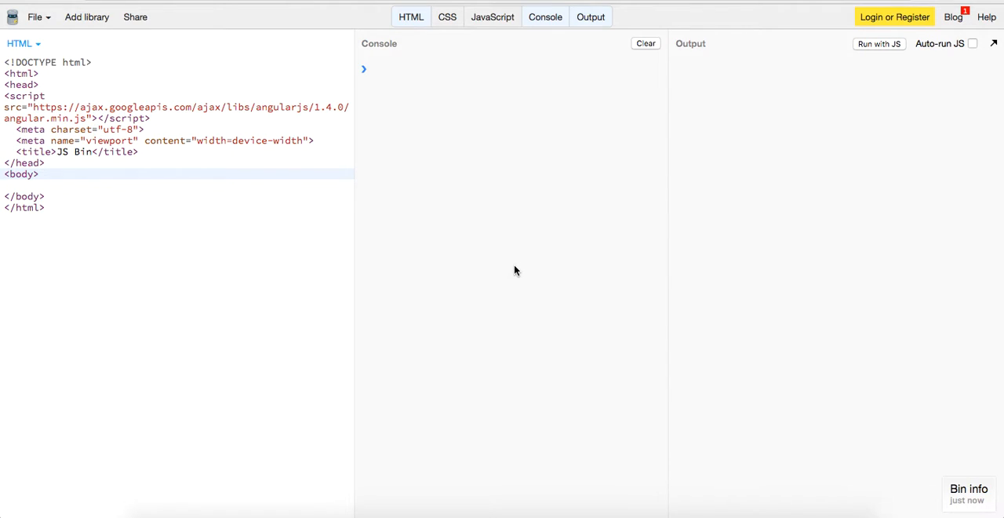
mouse_move(65, 170)
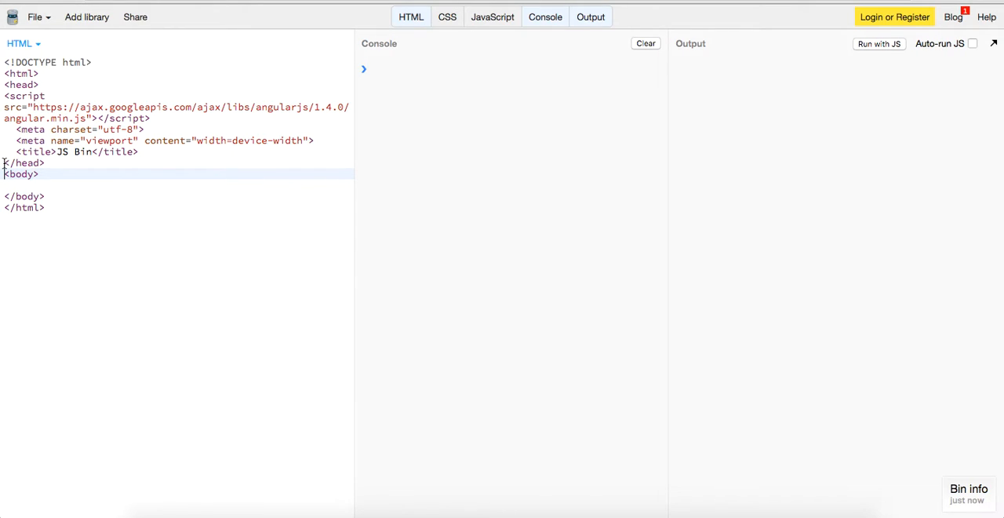
Replace the title text 'JS Bin' with 'Interacting with Github API'
double_click(71, 150)
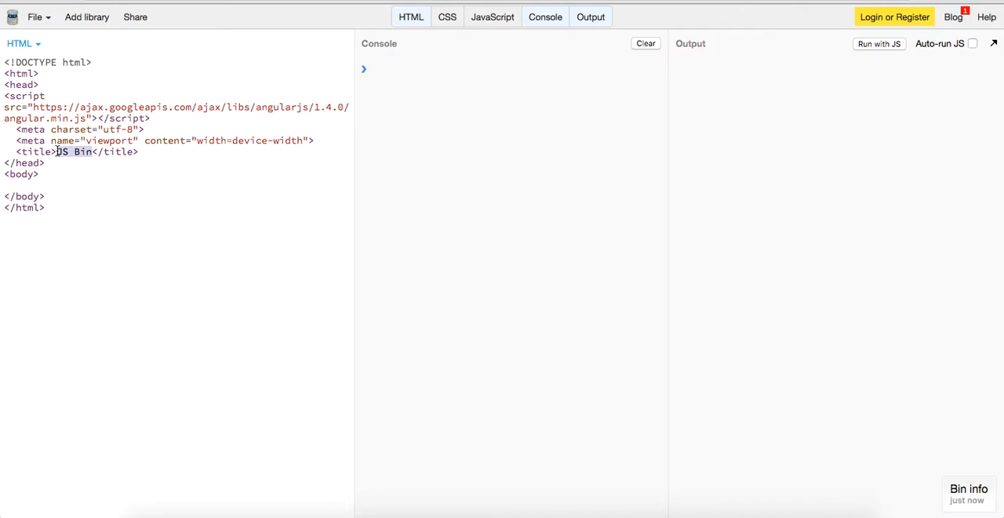
type("Git")
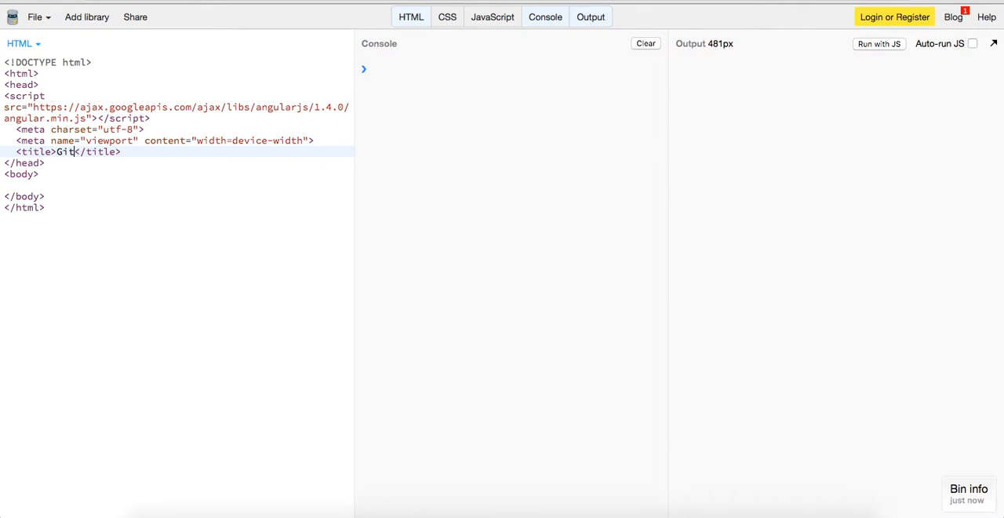
type("Interact")
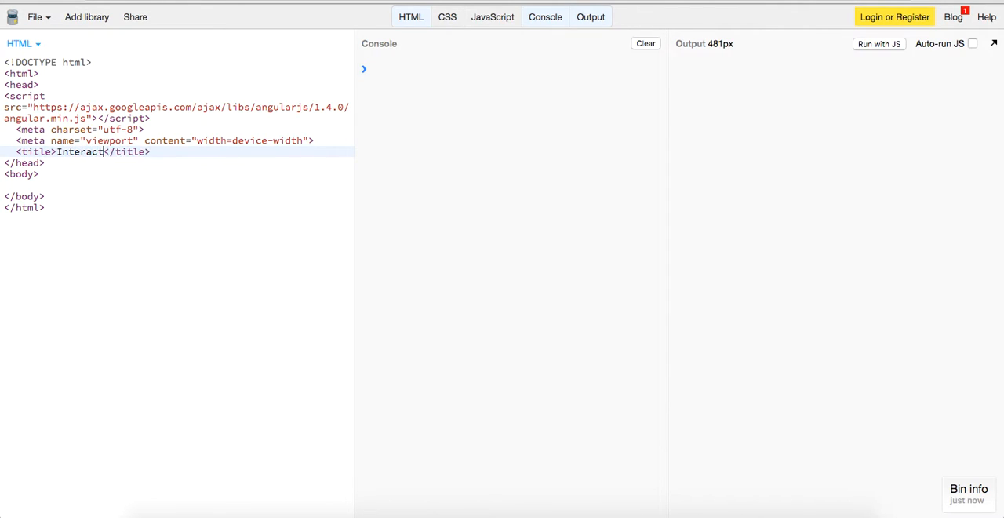
type("ing with Github")
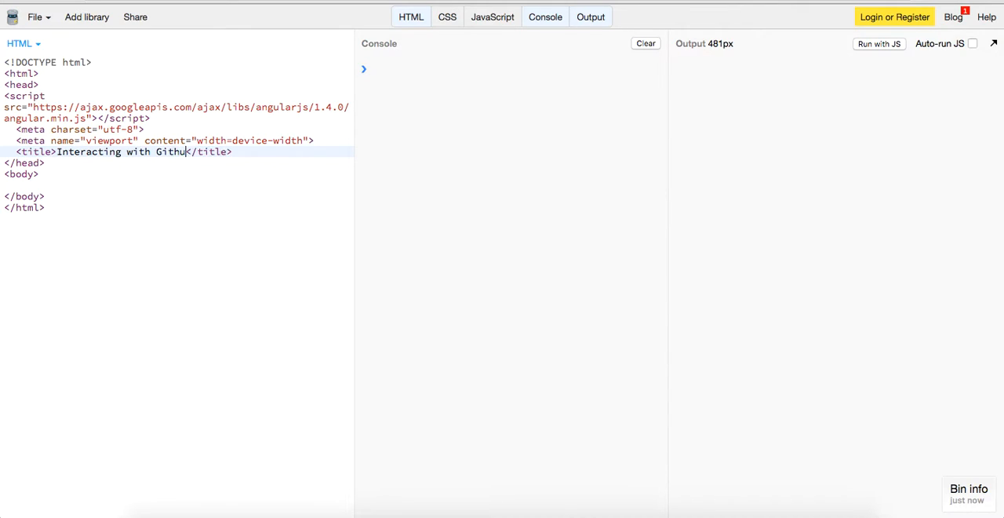
type("API")
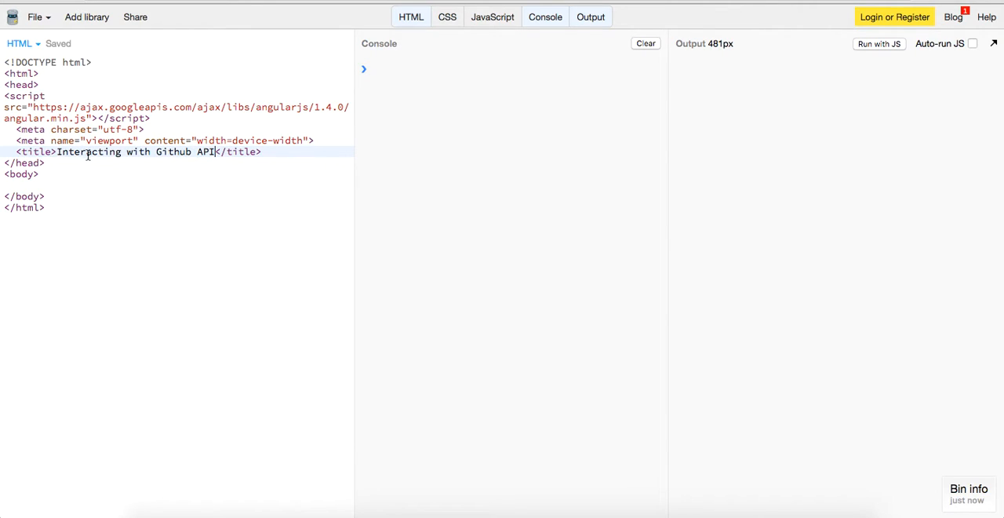
left_click(88, 172)
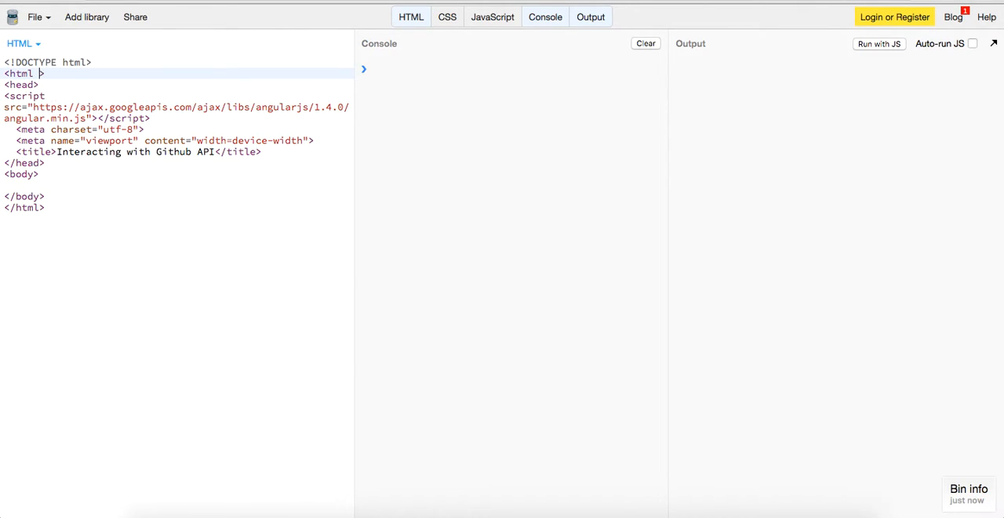
Add ng-app='app' to the html tag and an empty <script></script> in the head
type("ng-app=")
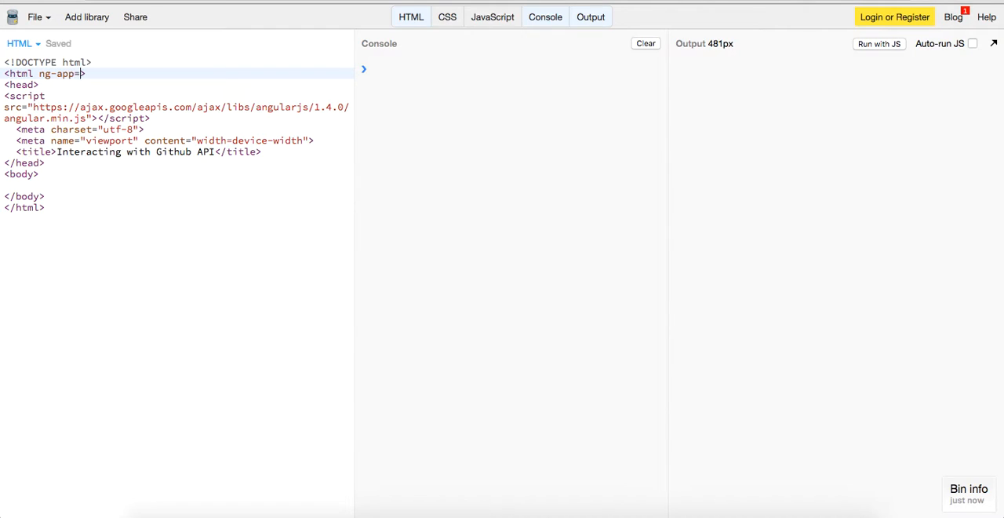
type("'app'")
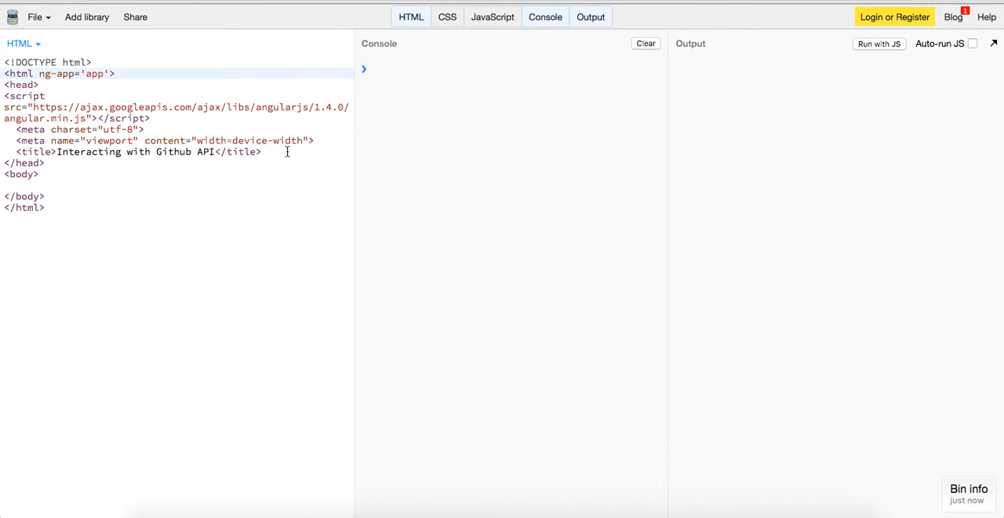
type("<script></script>")
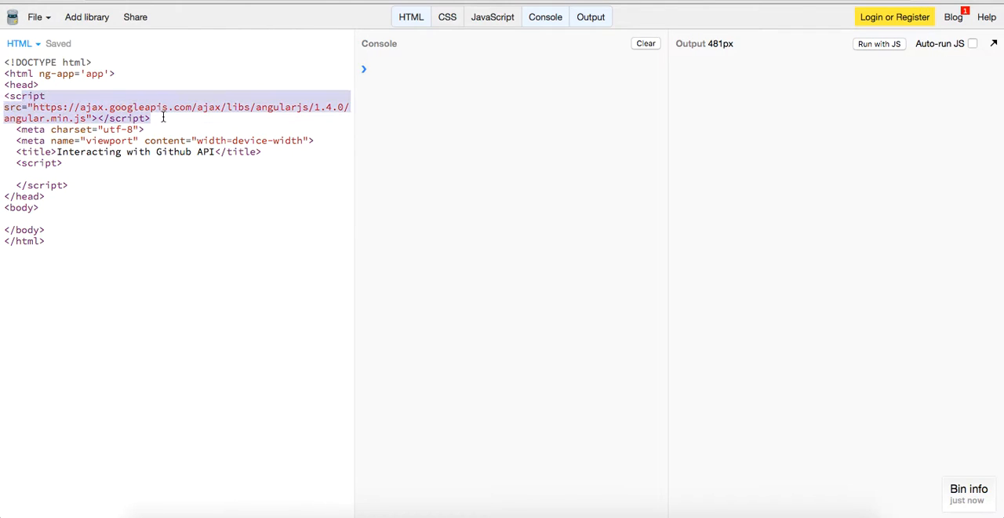
Declare var app = angular.module('app', []); in the script block
type("v")
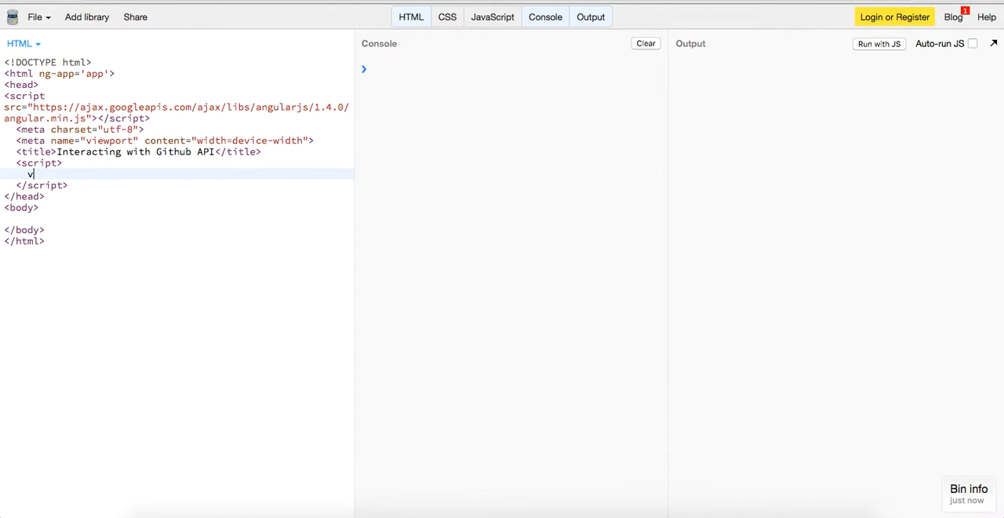
type("var app = angu")
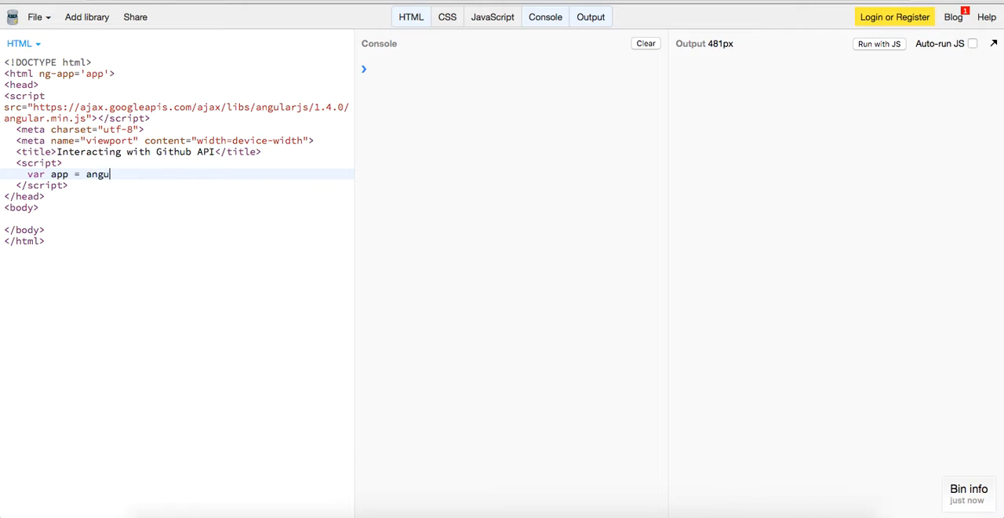
type("lar.module(")
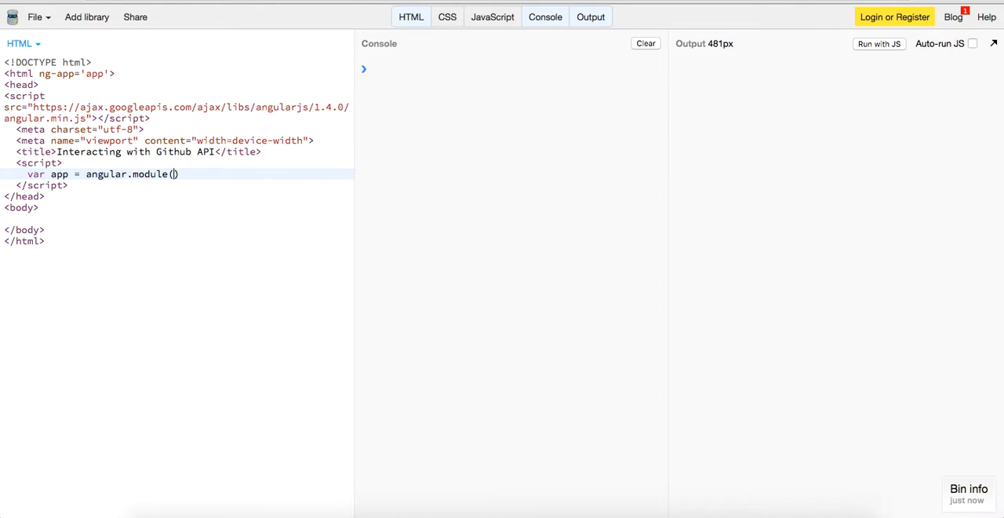
type("'app', []")
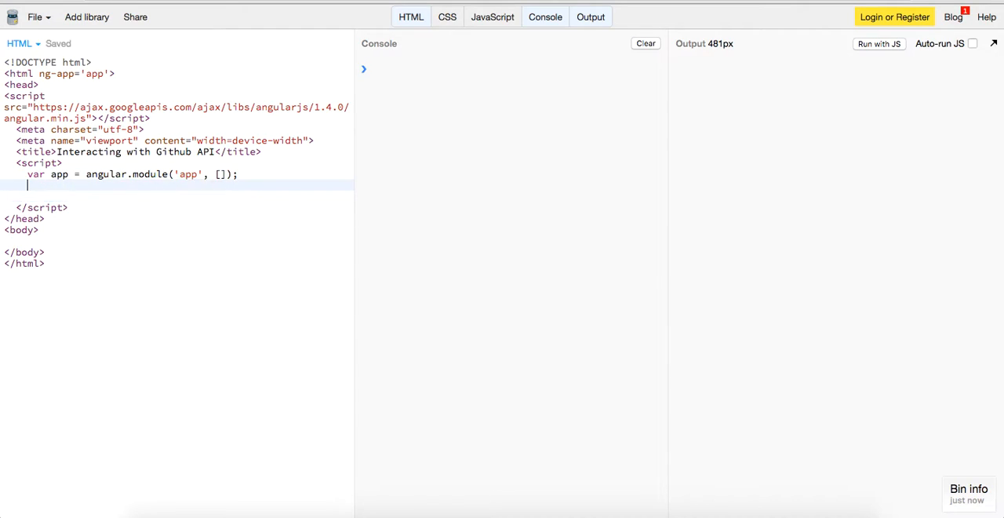
Add app.controller('MainCtrl', function($http){ }) with an empty body
type("app.controller('Mai")
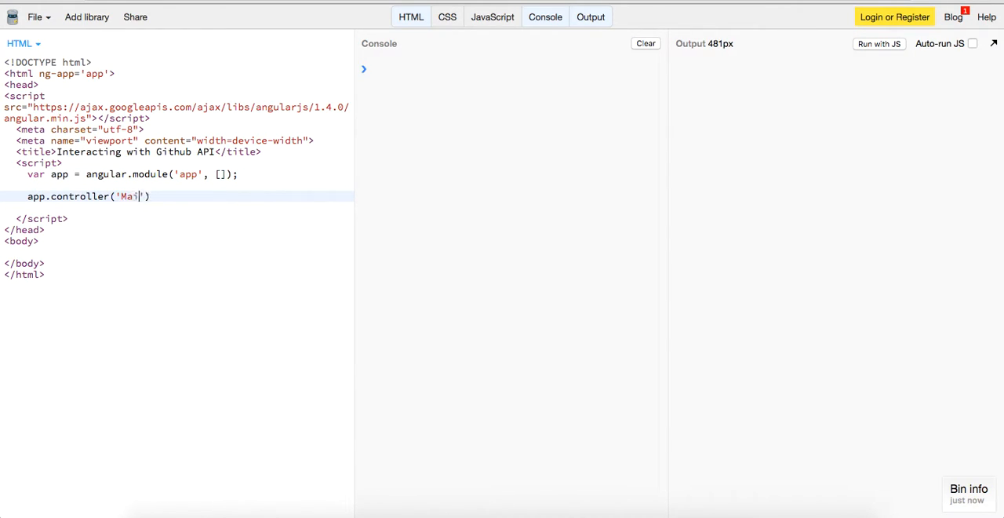
type("nCtrl'), f")
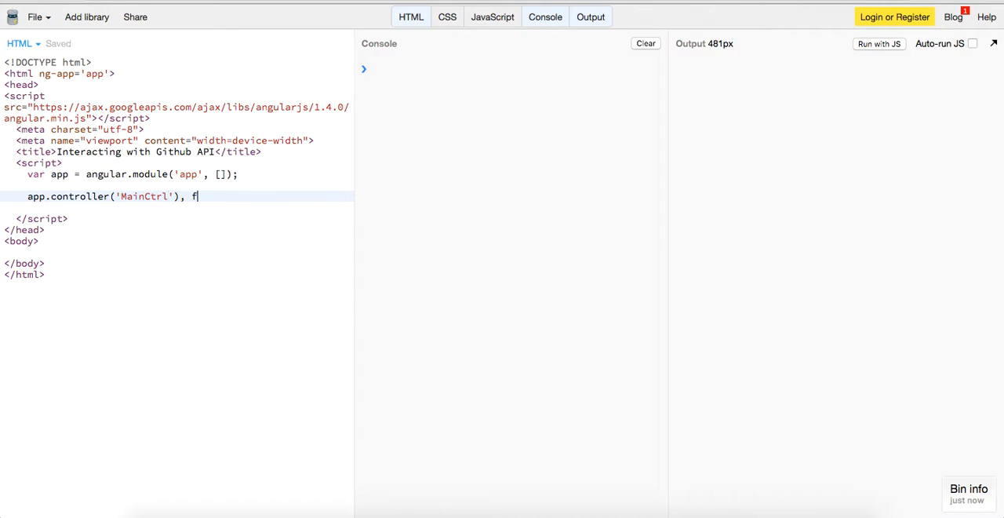
key("BackSpace")
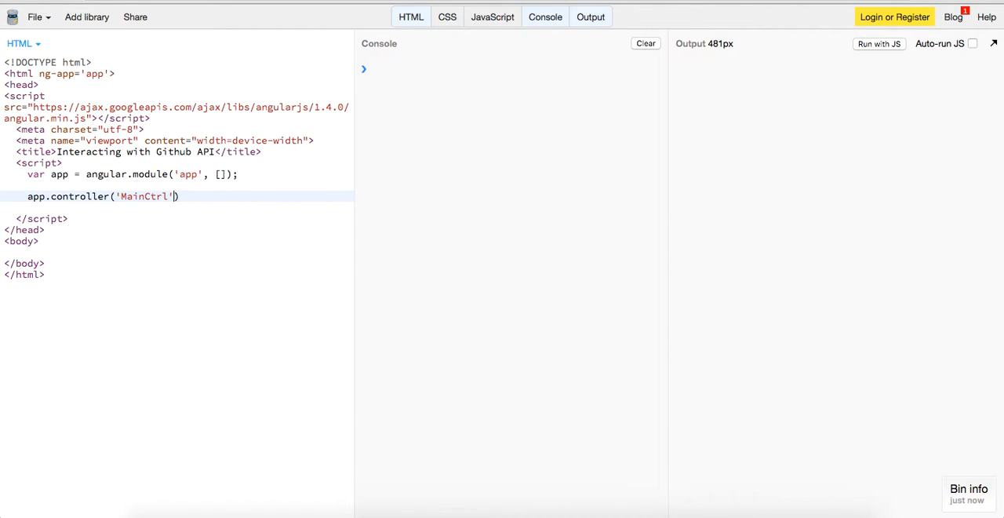
type(", function()")
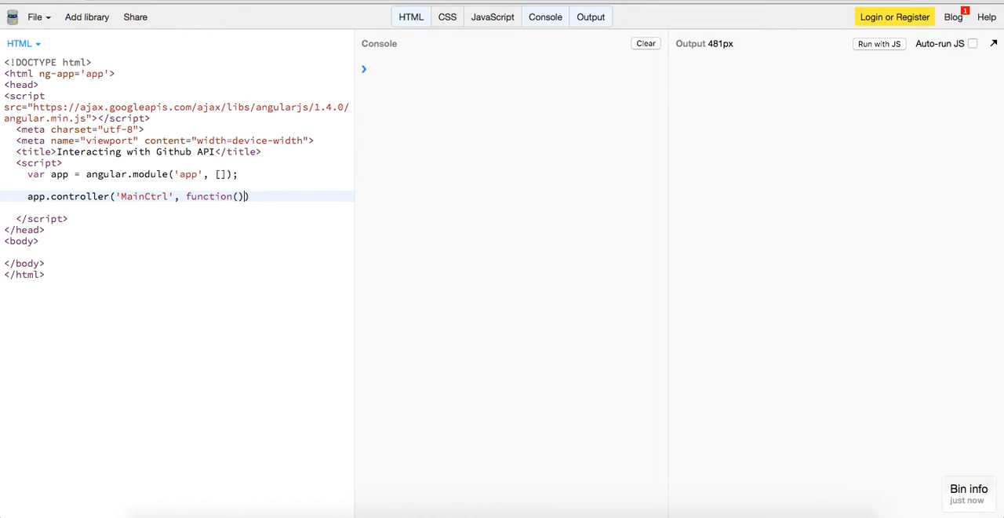
type("{")
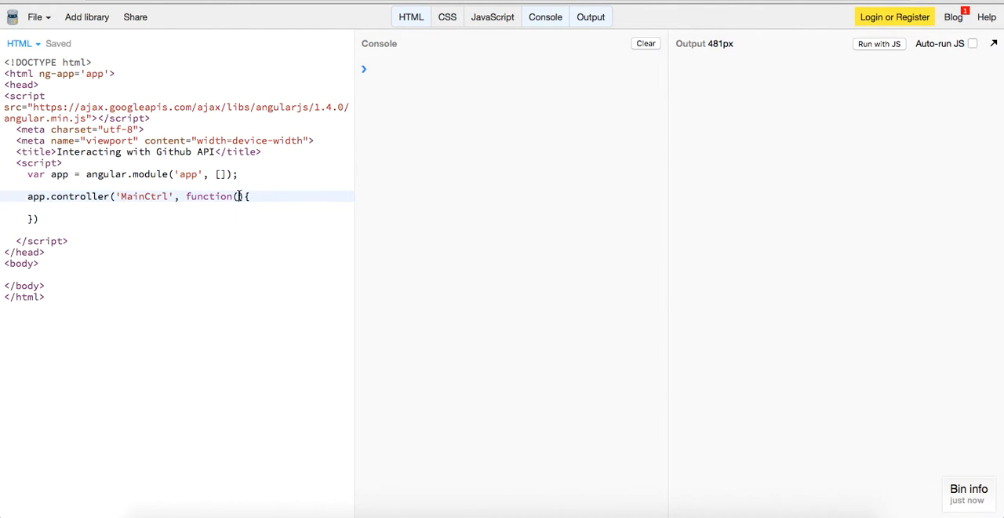
type("$http")
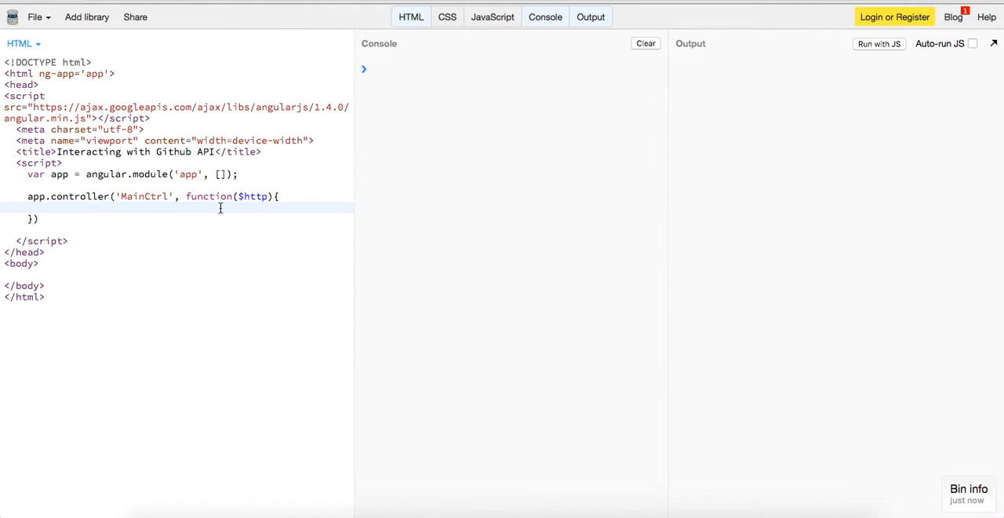
type("var vm = this;")
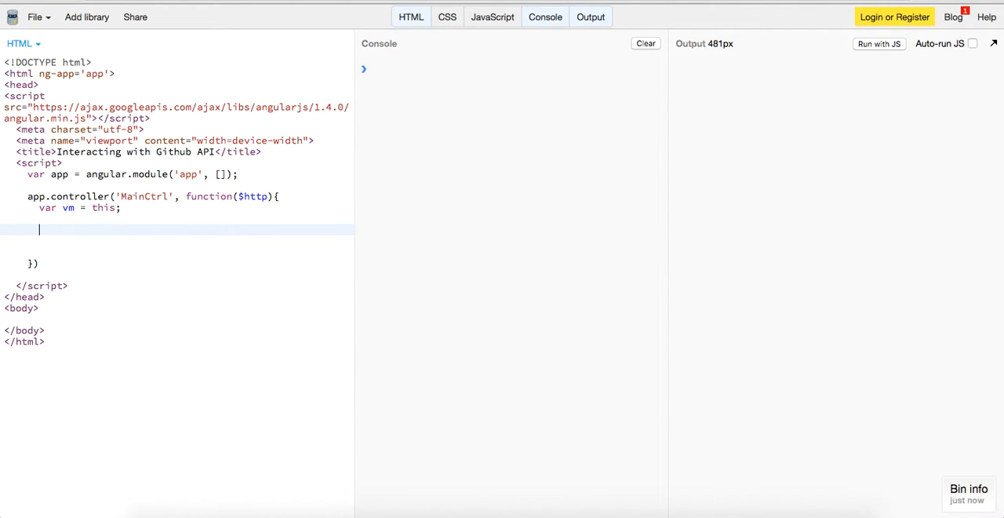
type("vm.user")
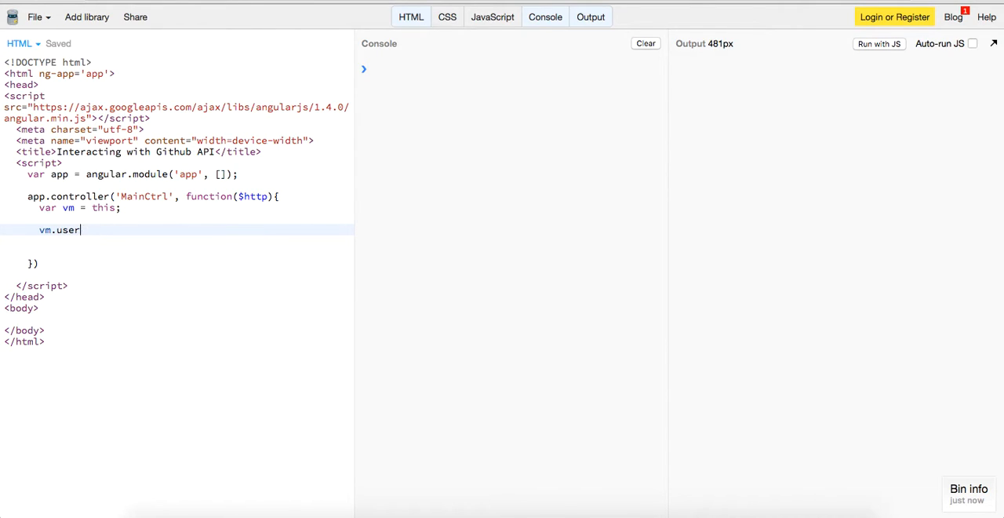
type("data =")
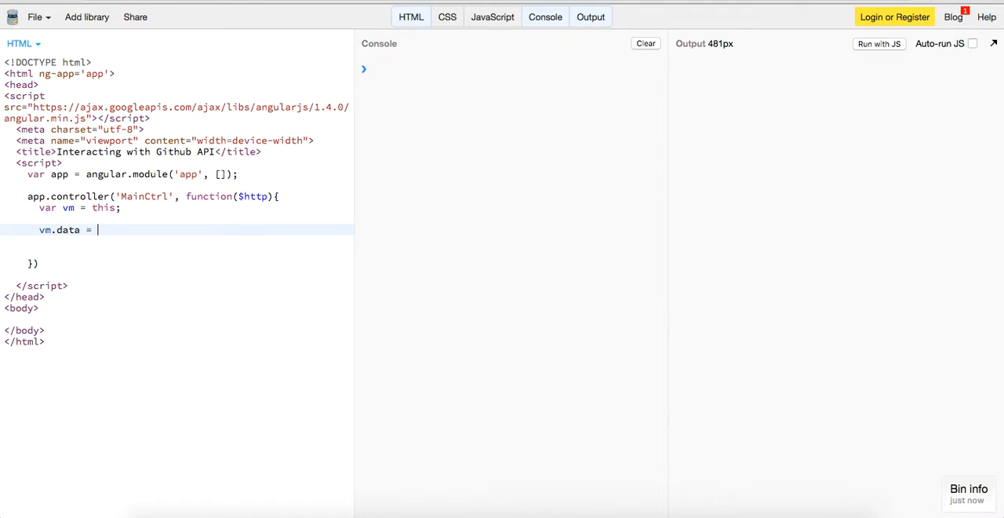
key("BackSpace")
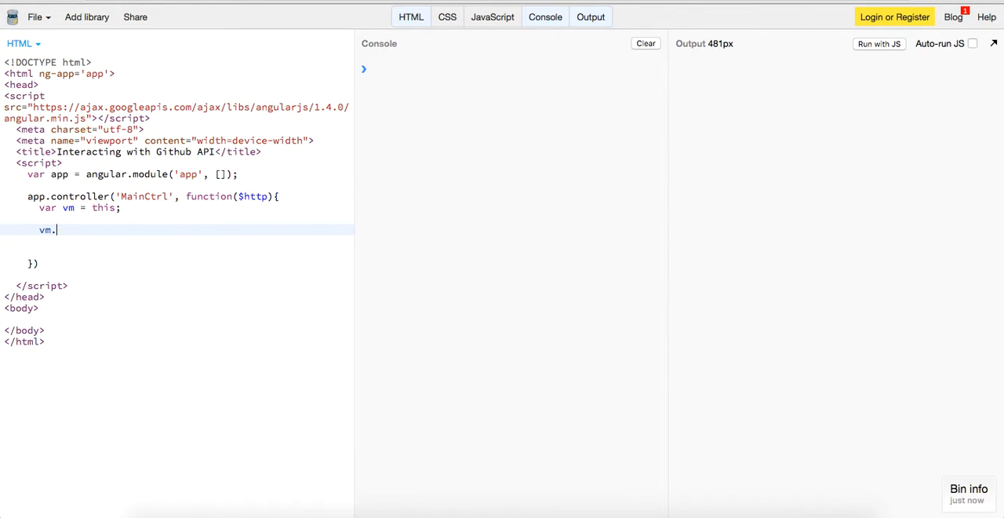
type("$http")
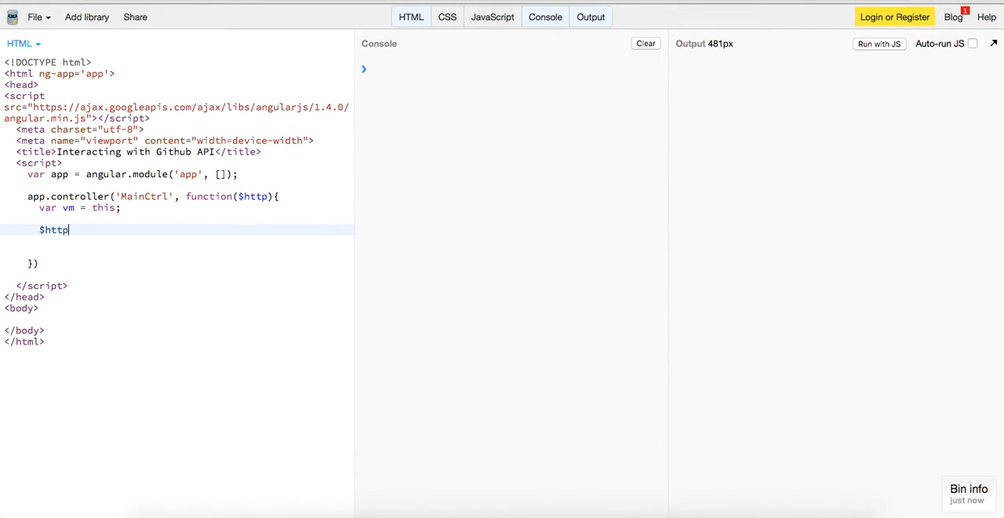
type(".get('https://api.github.com/'")
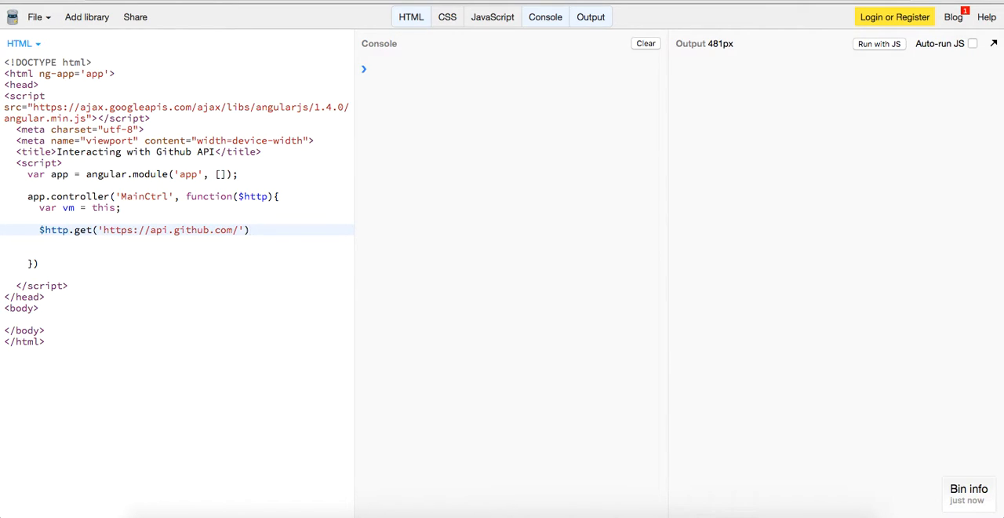
Chain .then(function(response){ console.log(response); }) onto the request
type(".then(fu")
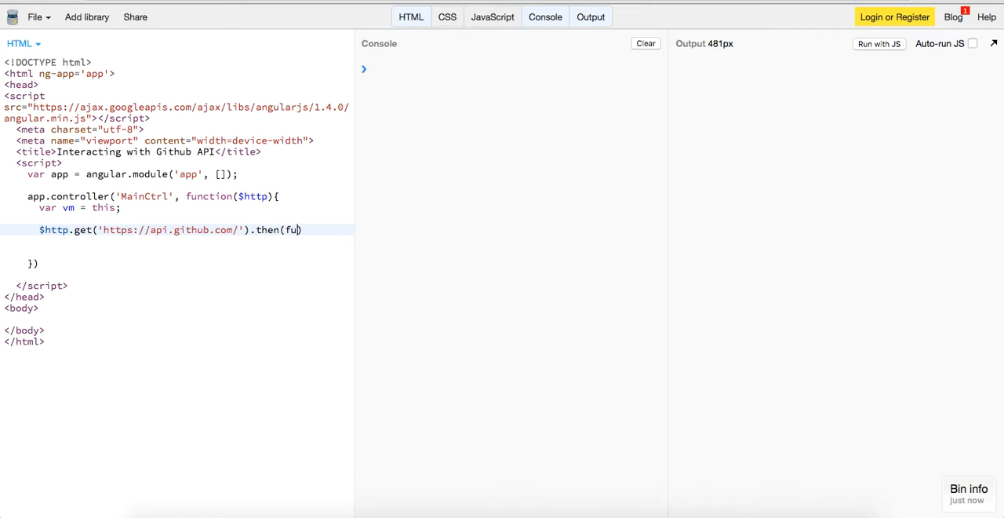
type("nction(response")
type("console.log(")
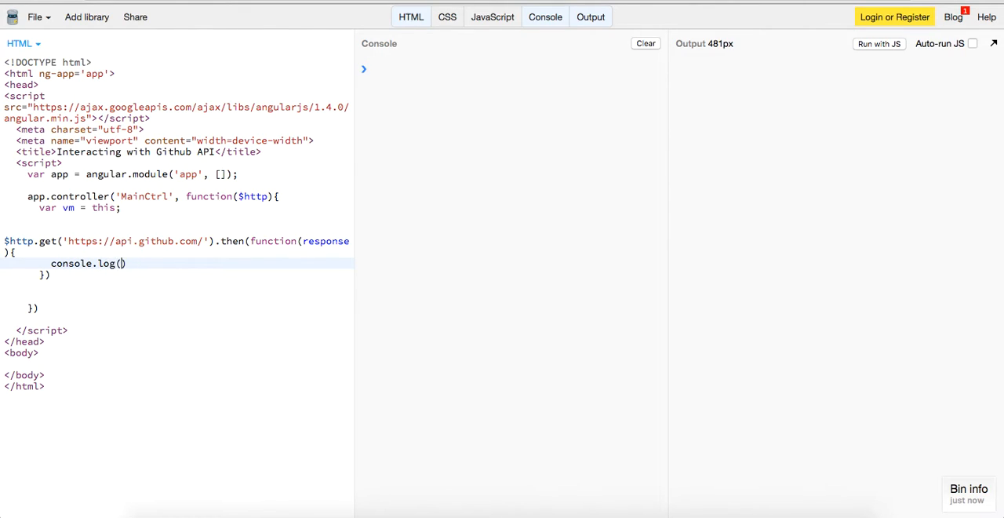
type("response);")
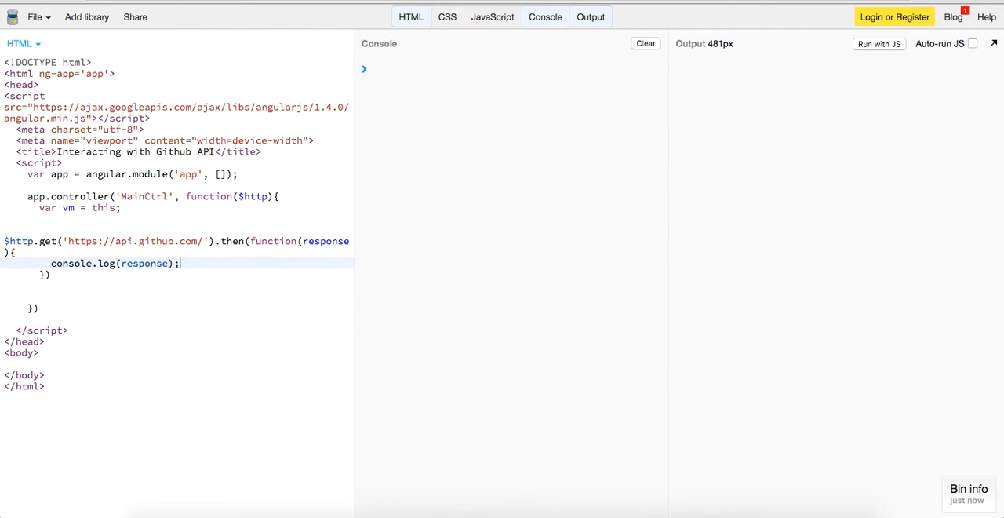
key("ctrl+s")
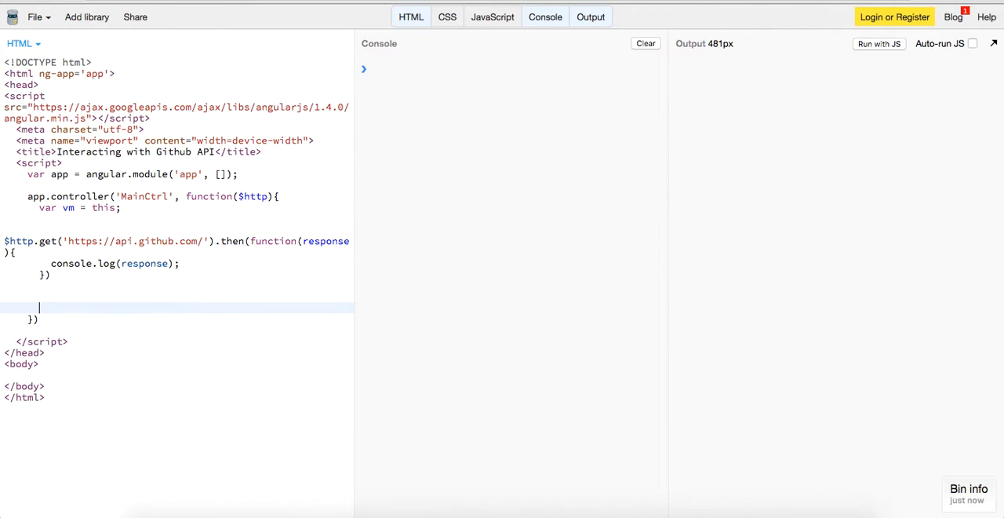
left_click(493, 16)
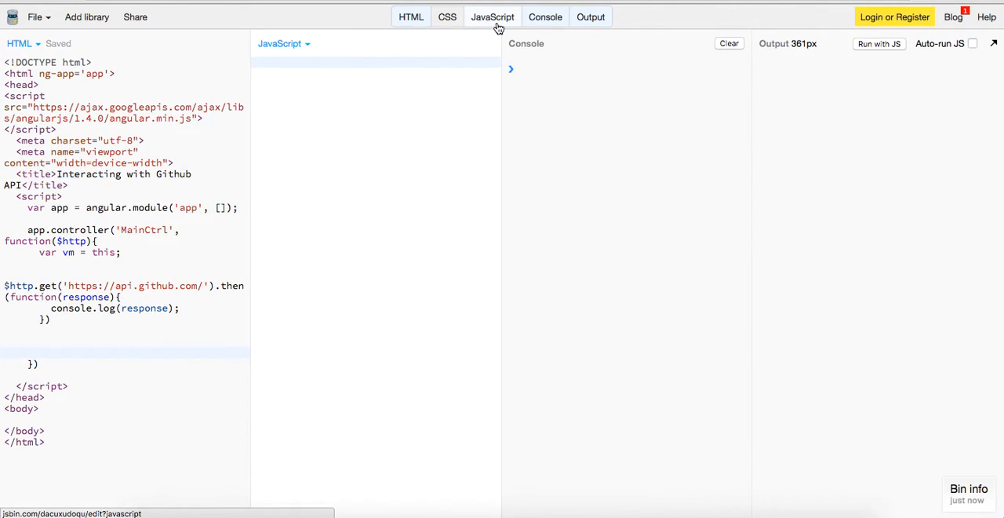
left_click(493, 16)
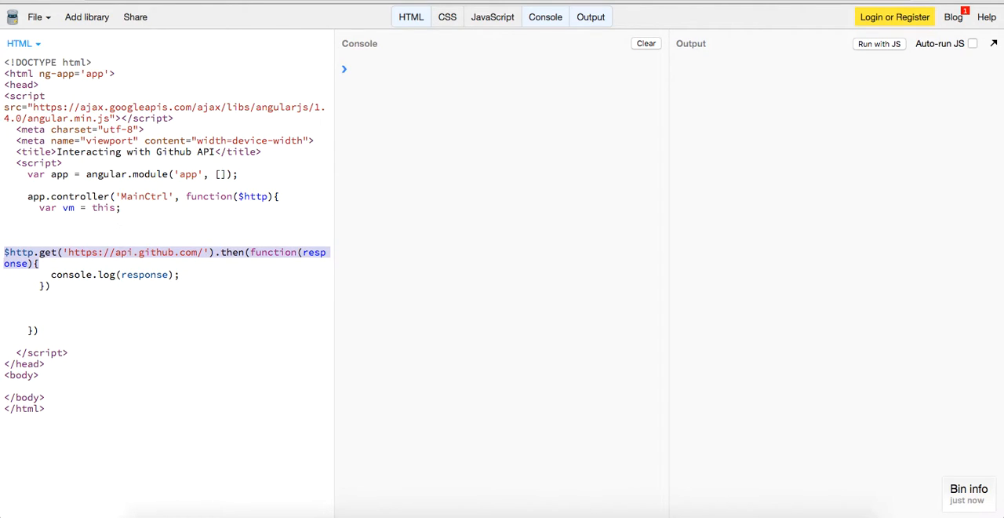
Replace the log with vm.data = response; followed by console.log(vm.data);
key("ctrl+s")
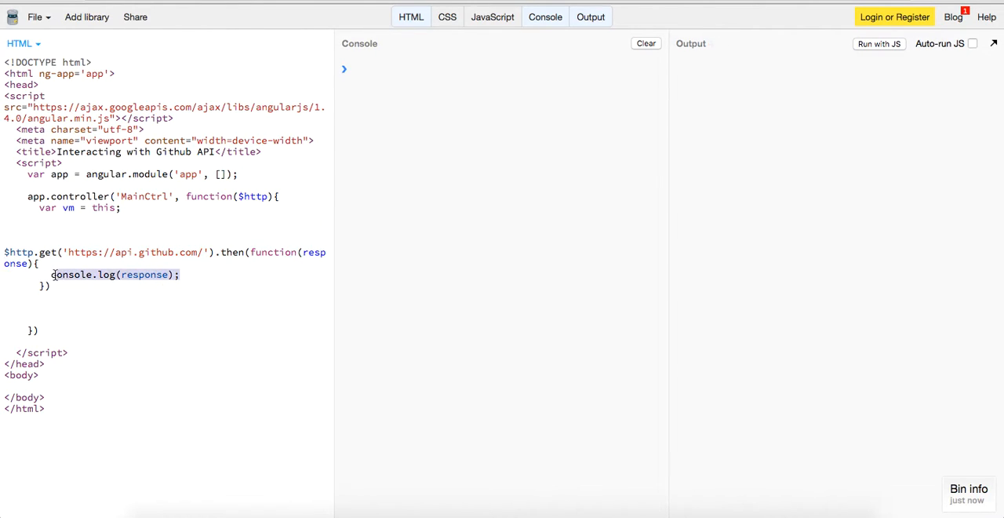
type("vm.r")
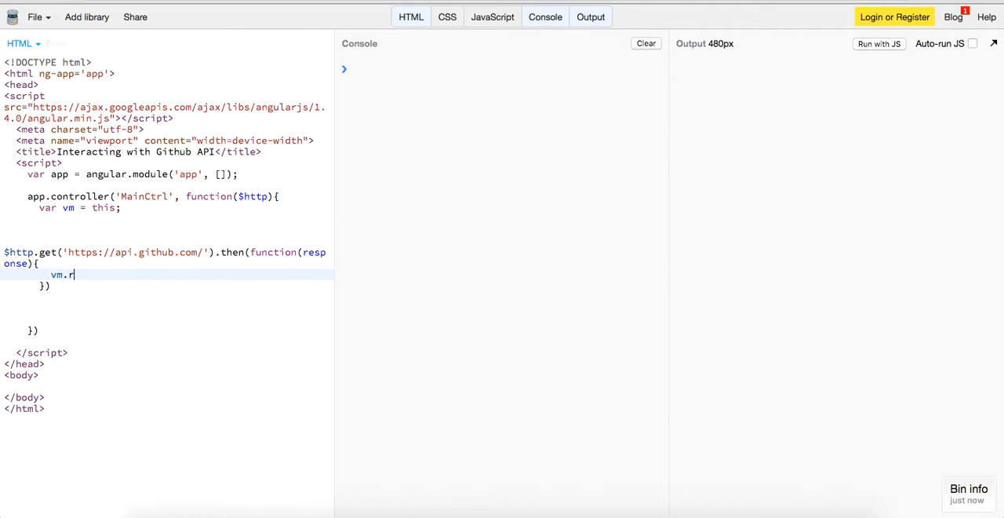
type("data = response;")
type("consol")
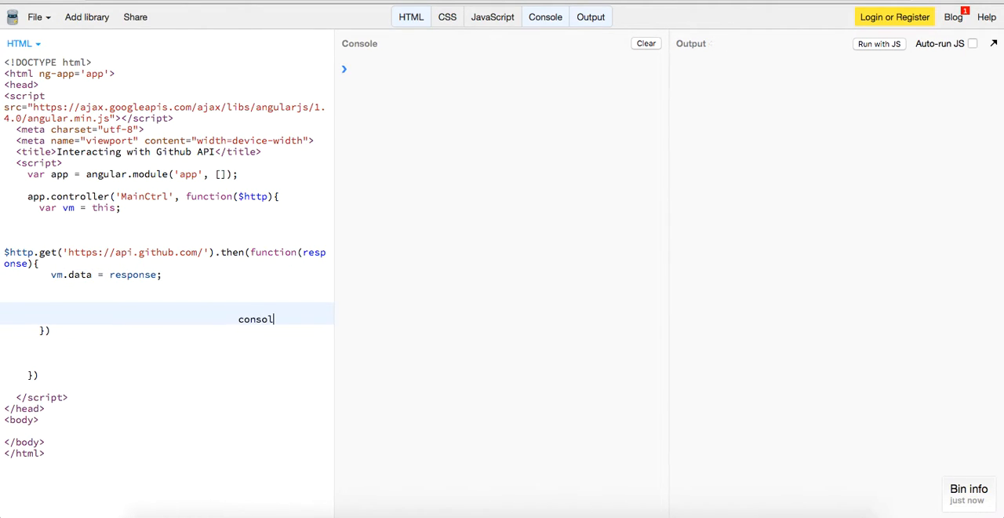
key("BackSpace")
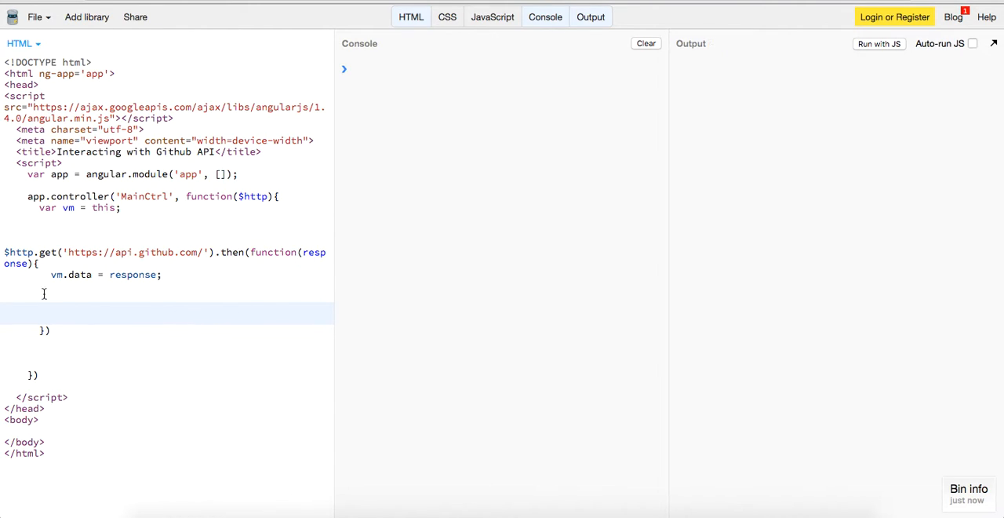
type("console.log(vm.da")
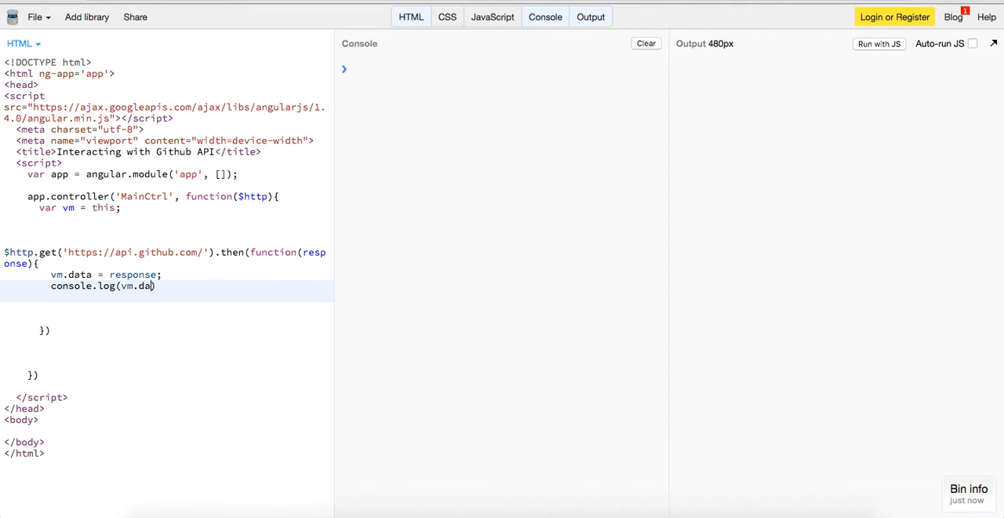
type("ta);")
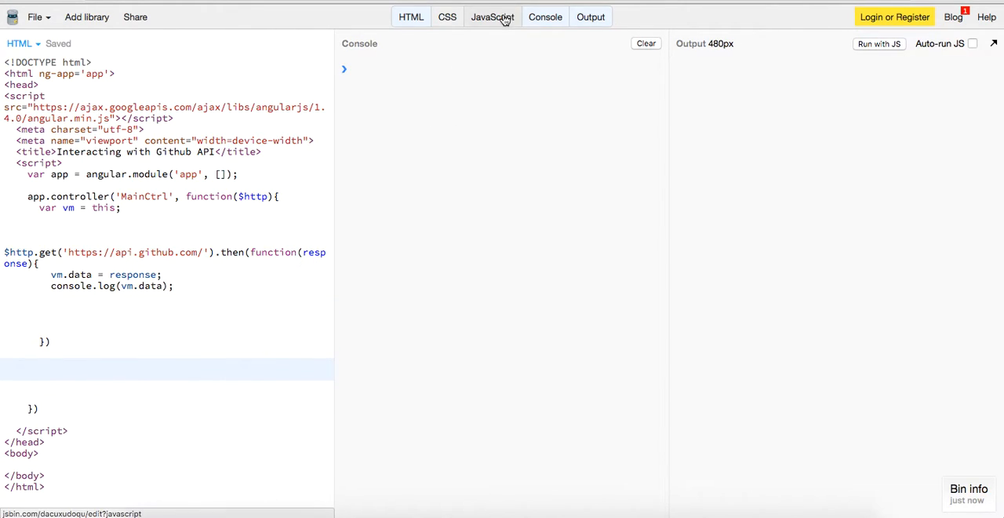
Give the body ng-controller="MainCtrl as vm"
left_click(493, 16)
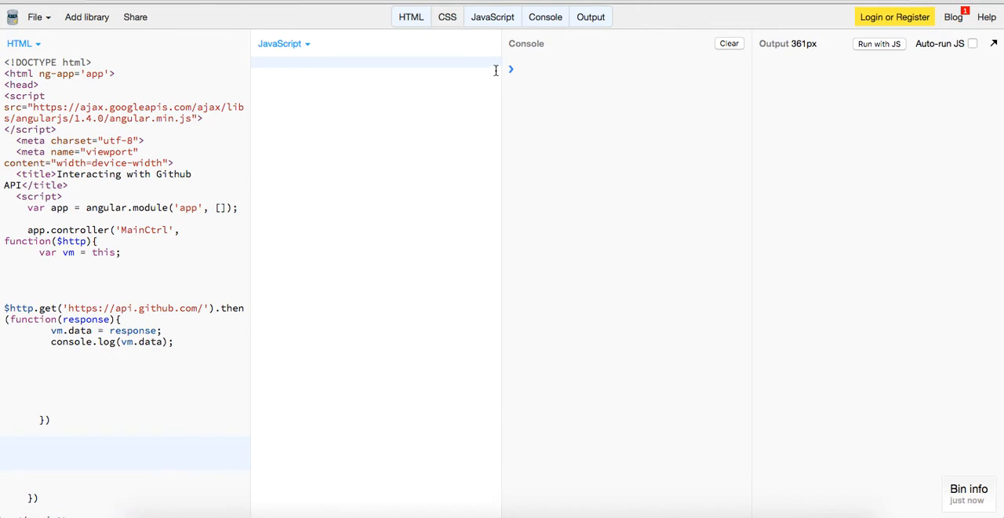
left_click(589, 16)
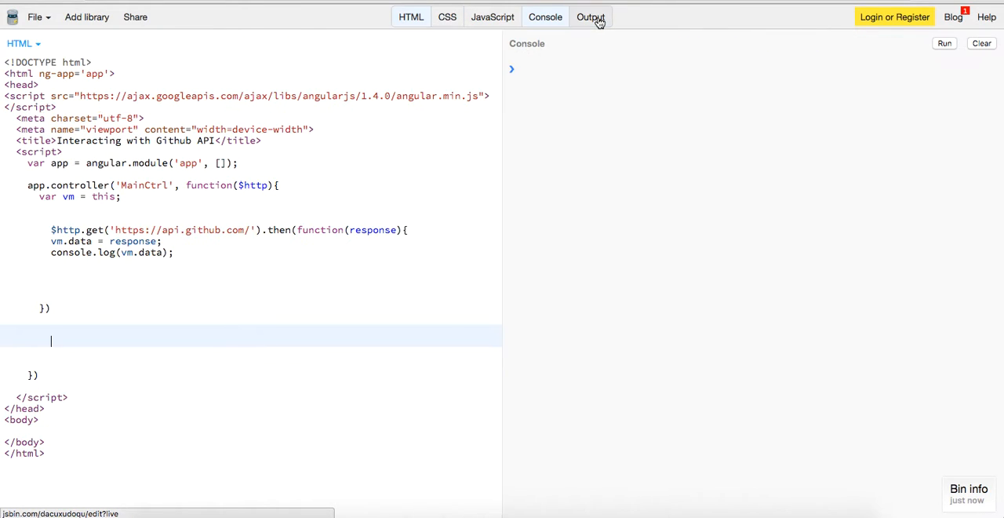
left_click(590, 15)
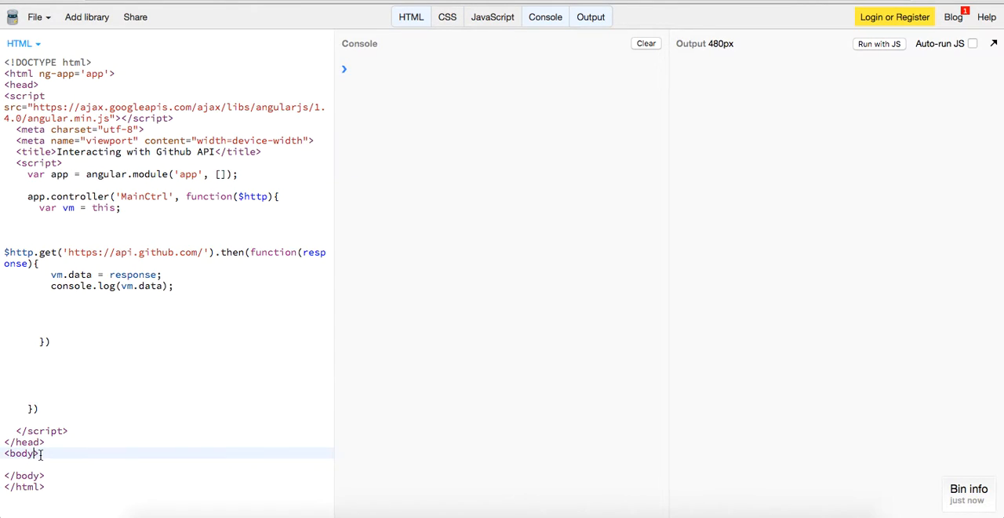
type("ng-controller=\"M")
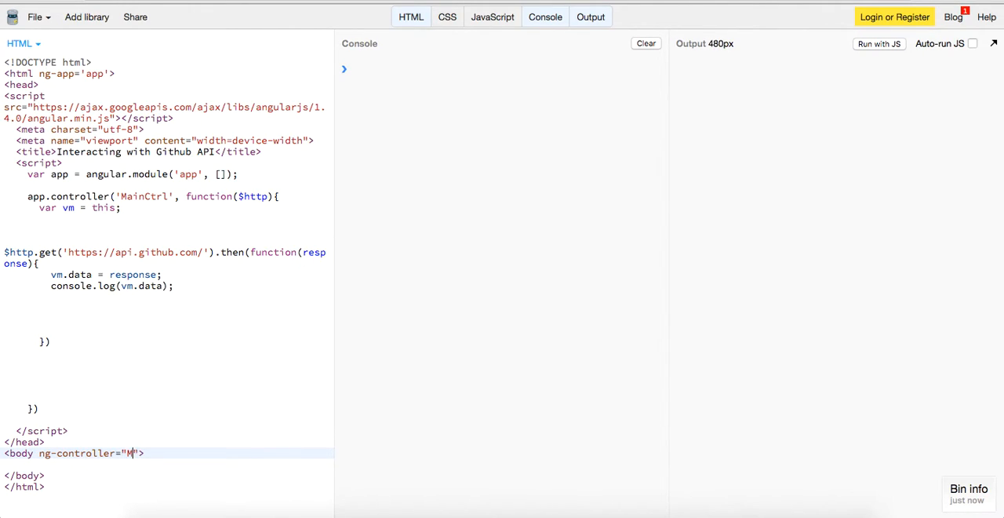
type("ainCtrl as m")
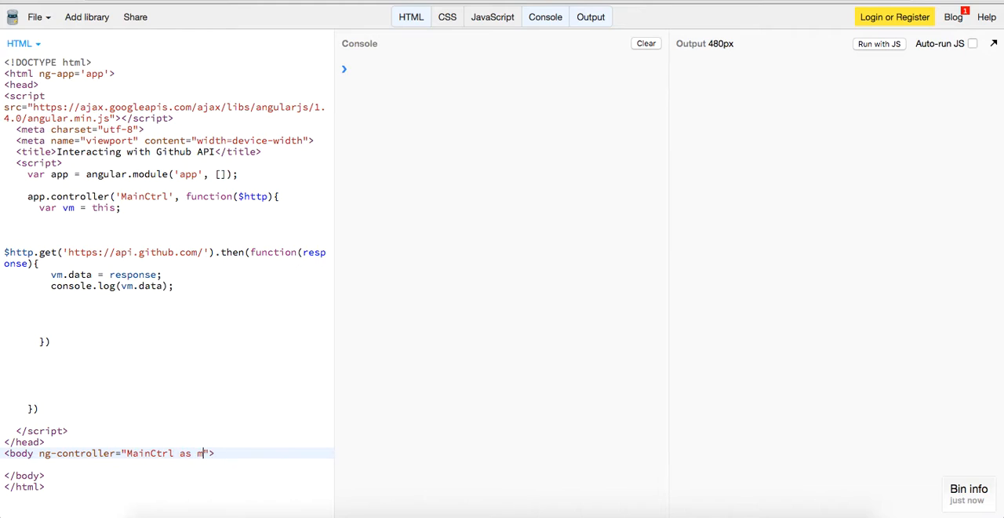
type("vm")
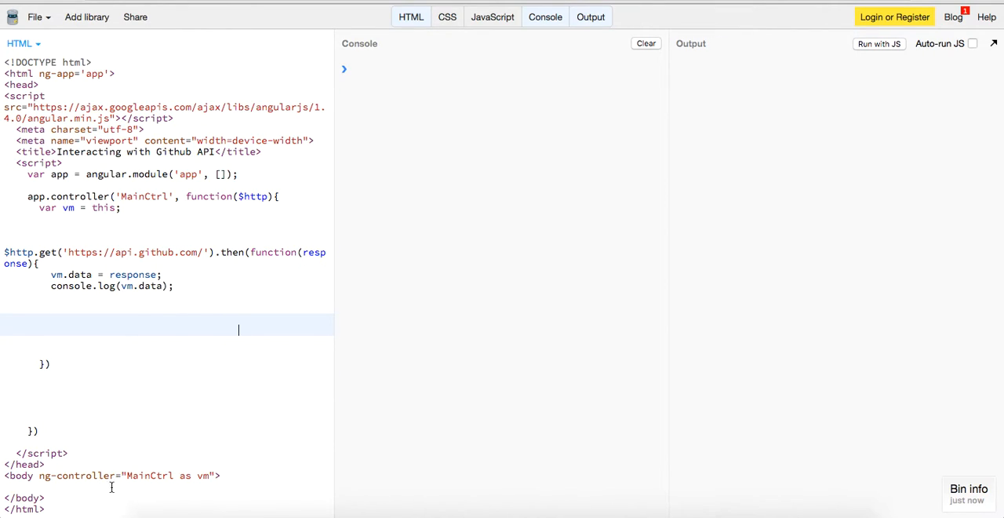
Display {{vm.data}} inside the body and select the $http.get block
type("{{vm}}")
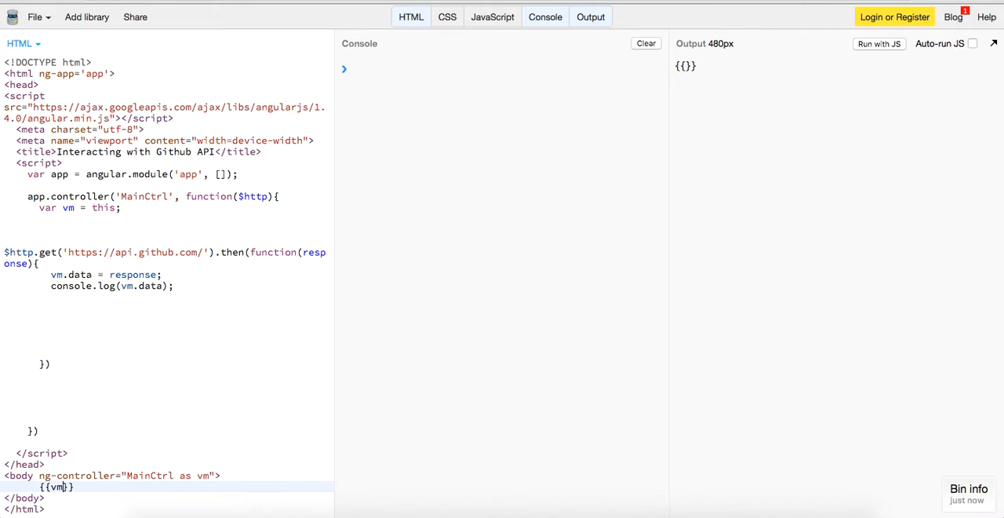
type(".data")
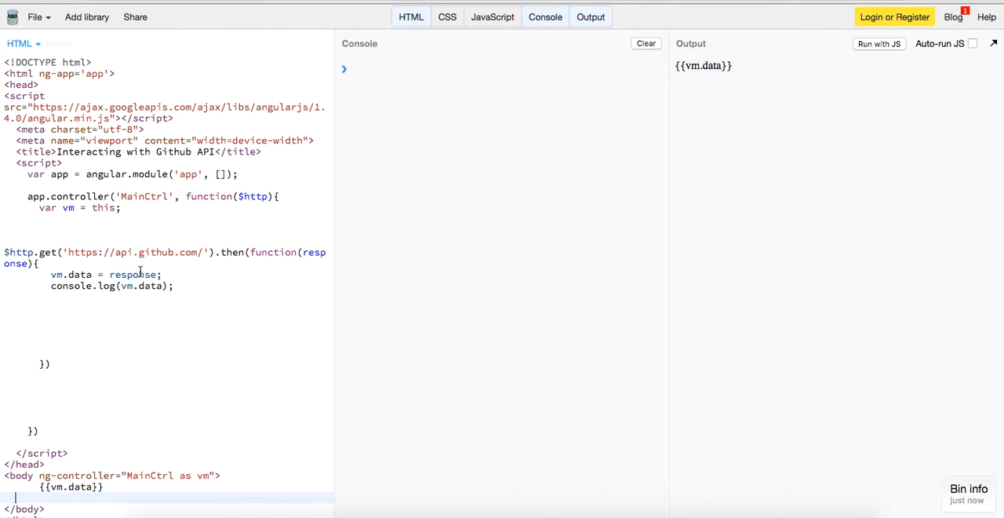
mouse_move(188, 289)
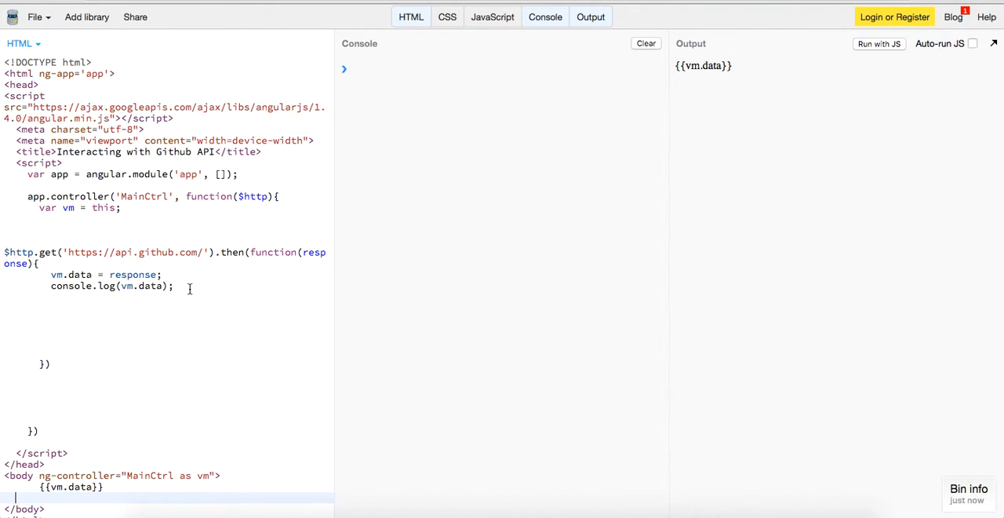
left_click_drag(4, 251, 173, 286)
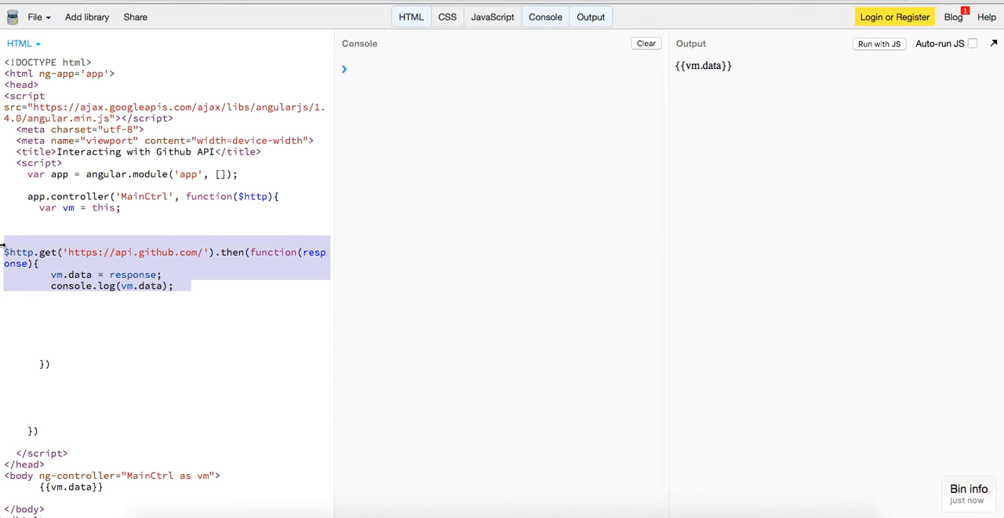
Delete the GitHub request and start assigning vm.name = 'Theo' in the controller
key("Delete")
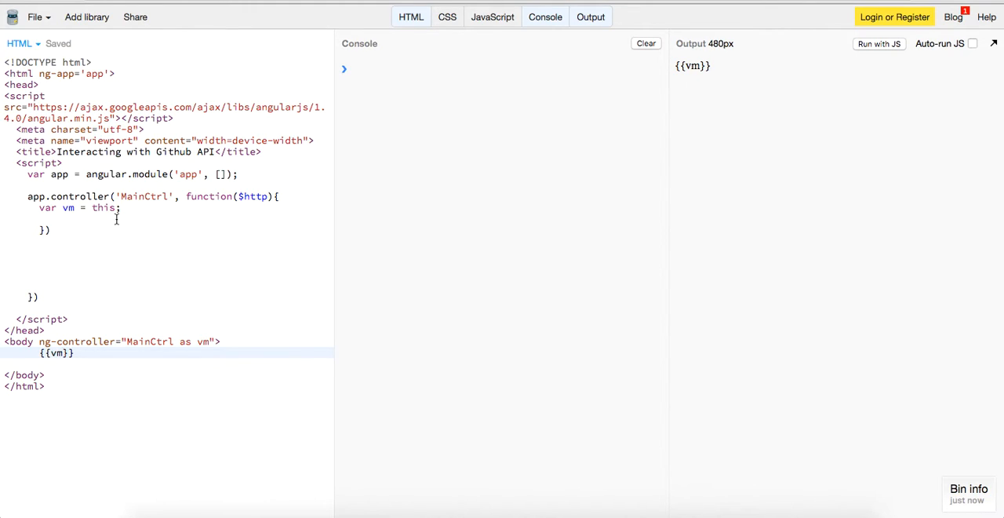
type("vm.name = 'Theo';")
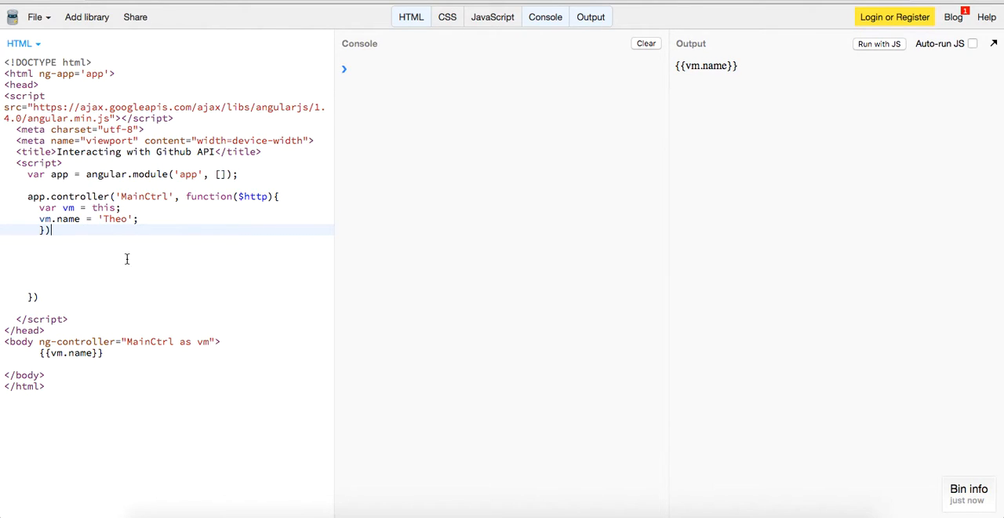
mouse_move(138, 339)
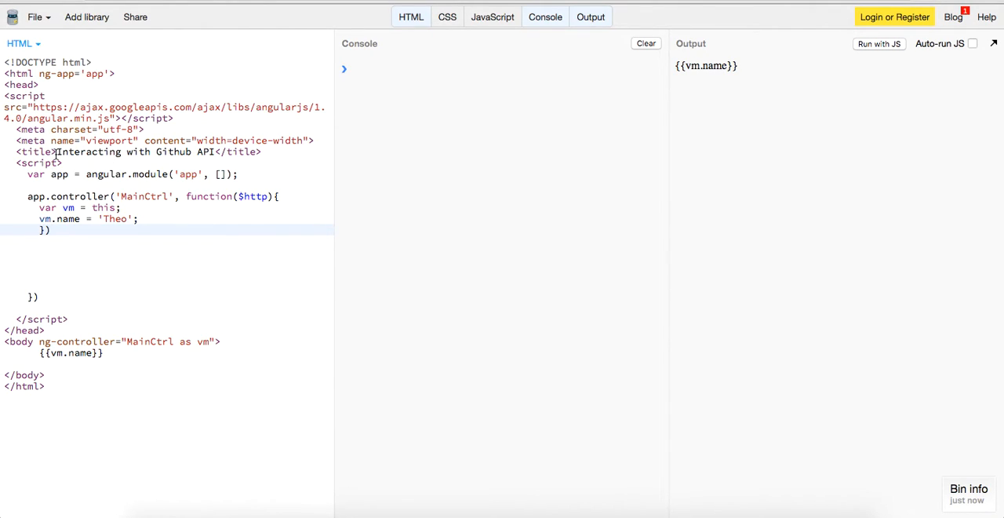
left_click(47, 308)
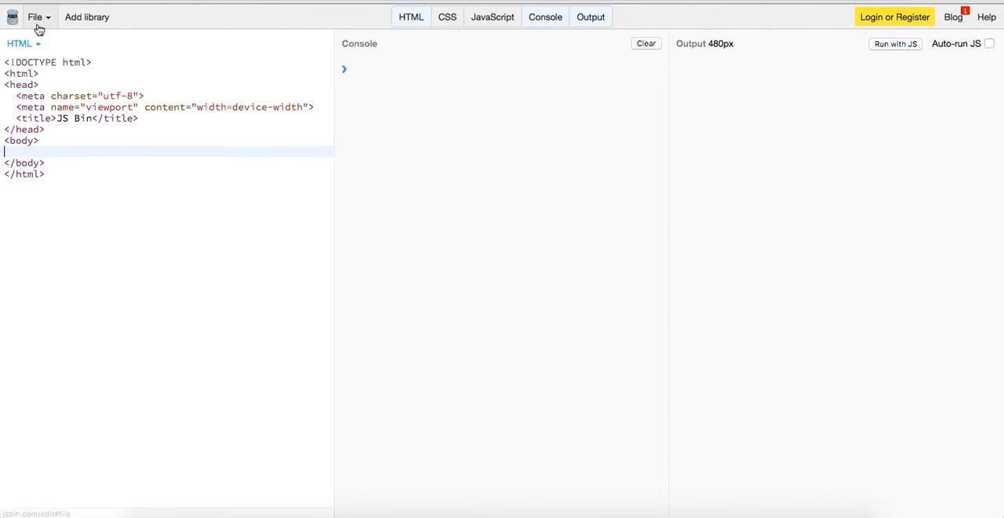
Add AngularJS, ng-app='app', an ng-controller on the body and {{vm.name}} inside it
left_click(86, 16)
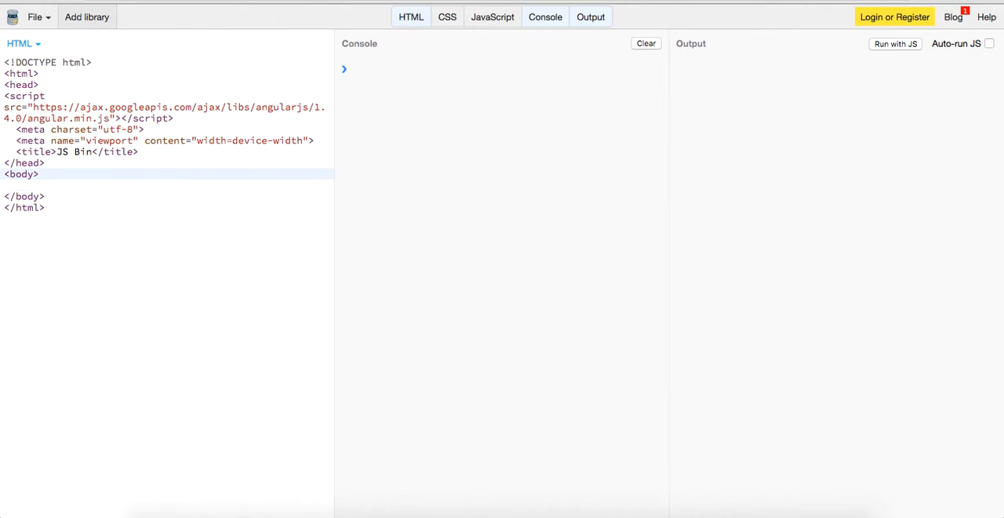
type("ng-app")
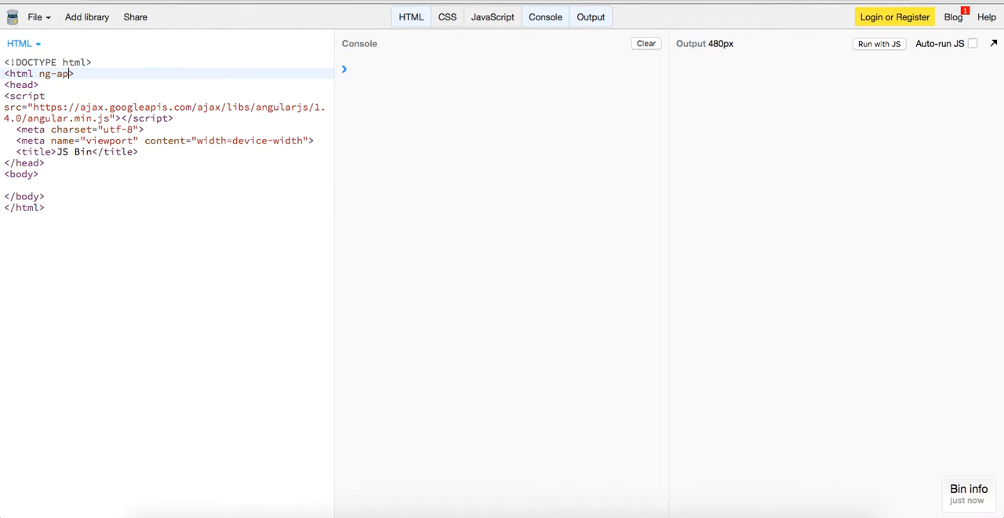
type("='app'")
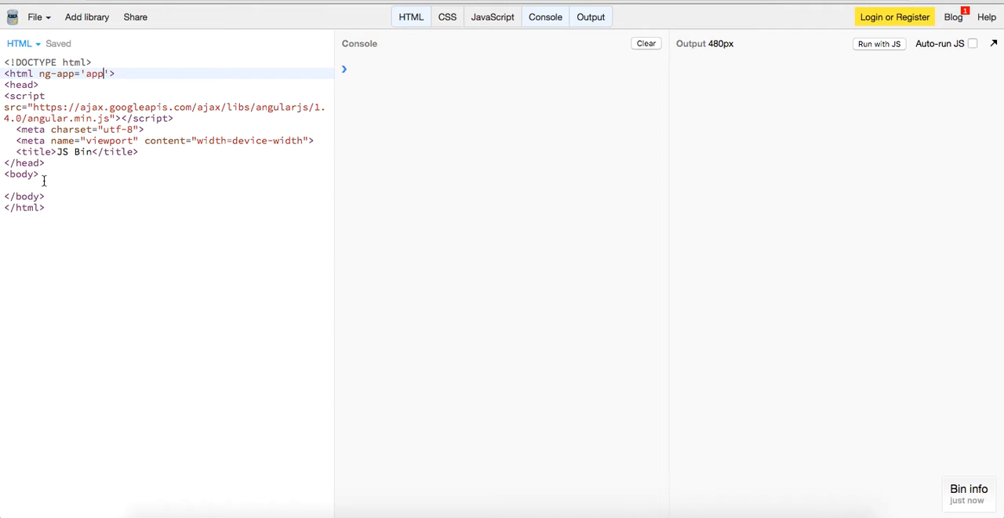
type("ng-controller='MainCtrl as vm")
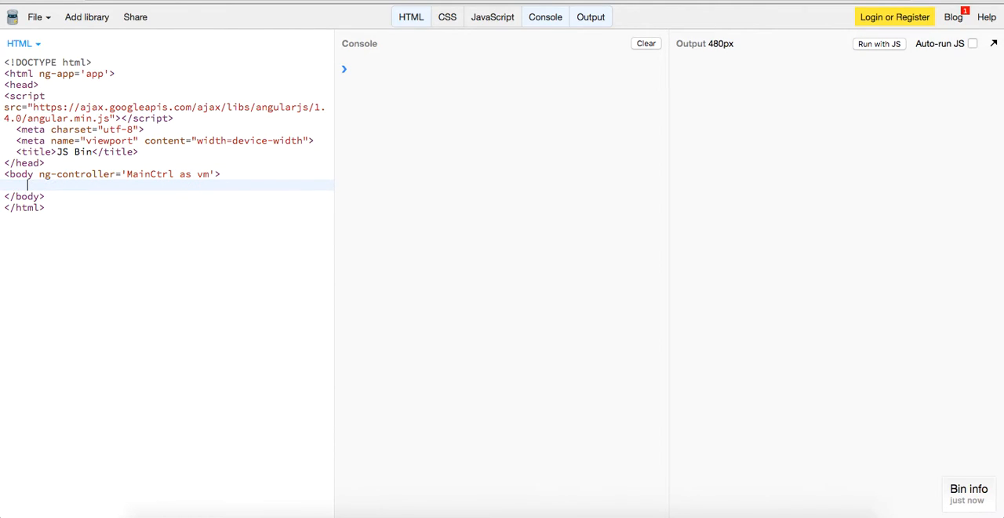
type("{{vm.name}}")
type("<script>")
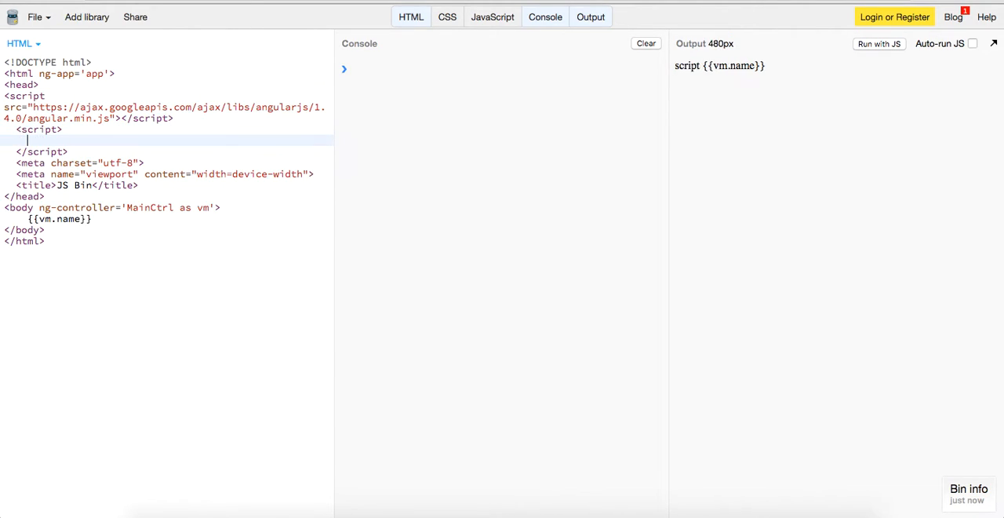
Script angular.module('app', []) and MainCtrl setting vm.name = 'Theo'
type("var app = angua")
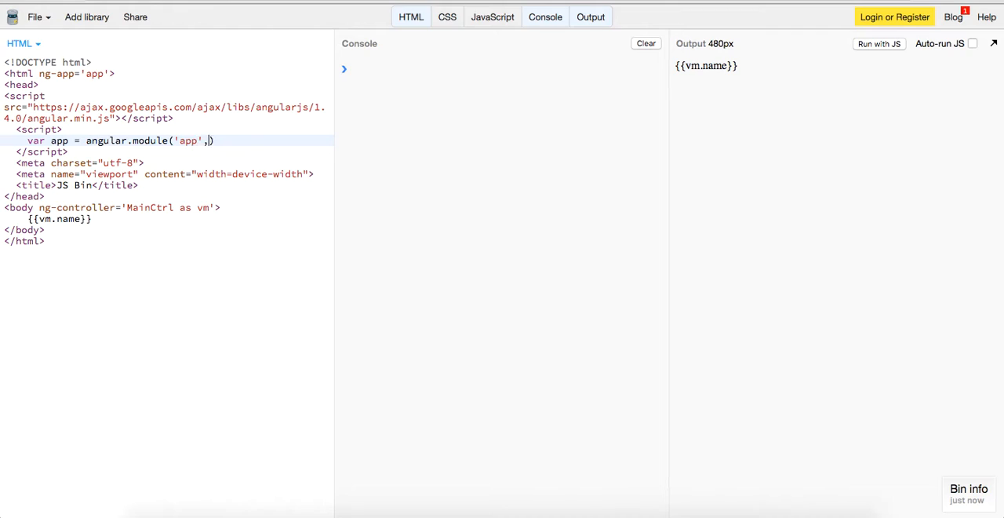
type("[]);")
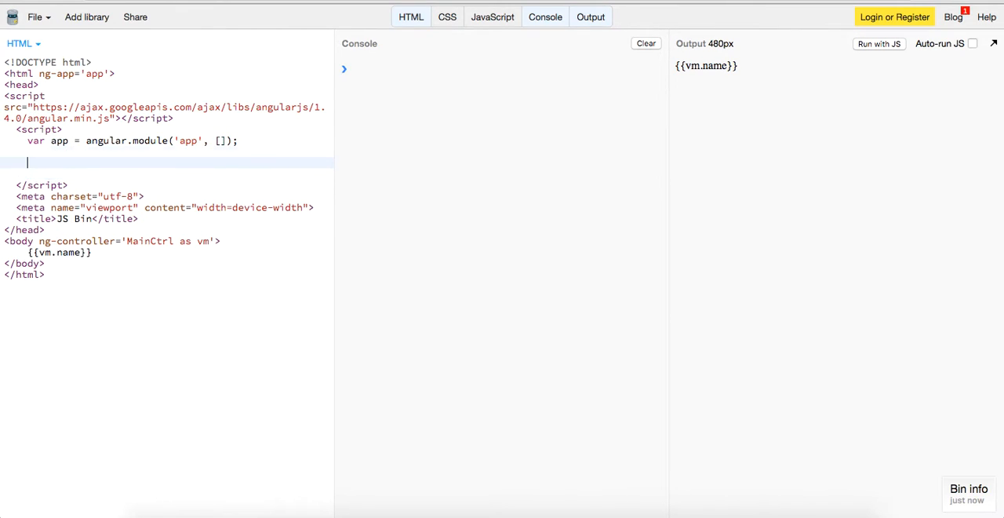
type("app.contr")
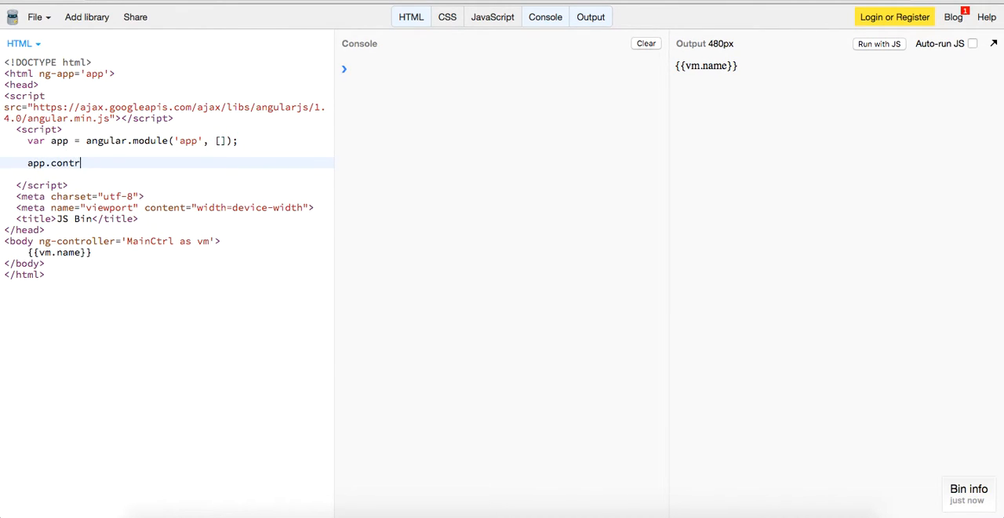
type("oller('M')")
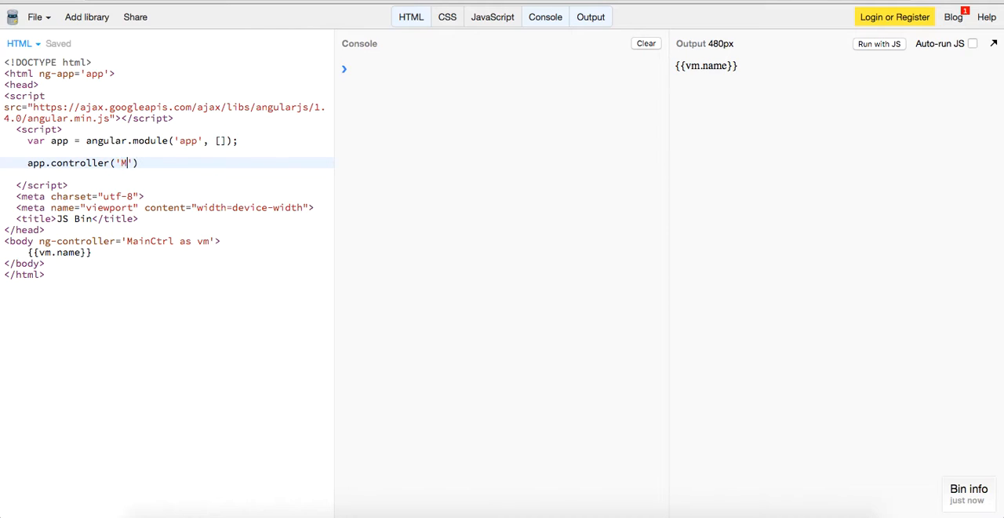
type("ainCtrl', f")
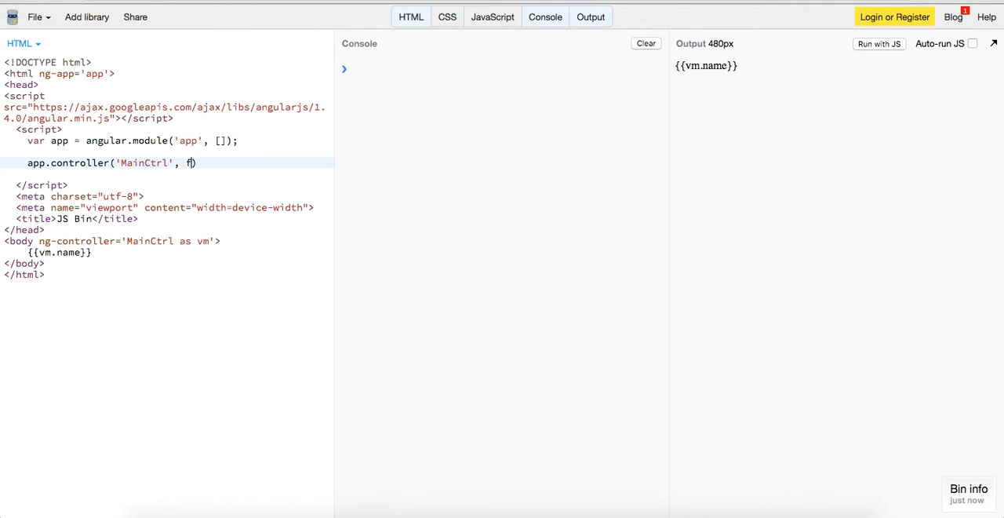
type("unction(){}")
type("vm.name =")
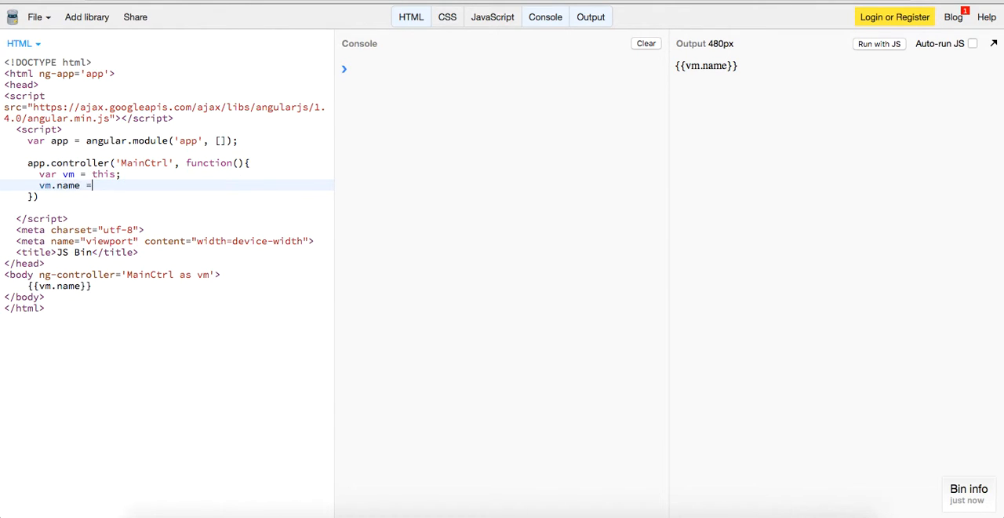
type("'Theo';")
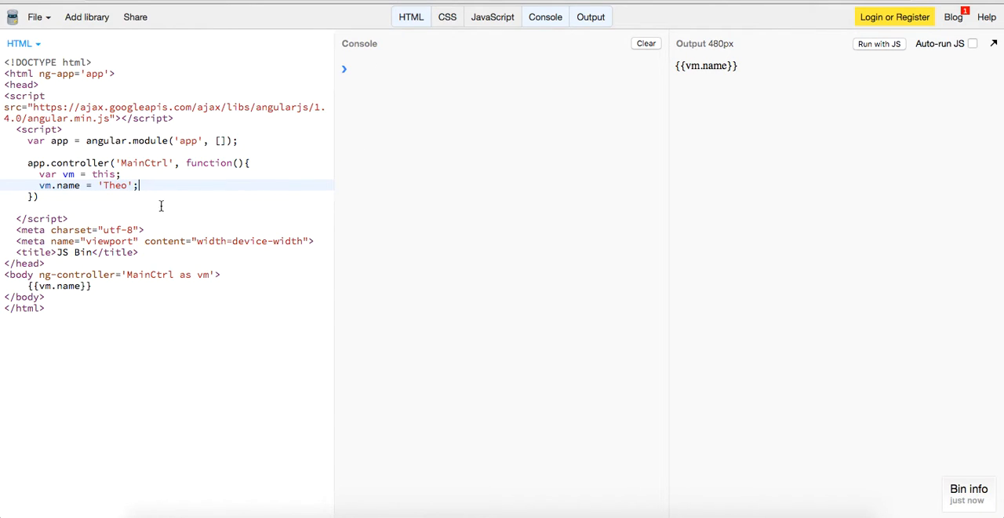
mouse_move(161, 242)
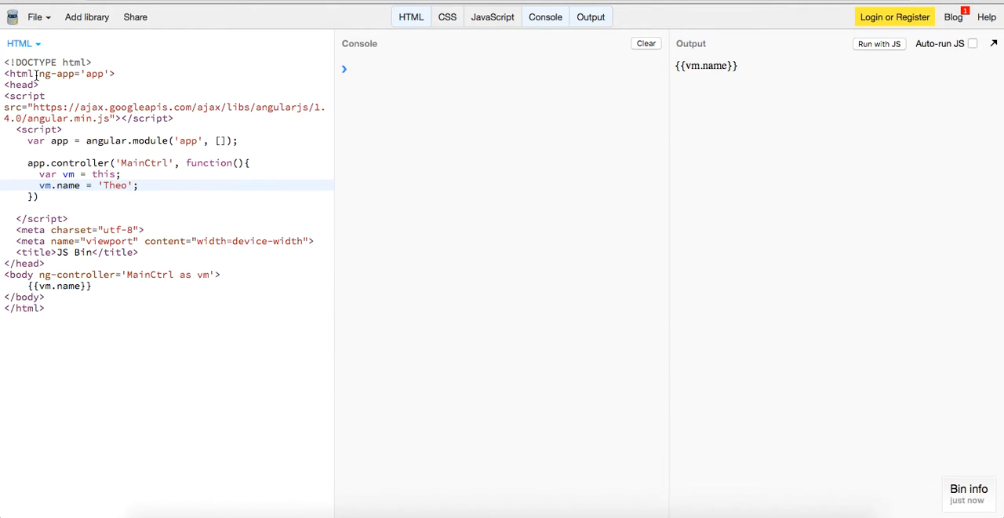
left_click(71, 72)
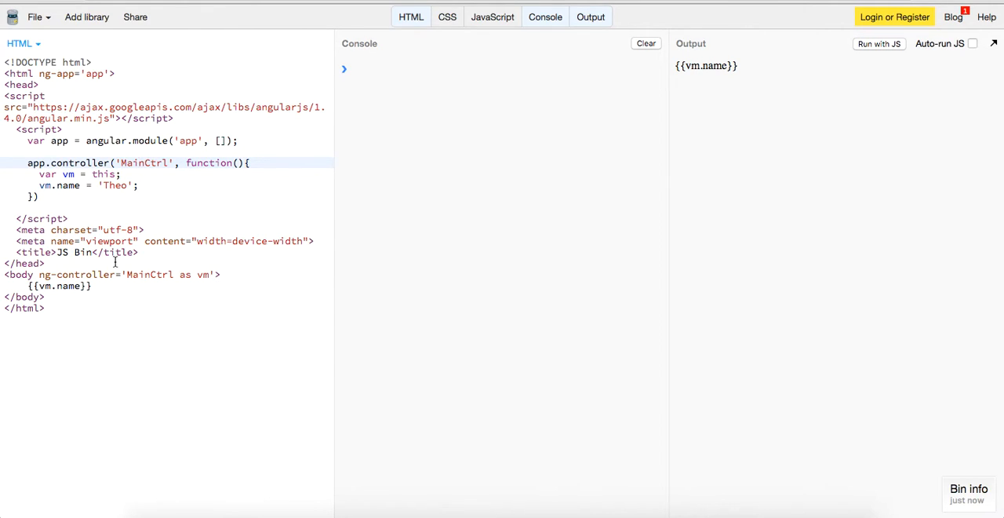
mouse_move(467, 40)
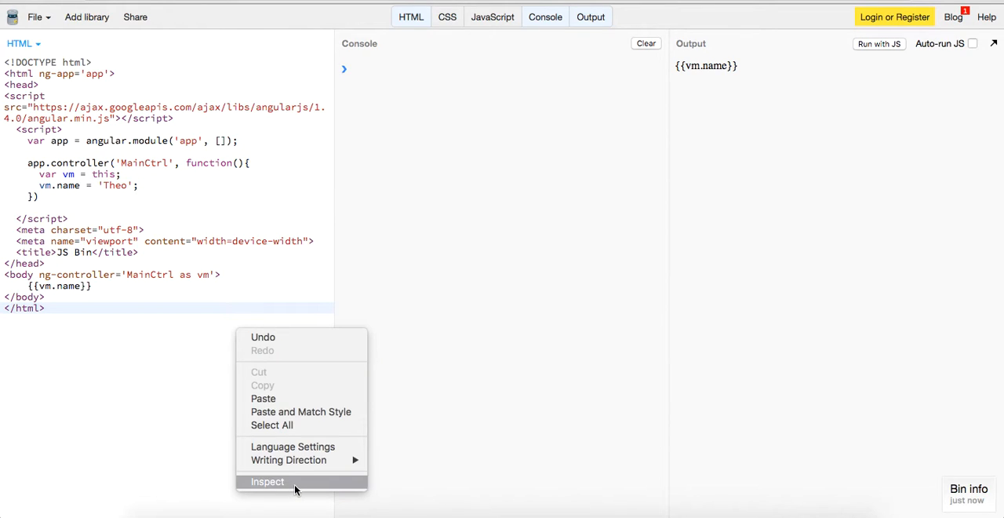
left_click(267, 480)
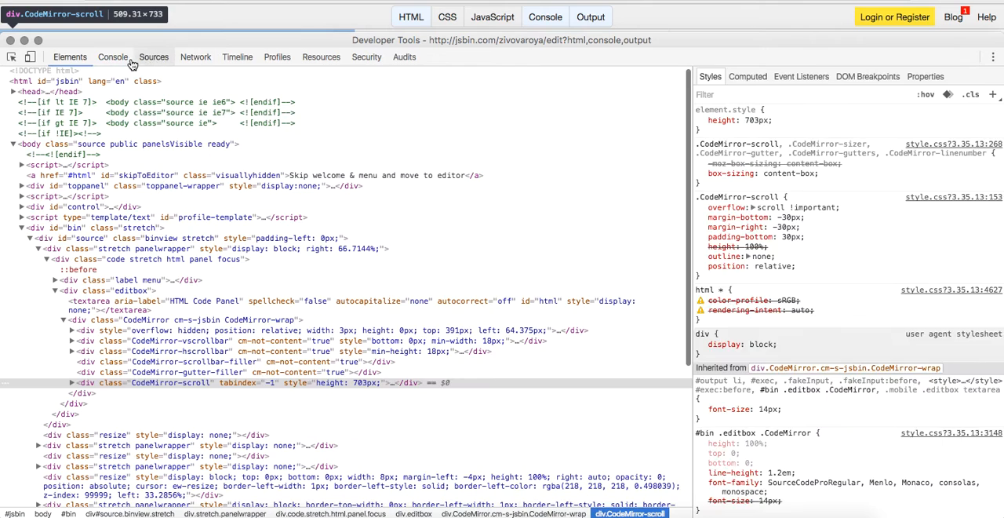
left_click(113, 56)
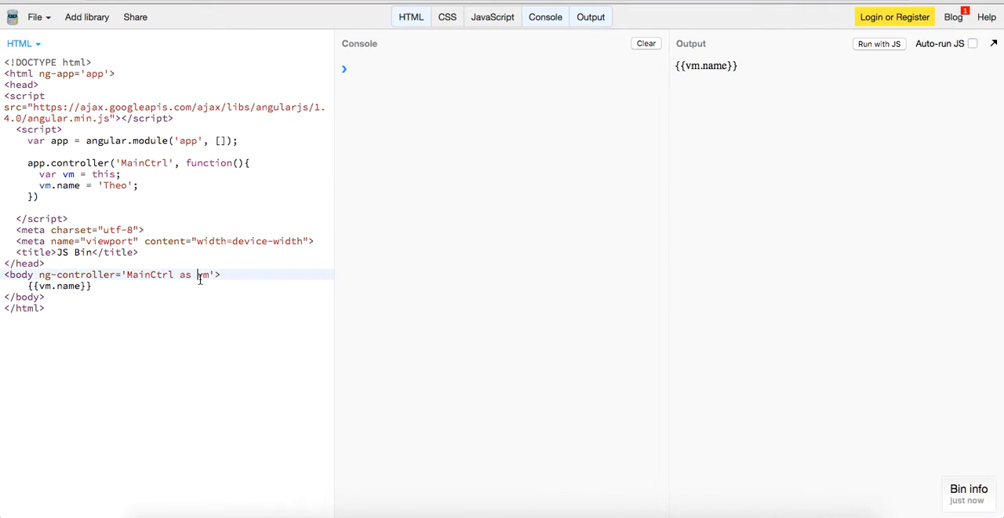
left_click(545, 16)
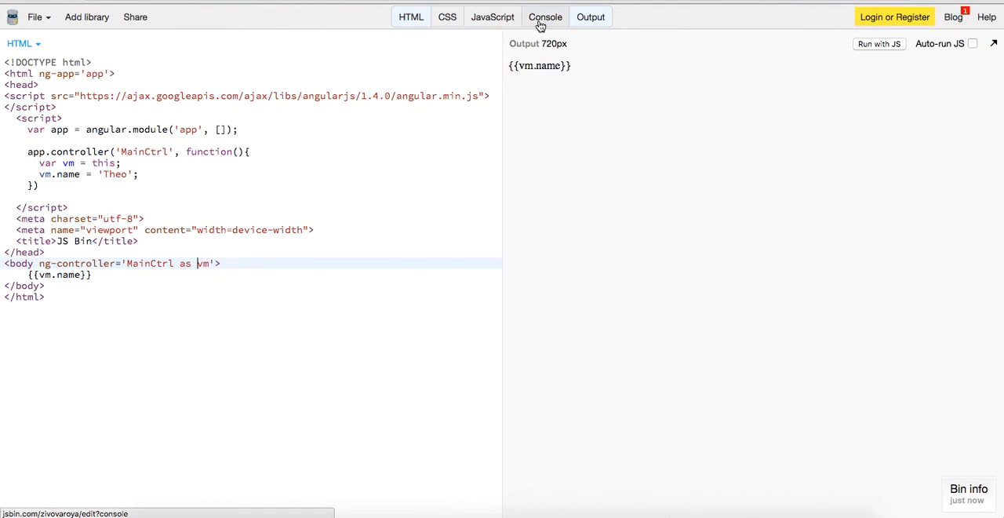
left_click(590, 16)
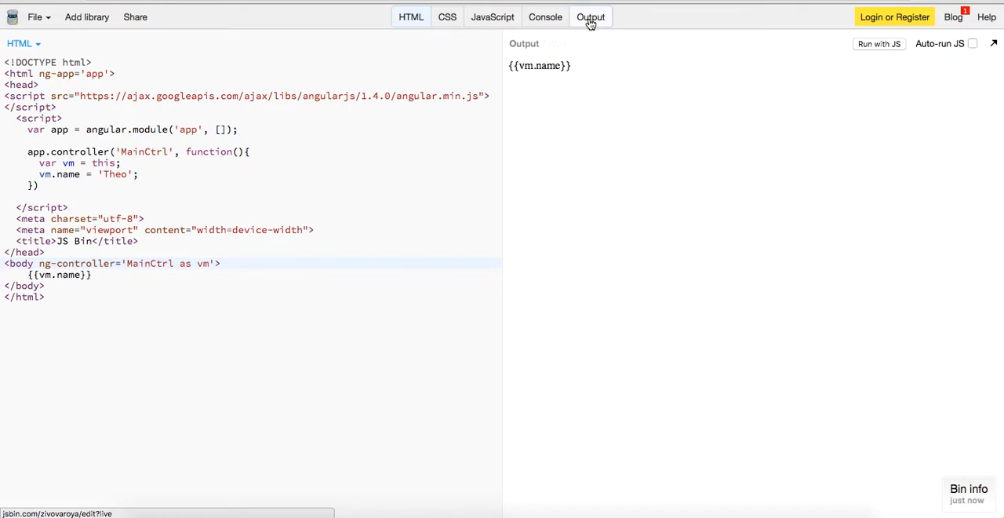
left_click(546, 16)
type("ontroller")
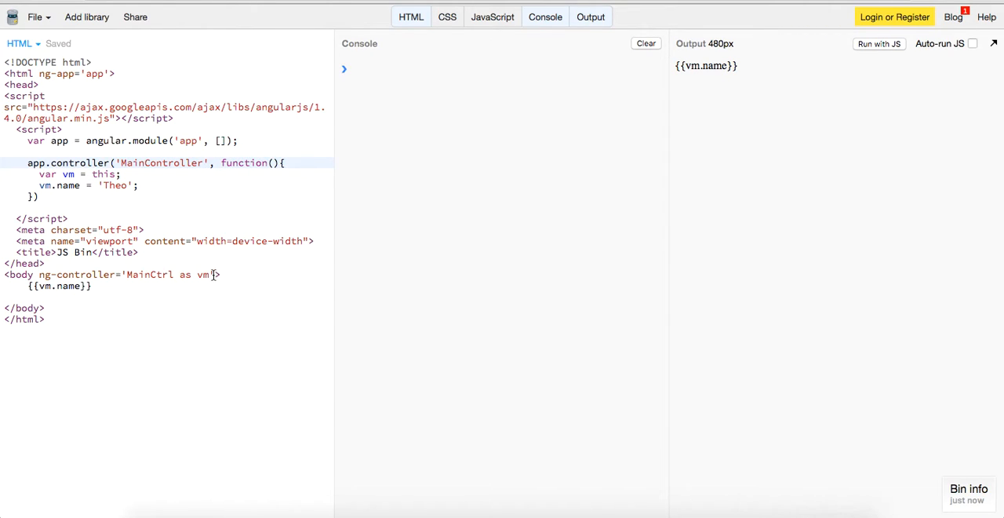
Change the body's ng-controller to 'MainController as vm'
key("Backspace")
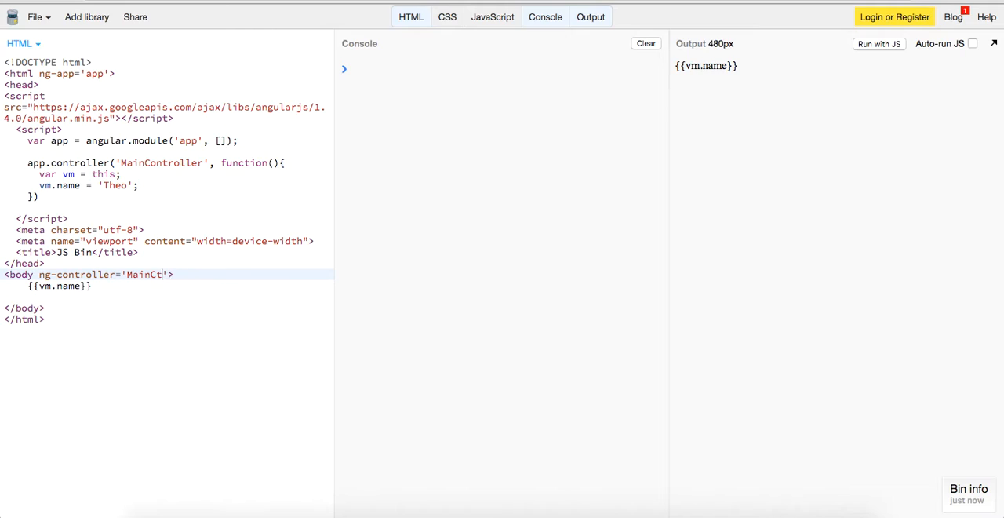
type("roller")
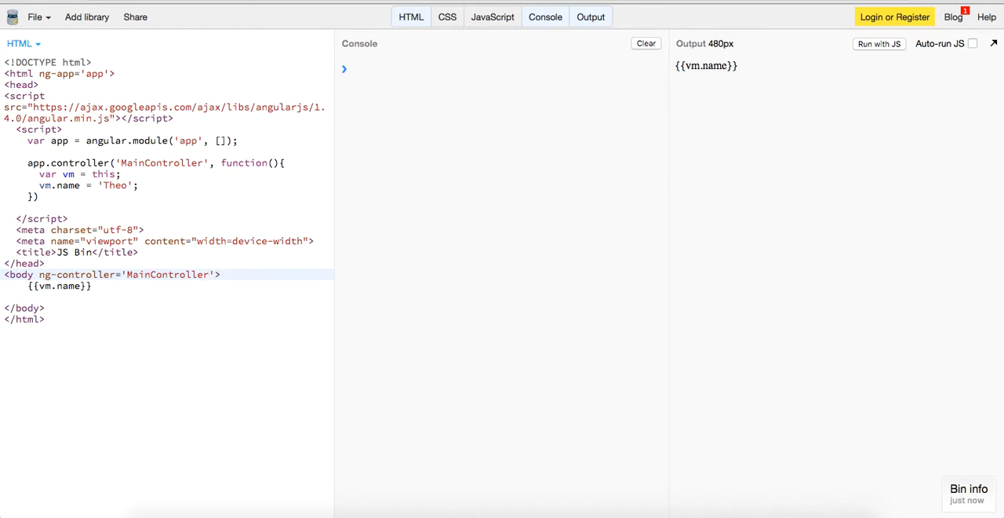
type("as vm")
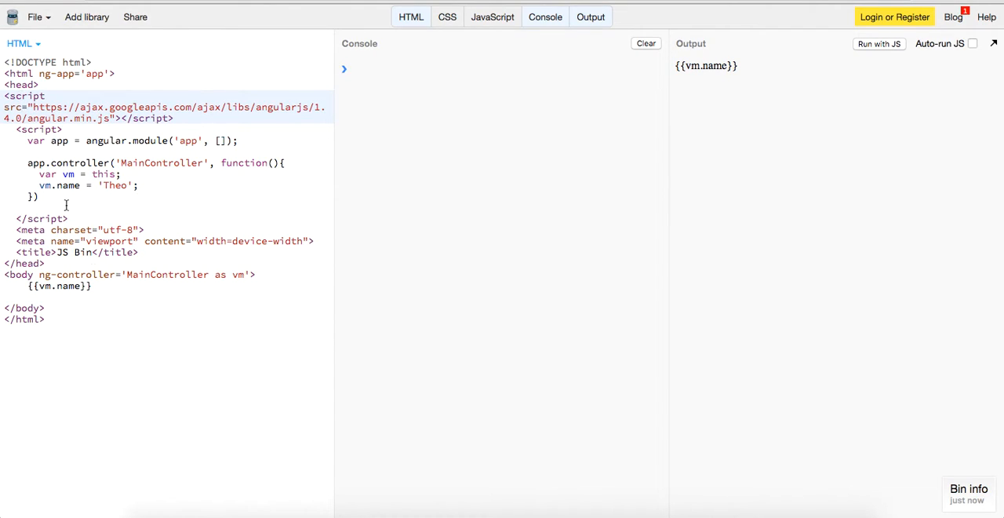
Add console.log(vm.name); after the name assignment in the controller
left_click(50, 218)
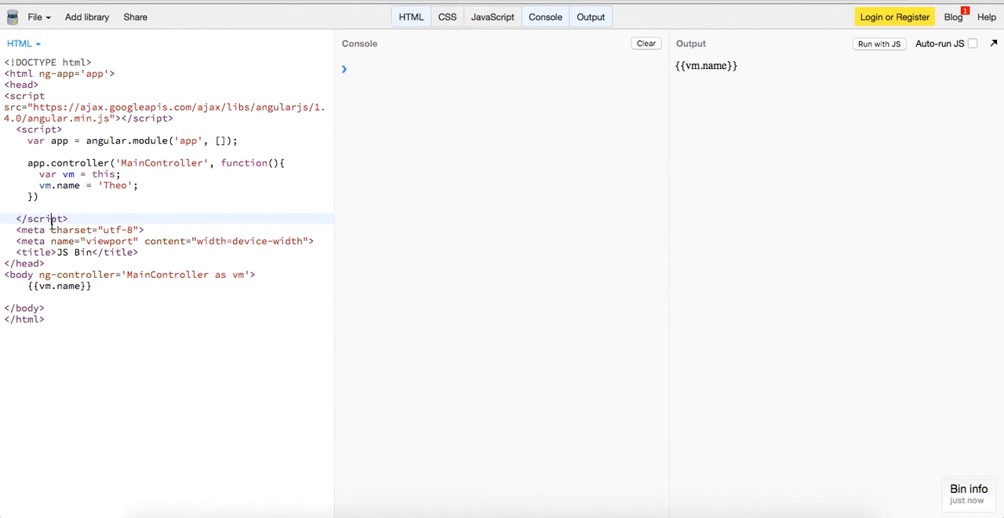
left_click(163, 185)
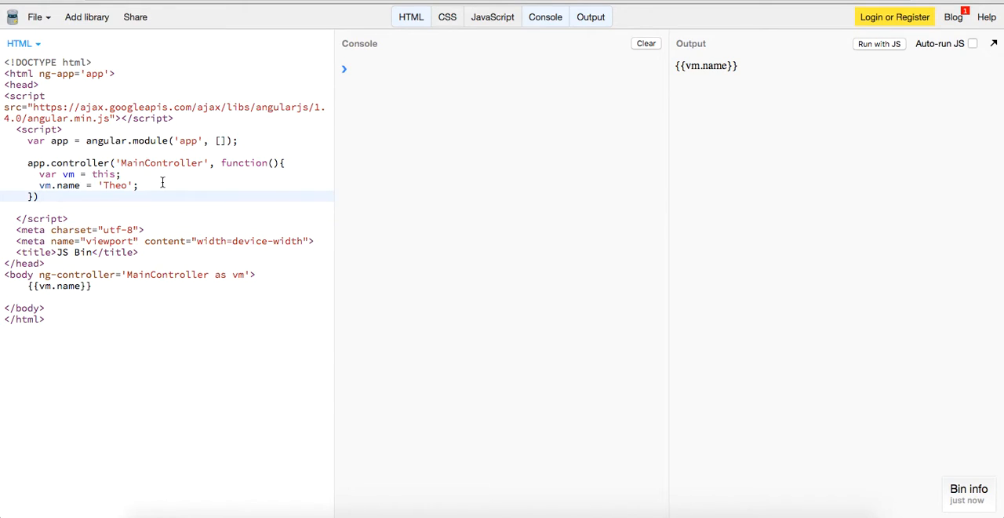
type("console.log")
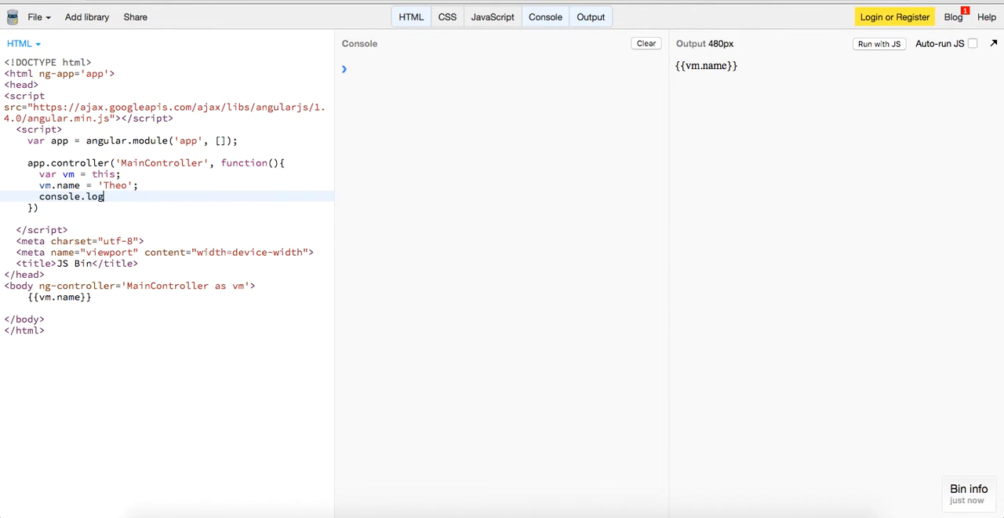
type("(vm.name);")
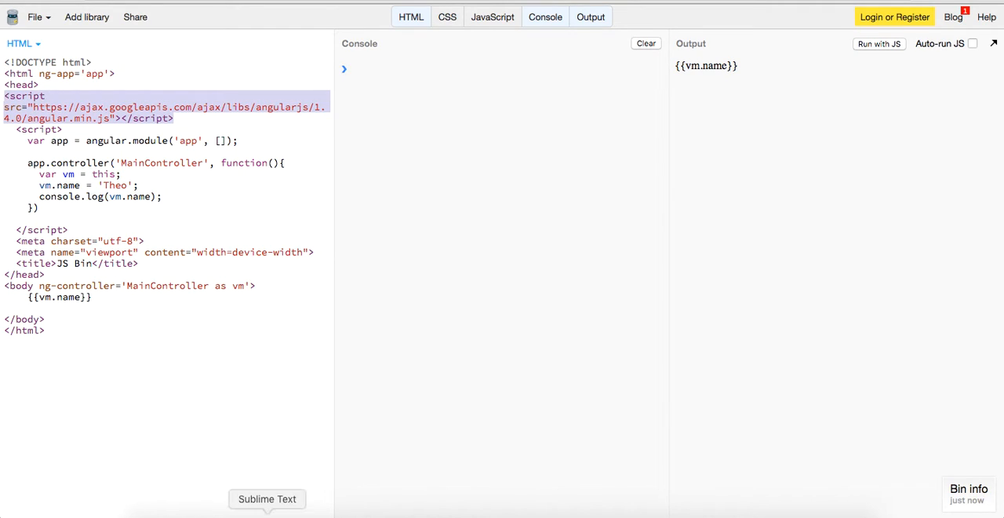
left_click(266, 499)
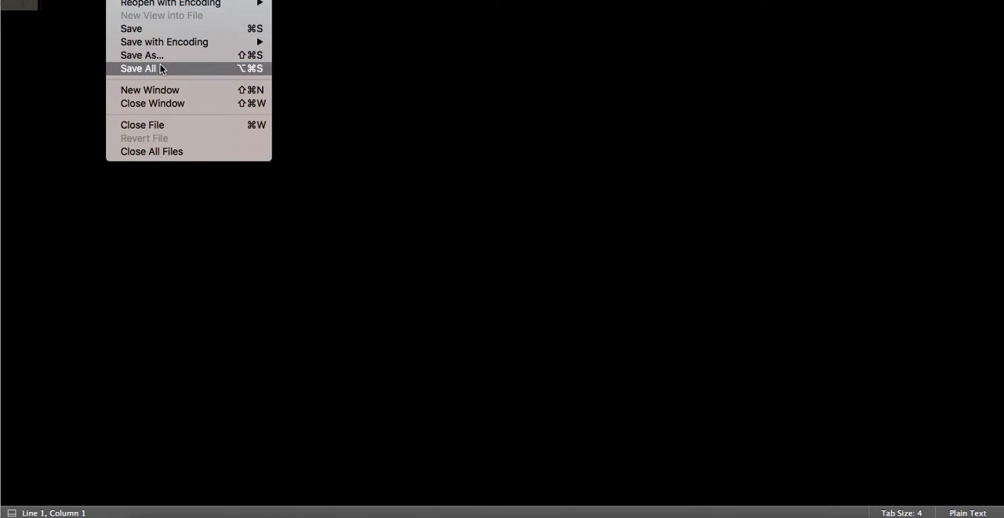
Save the new file via Save All, choosing a folder in the save dialog
left_click(138, 68)
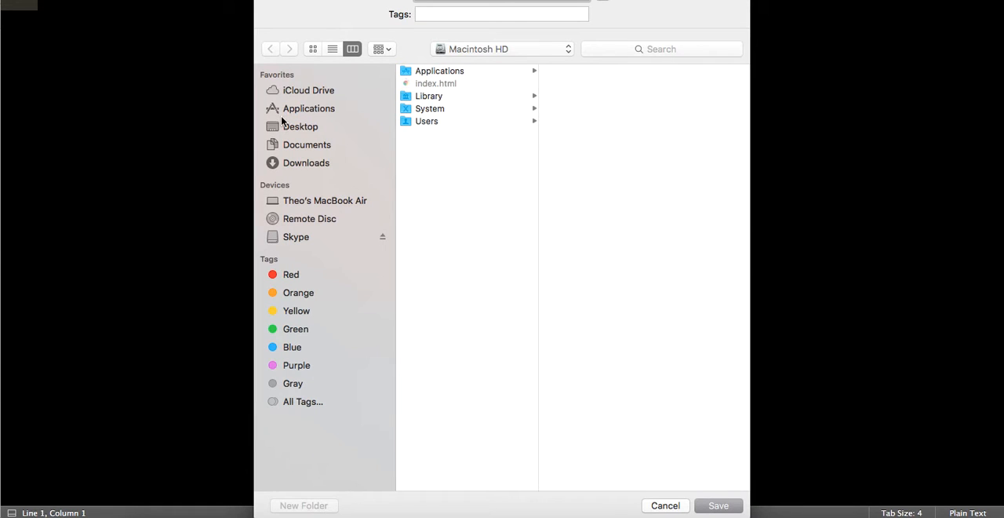
left_click(301, 125)
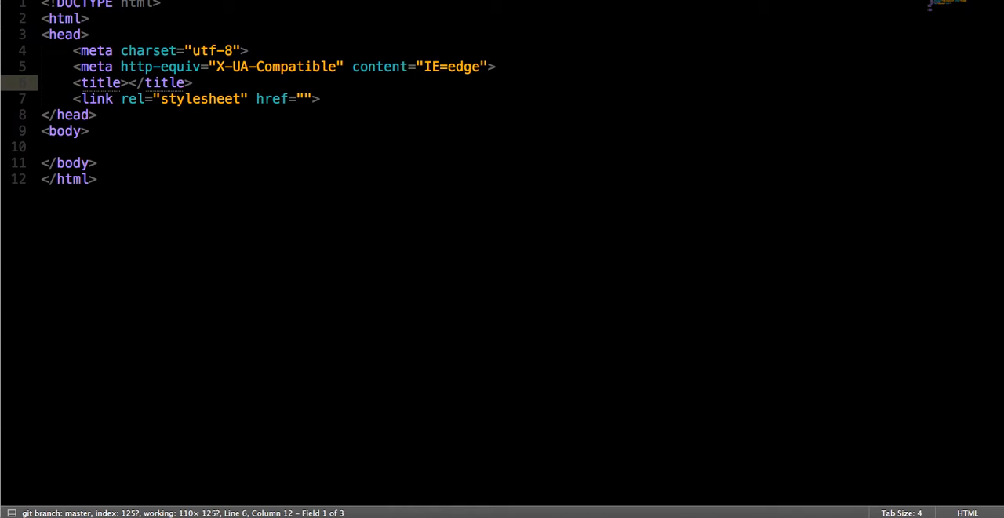
mouse_move(239, 88)
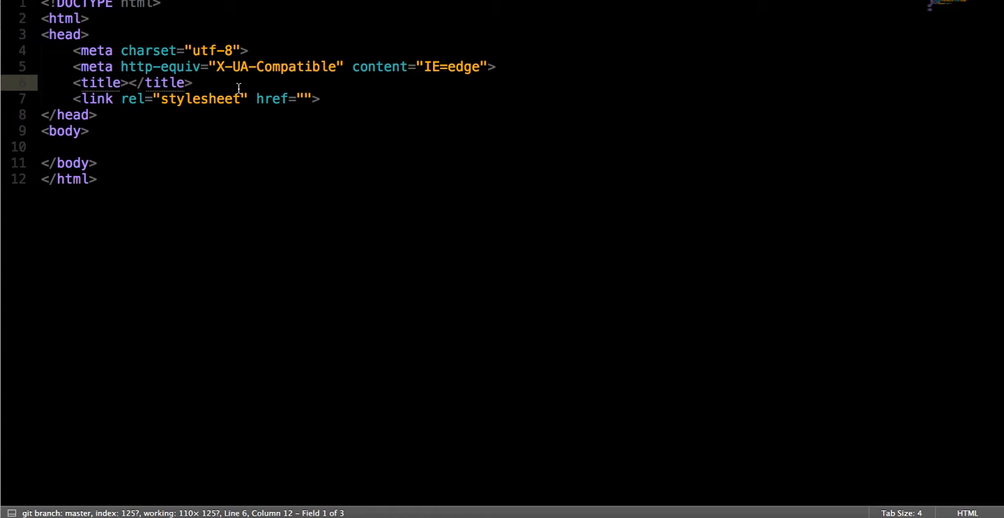
Add ng-app='app' and declare var app = angular.module('app', [])
type("ng-app")
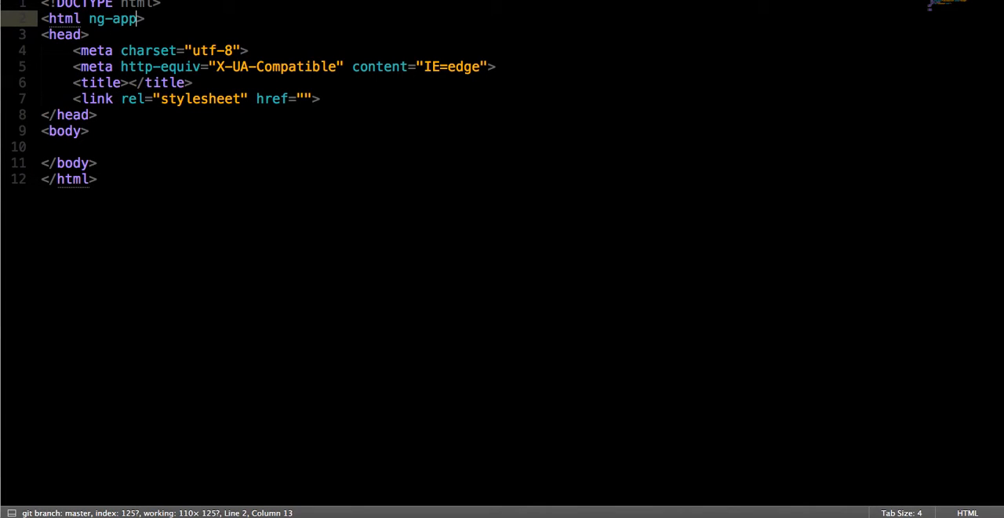
type("='app'")
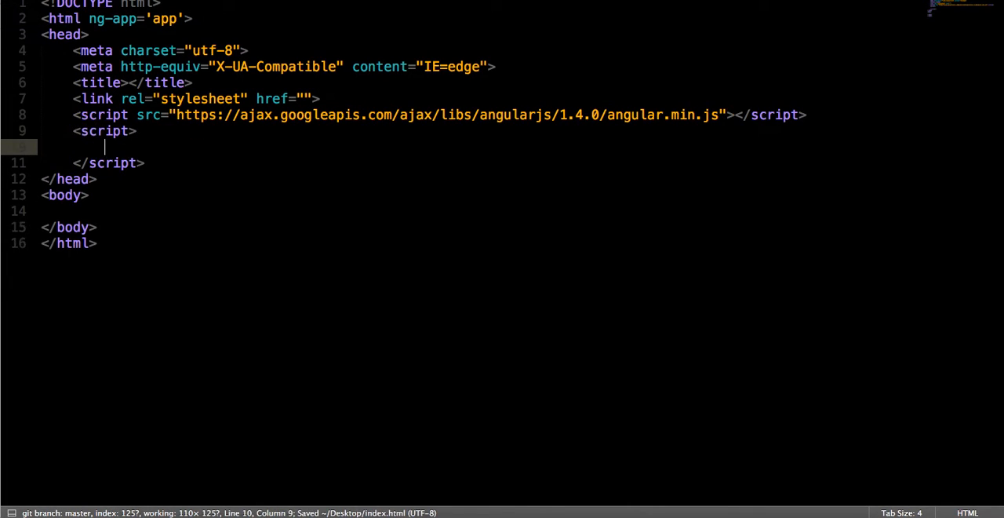
type("var app =angular.module('app',")
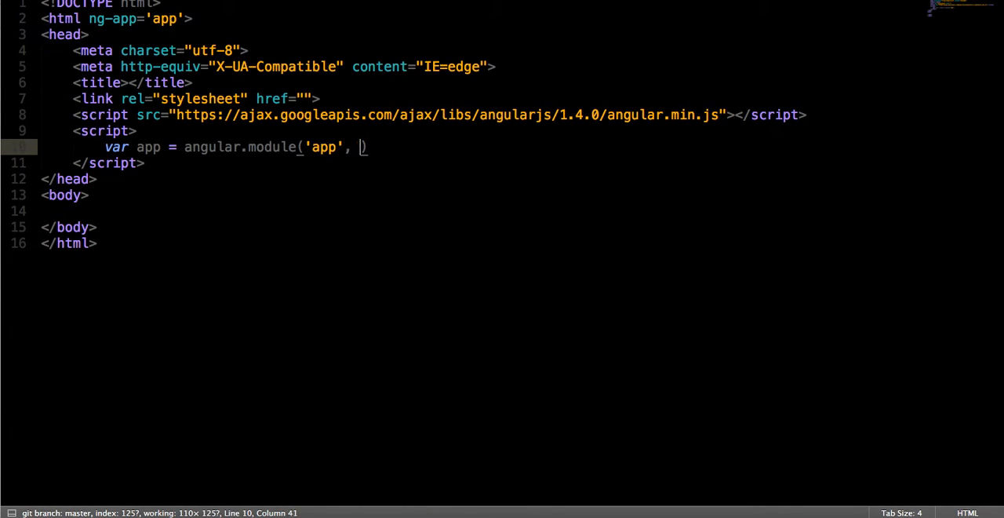
type("[]);")
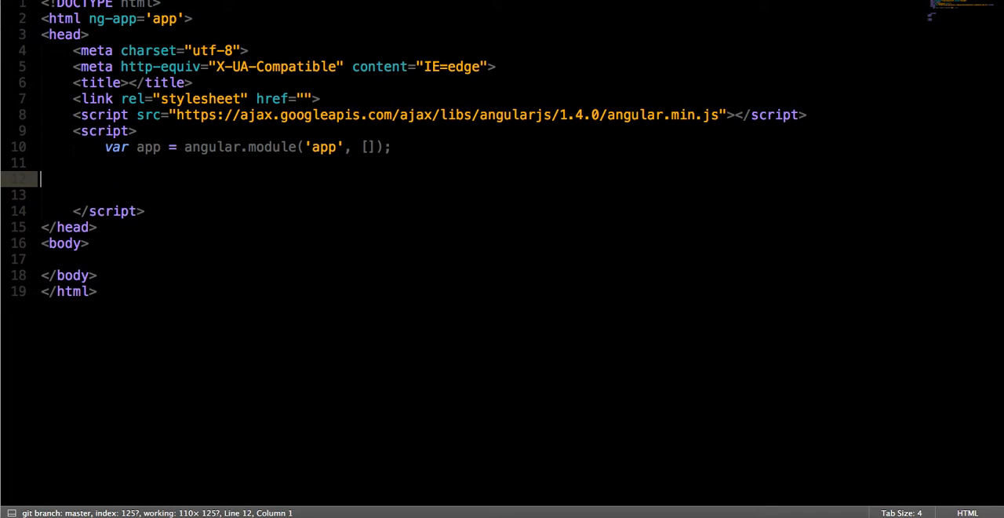
Define a MainCtrl controller on the app that sets vm.name = 'Theo'
type("app.control")
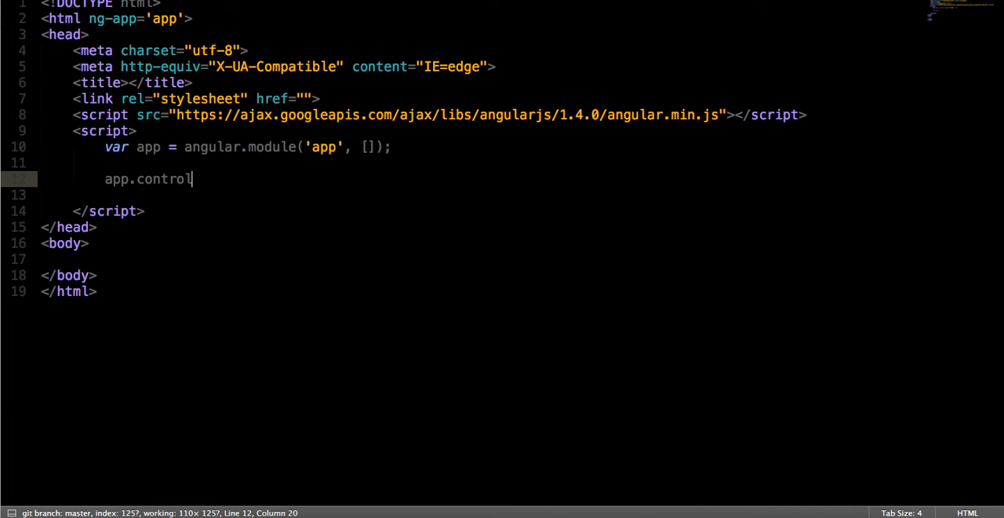
type("ler('MainC')")
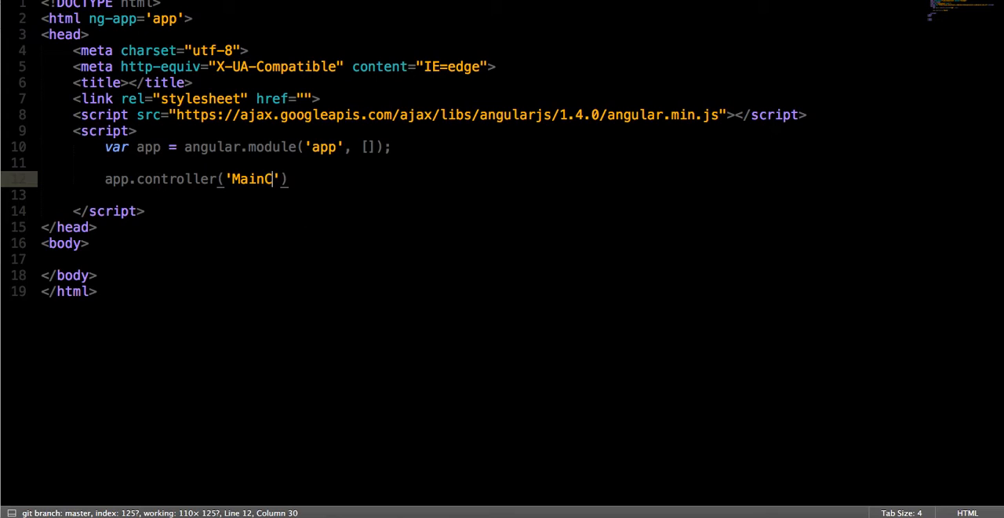
type("trl', function")
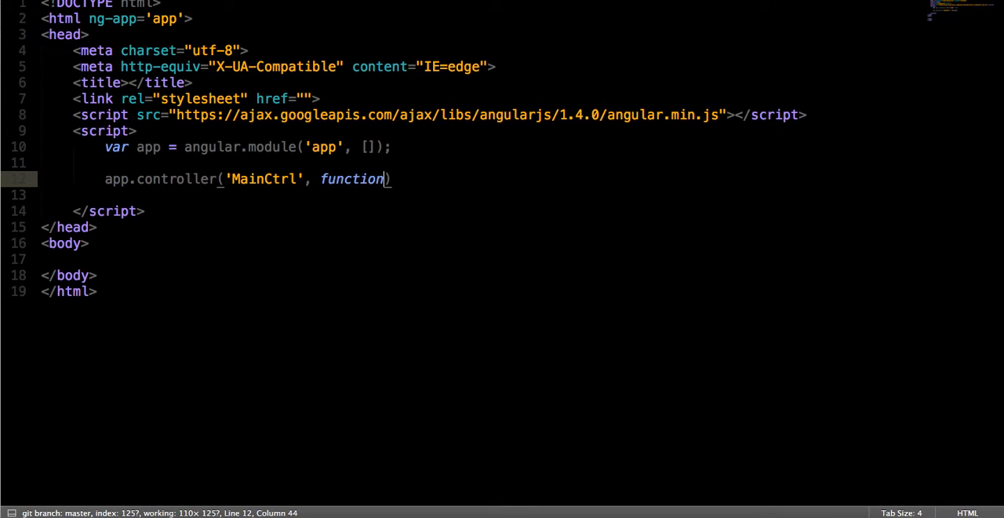
type("(){")
type("vm.nam")
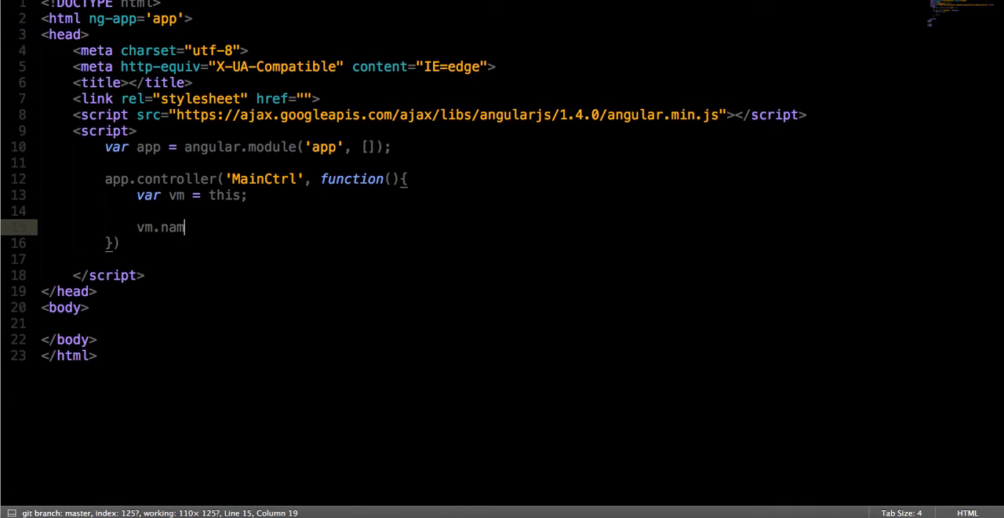
type("e = 'Theo';")
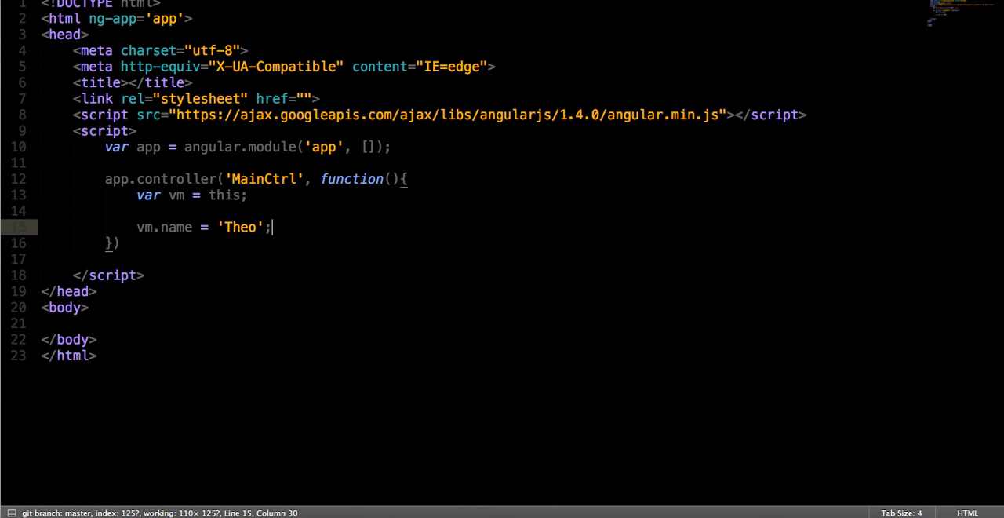
type("n")
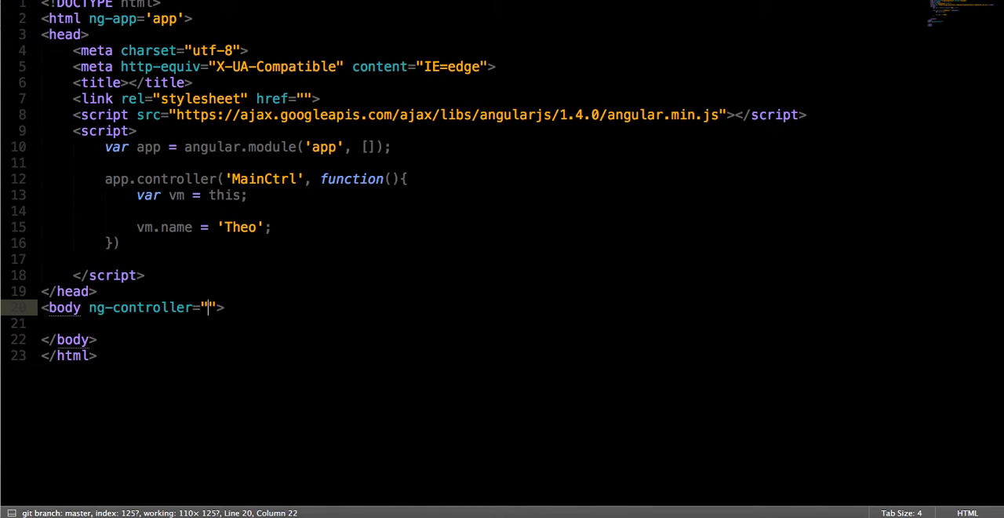
Attach ng-controller='MainCtrl as vm' and show the name in <h1>{{vm.name}}</h1>
type("m")
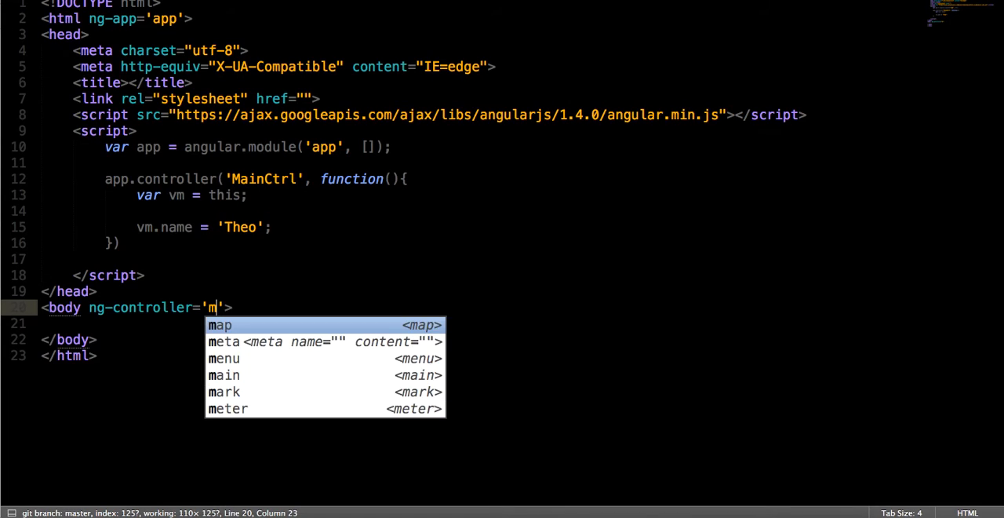
type("ainCtrl")
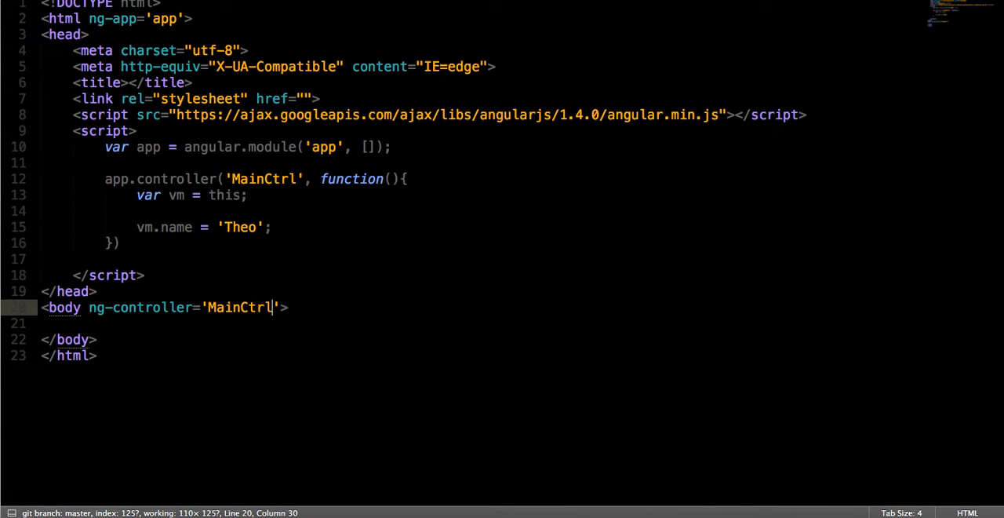
type("as vm")
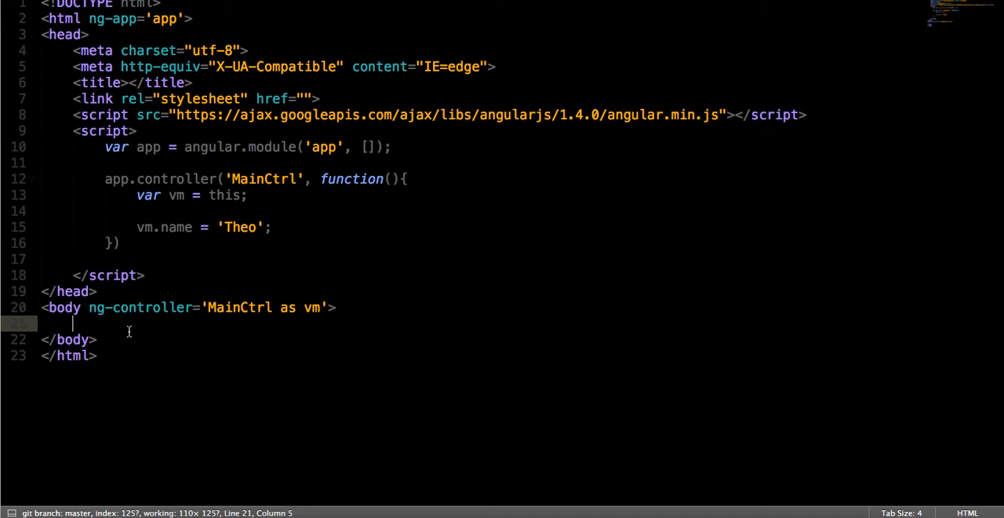
type("<h1>{{v</h1>")
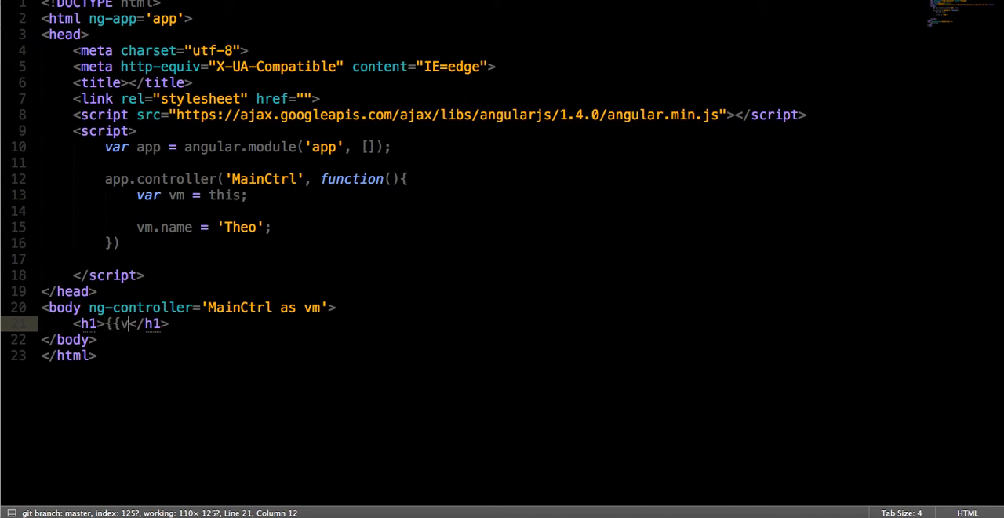
type("m.name}}")
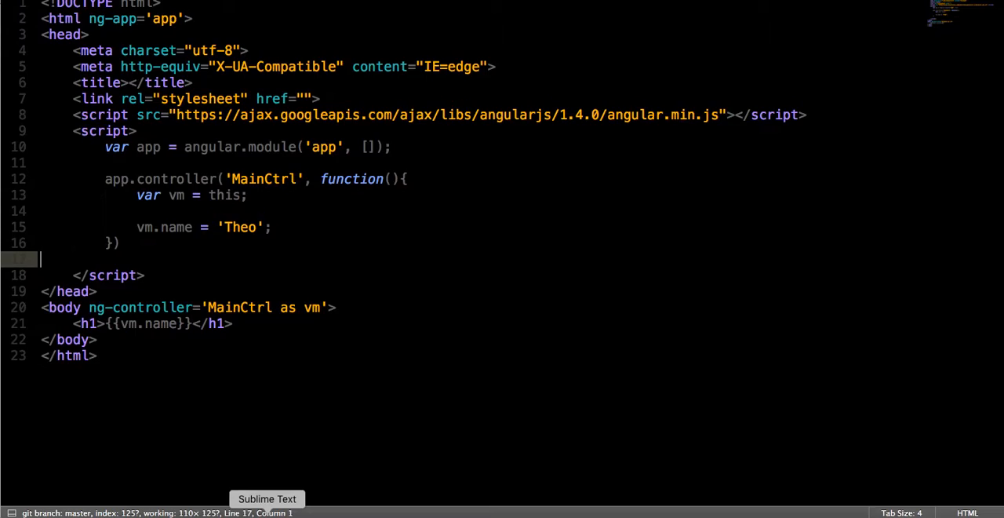
mouse_move(374, 241)
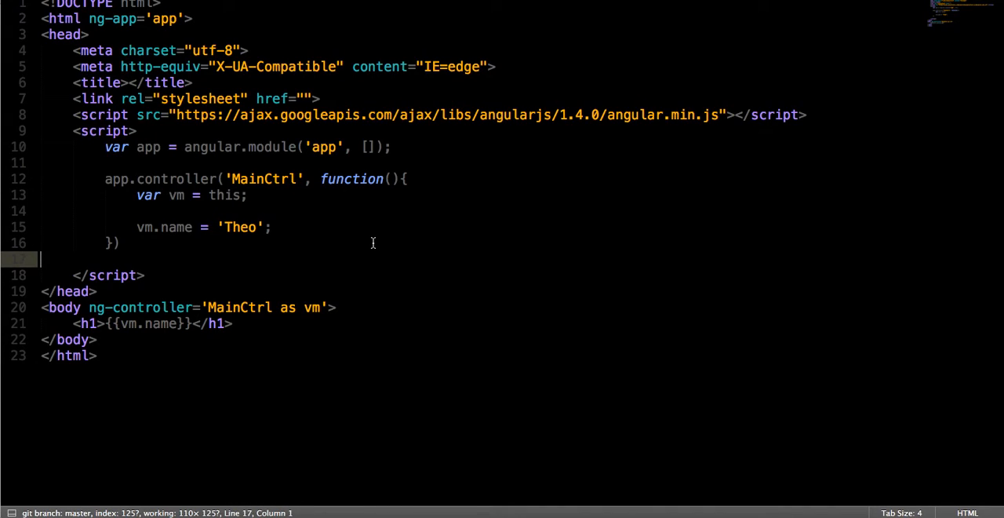
mouse_move(275, 307)
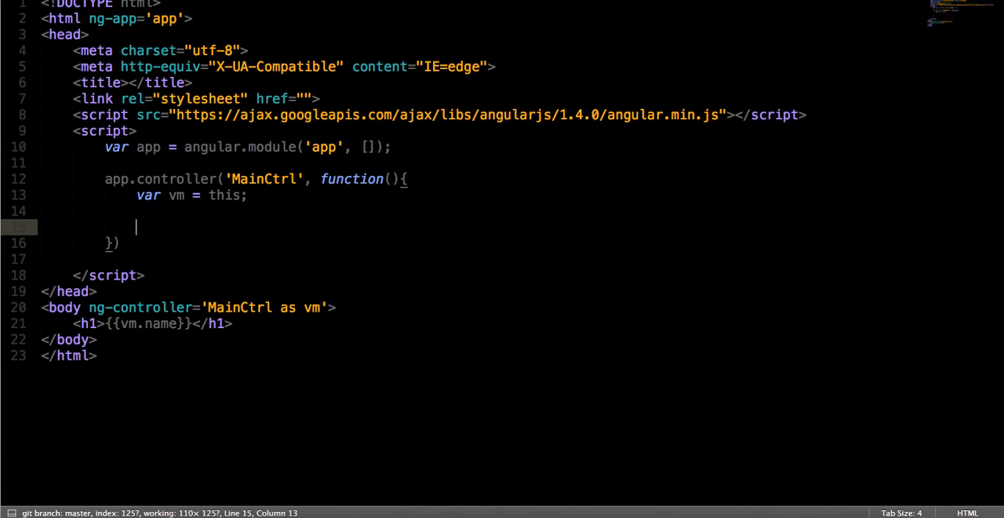
Inject $http into MainCtrl and write $http.get('api.github.com').then logging res to the console
type("$ht")
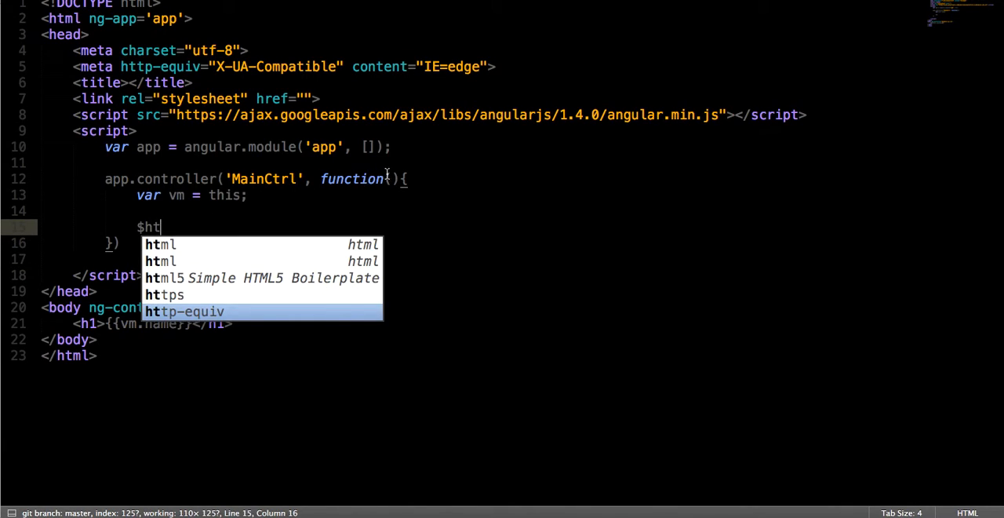
type("$http.get(")
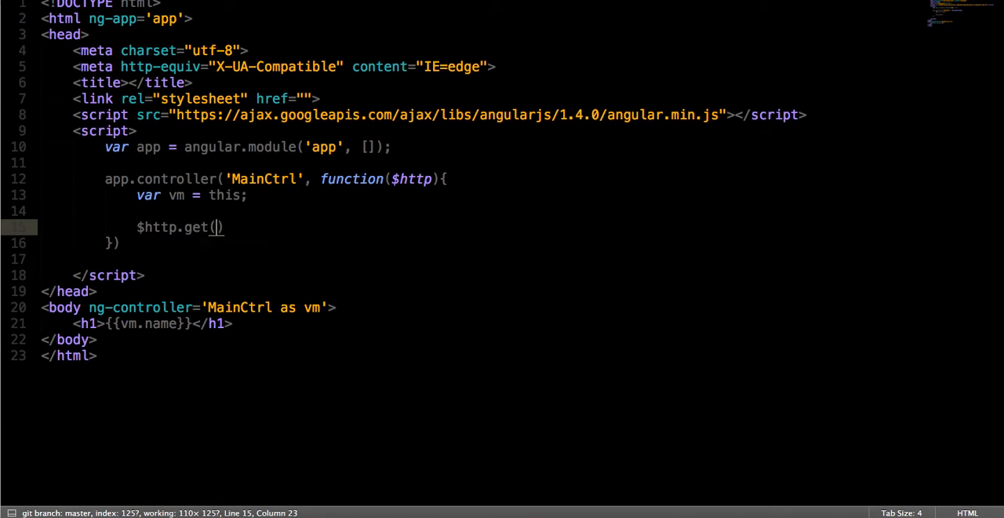
type("'app'")
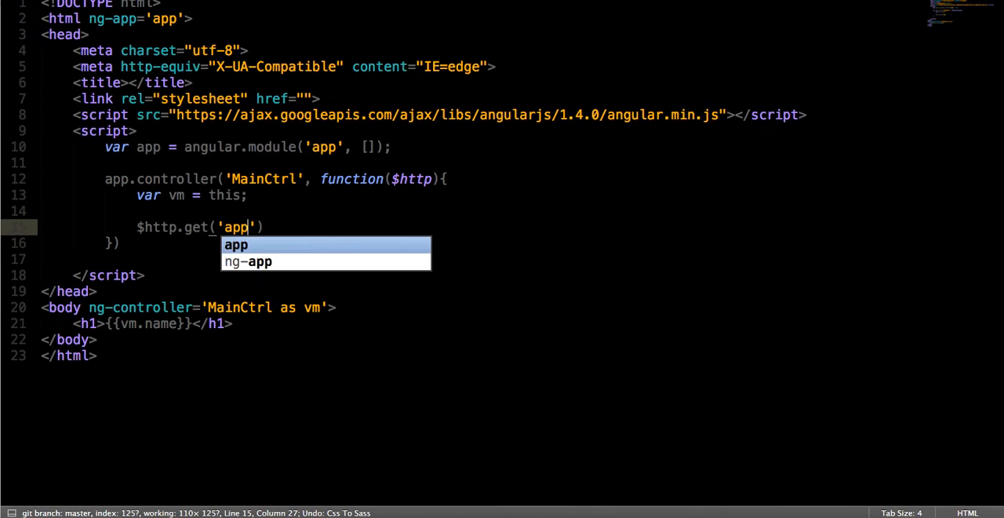
type("api.github.")
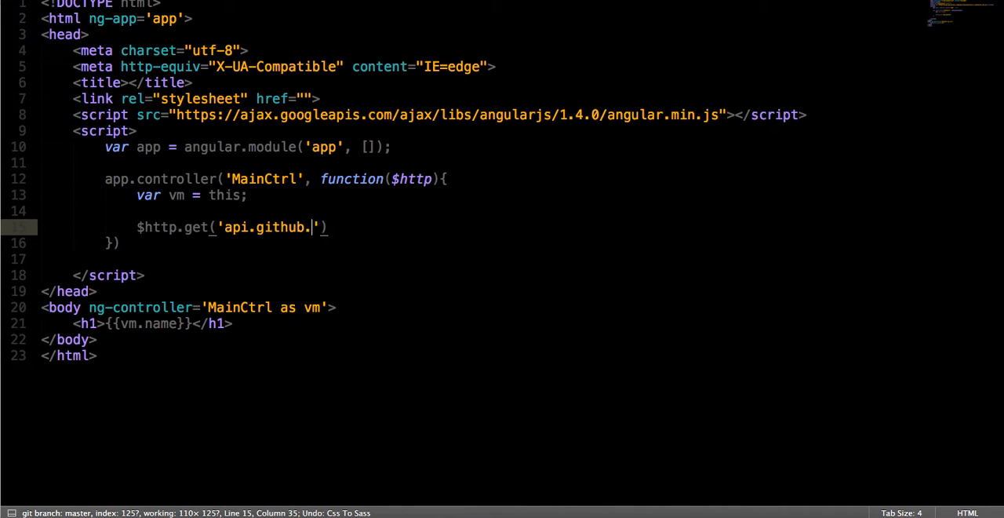
type("com').then(function(res){")
type("console.log(")
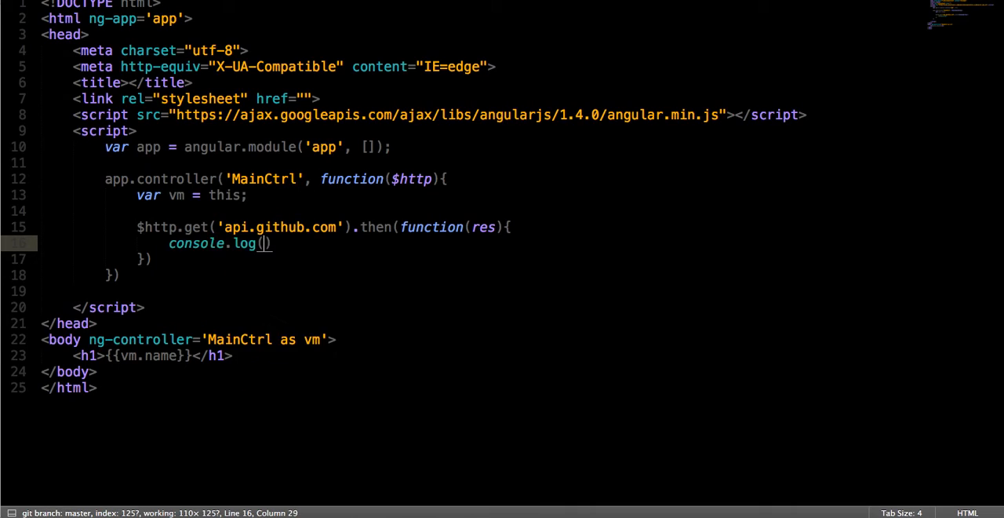
type("res);")
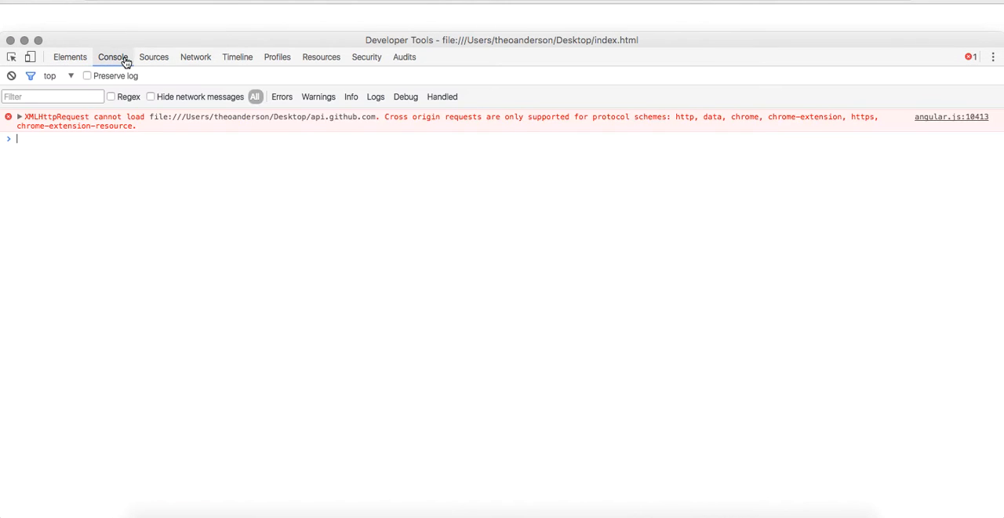
mouse_move(414, 136)
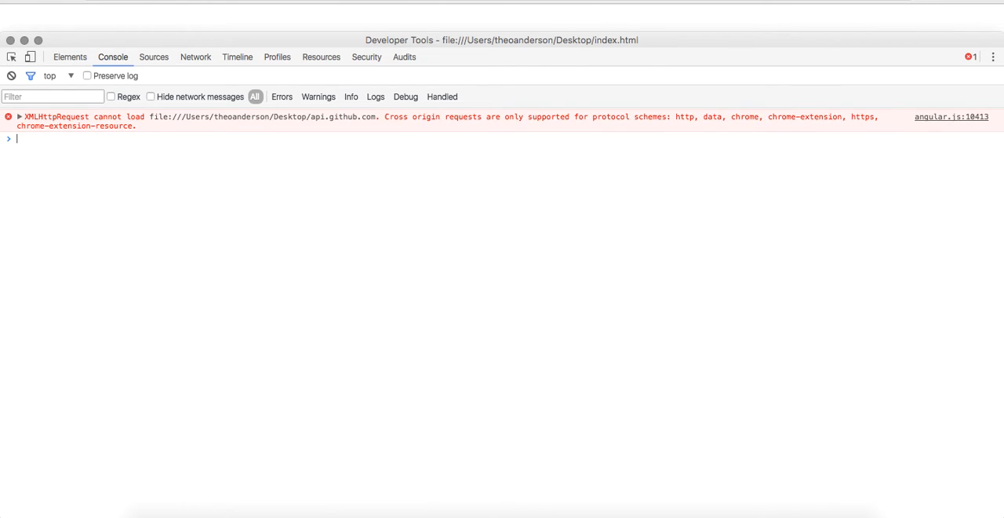
Search for the Chrome web server app to serve the page locally
type("chro")
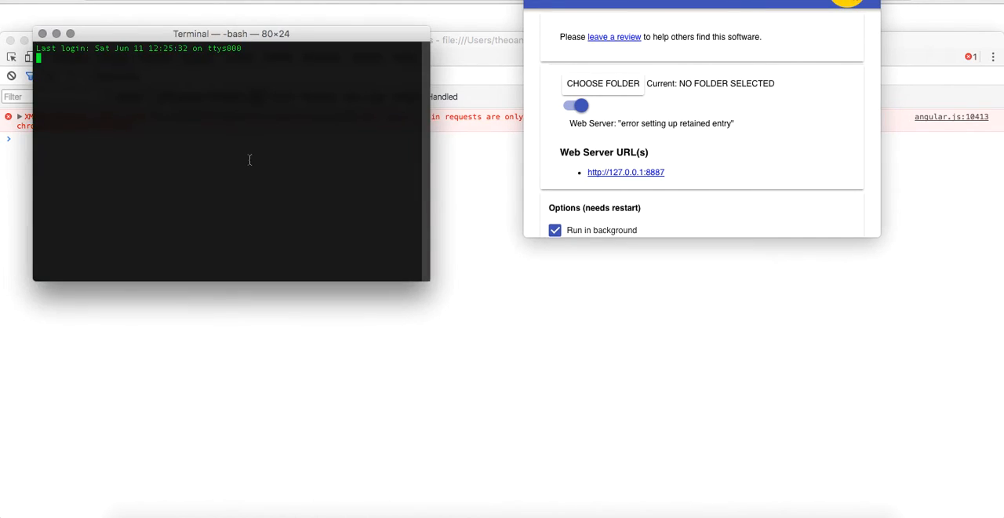
cd into Desktop, make a new test folder and save index.html into it
type("cd Desktop")
type("mkdi")
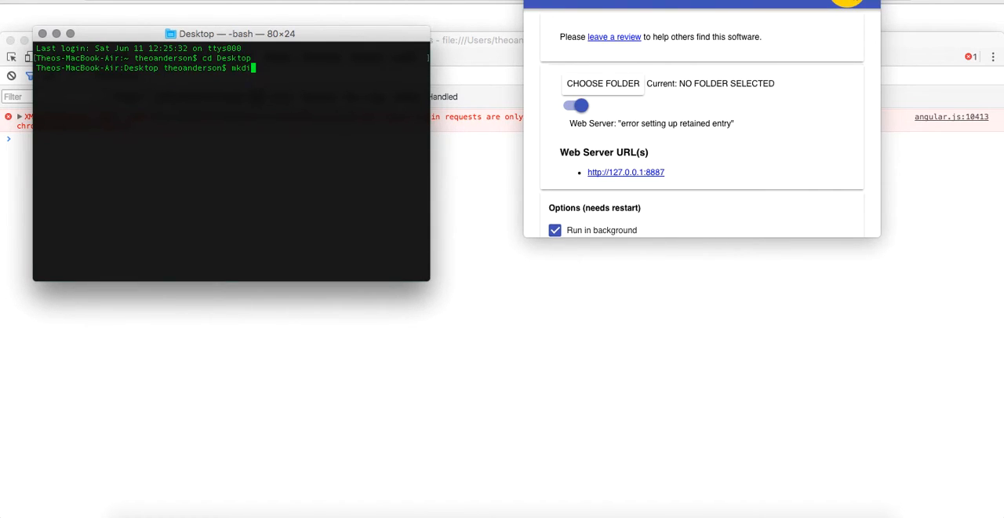
key("Return")
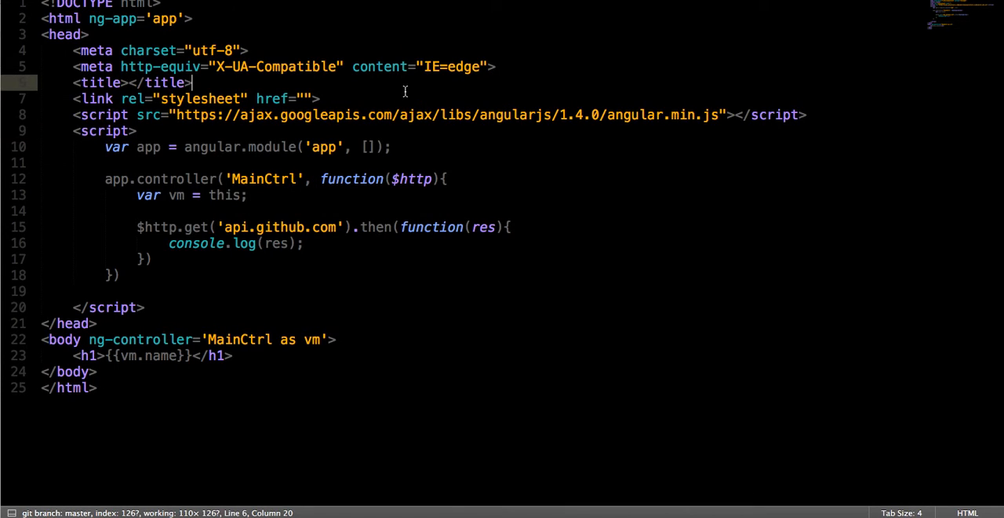
key("ctrl+s")
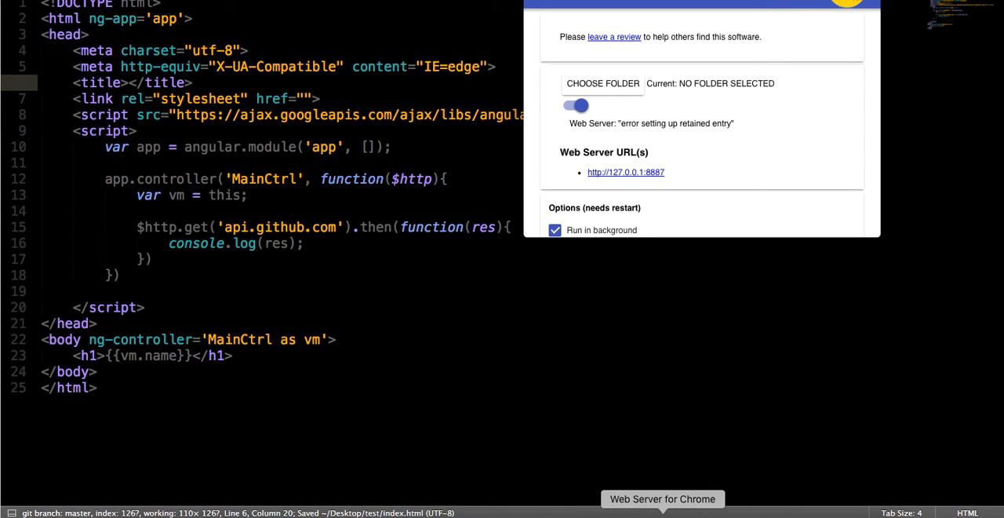
left_click(603, 84)
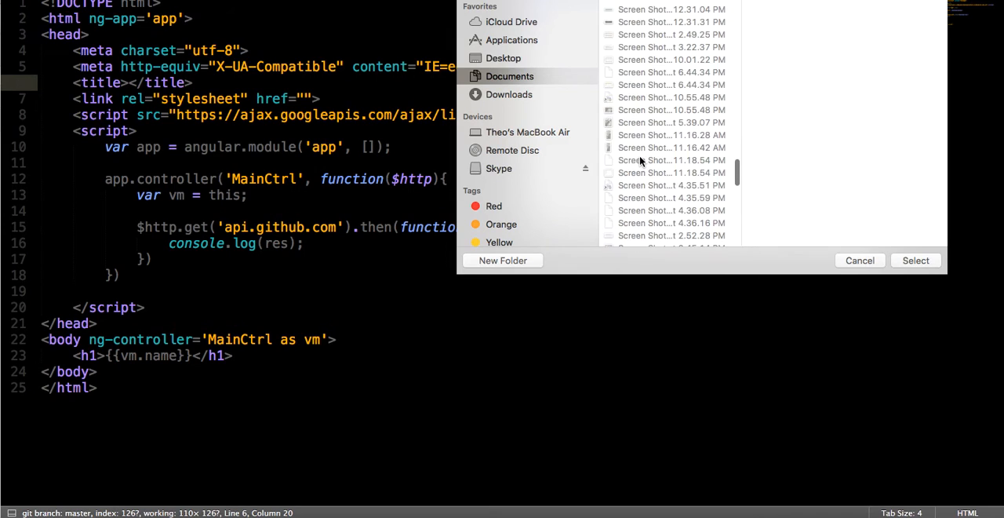
scroll("up", 3)
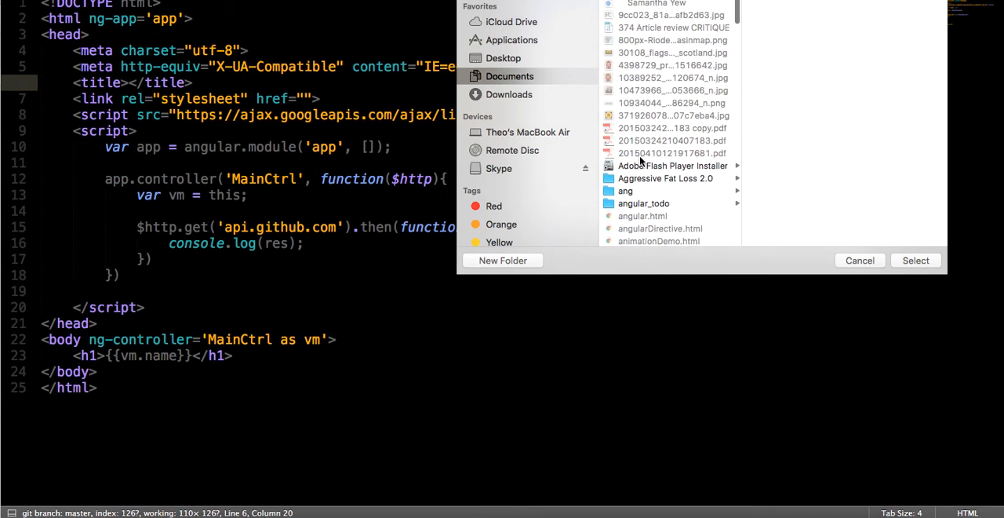
scroll("down", 3)
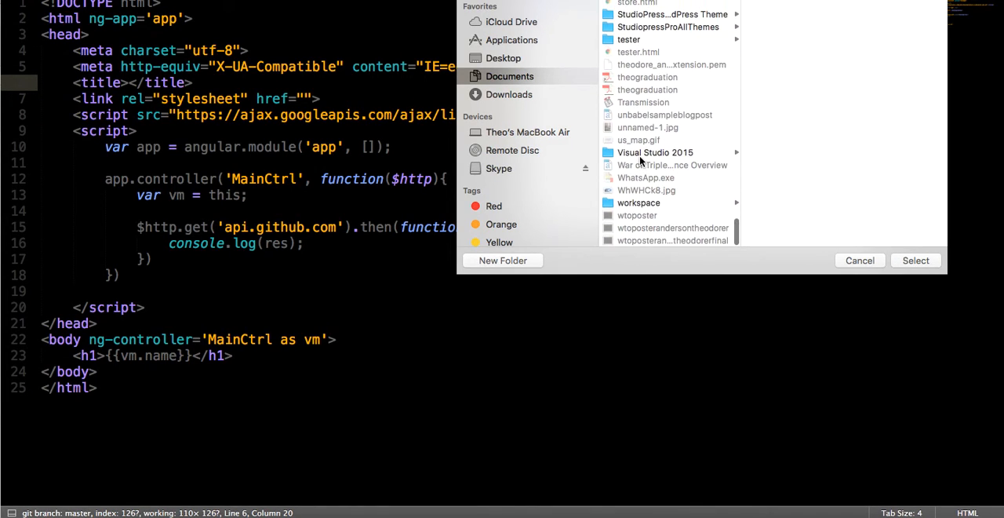
left_click(502, 56)
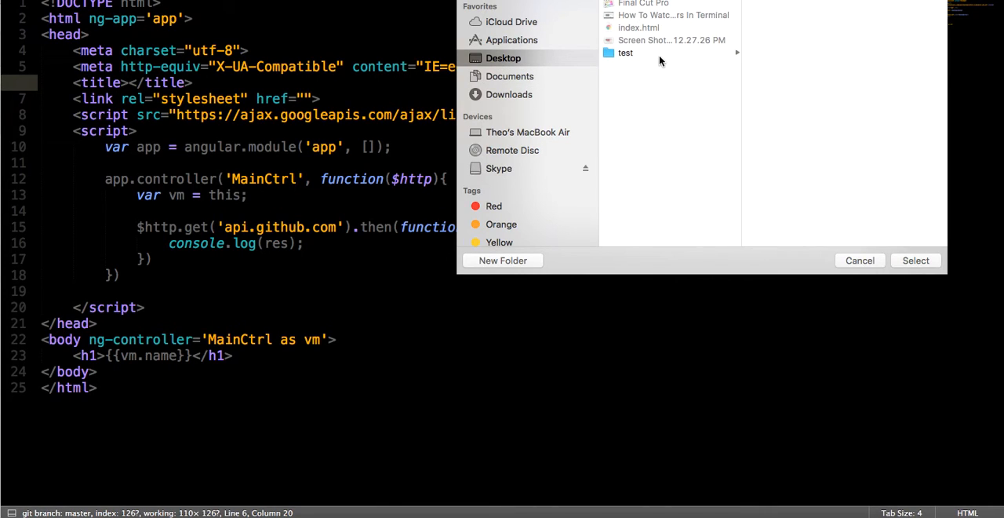
left_click(916, 259)
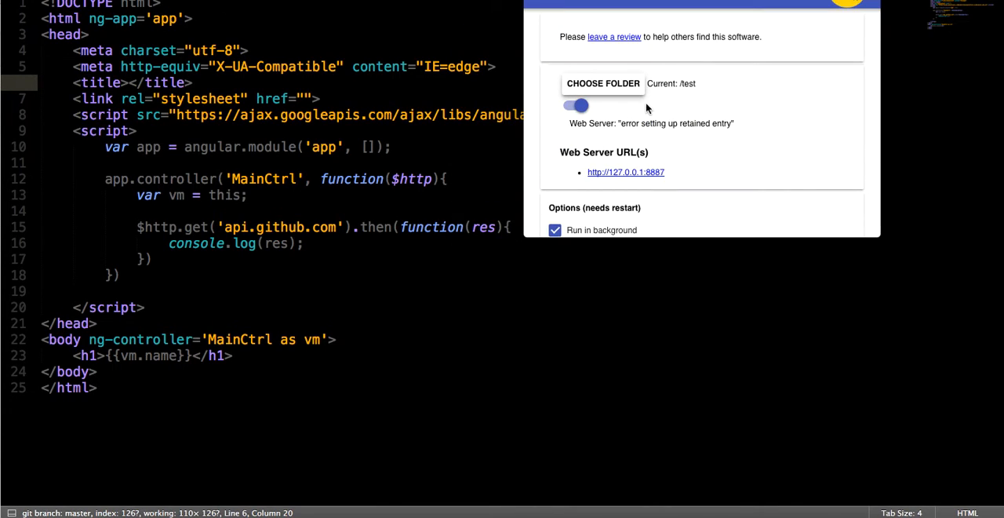
scroll("down", 3)
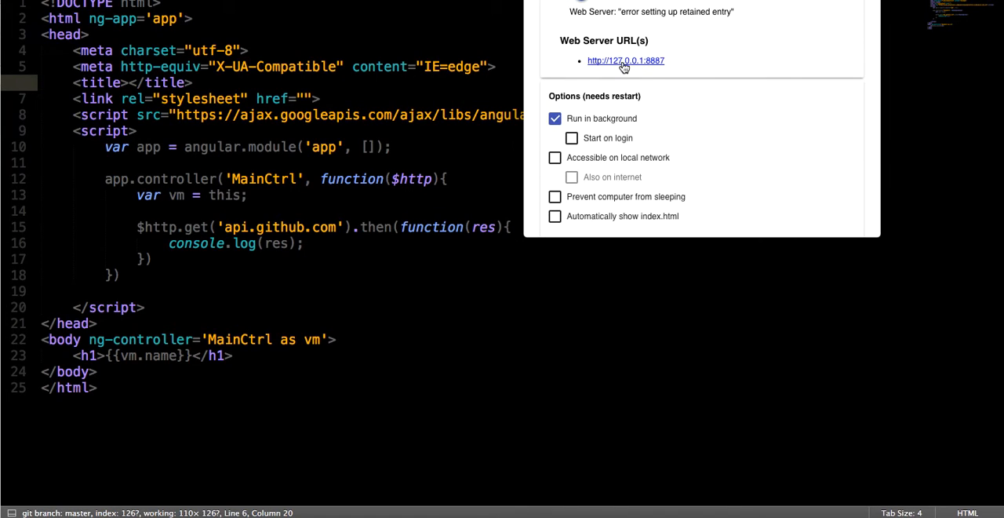
left_click(625, 60)
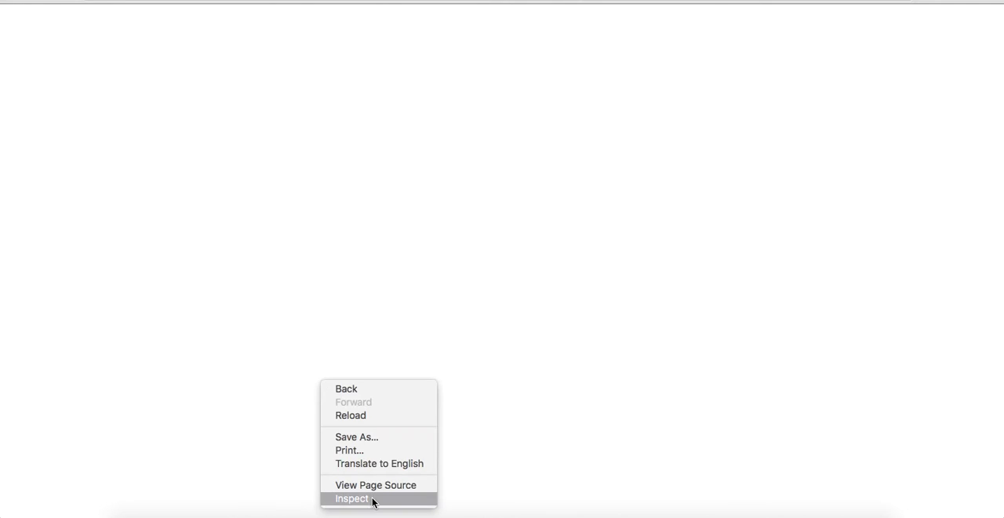
left_click(351, 499)
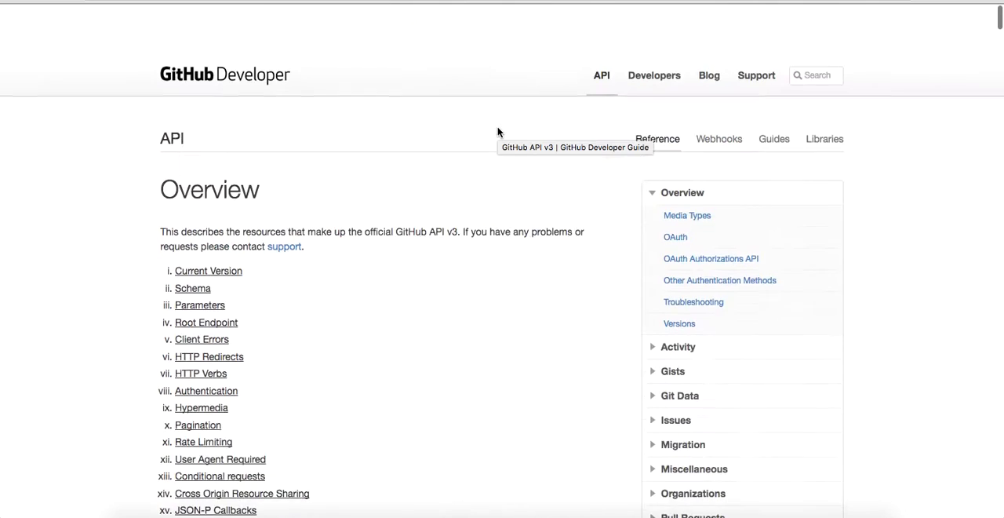
scroll("down", 3)
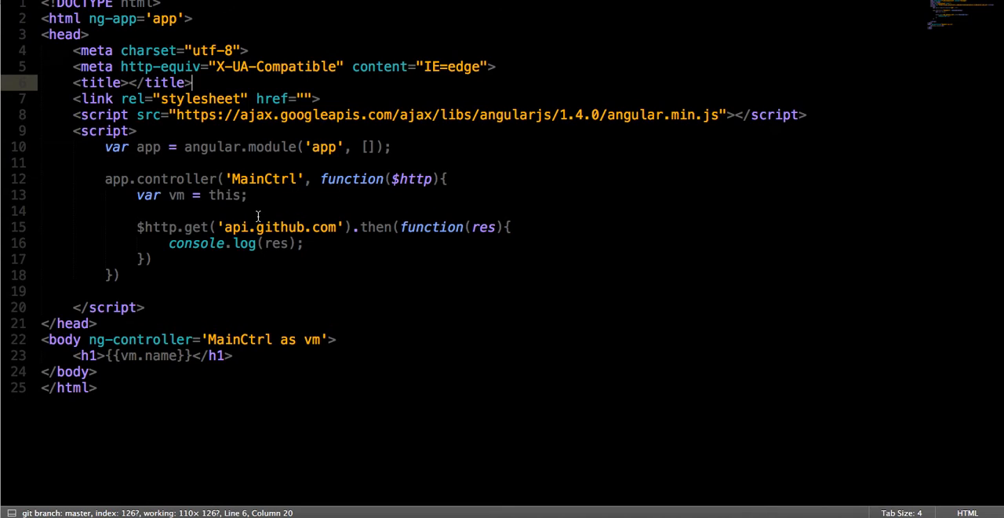
type("https://")
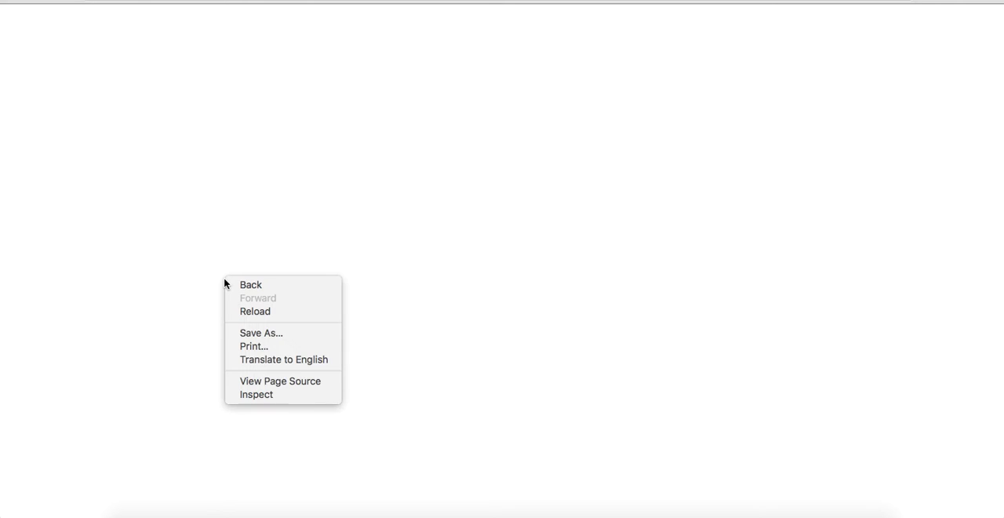
Reopen DevTools Console and expand the logged response object showing status 200 and its data
left_click(256, 393)
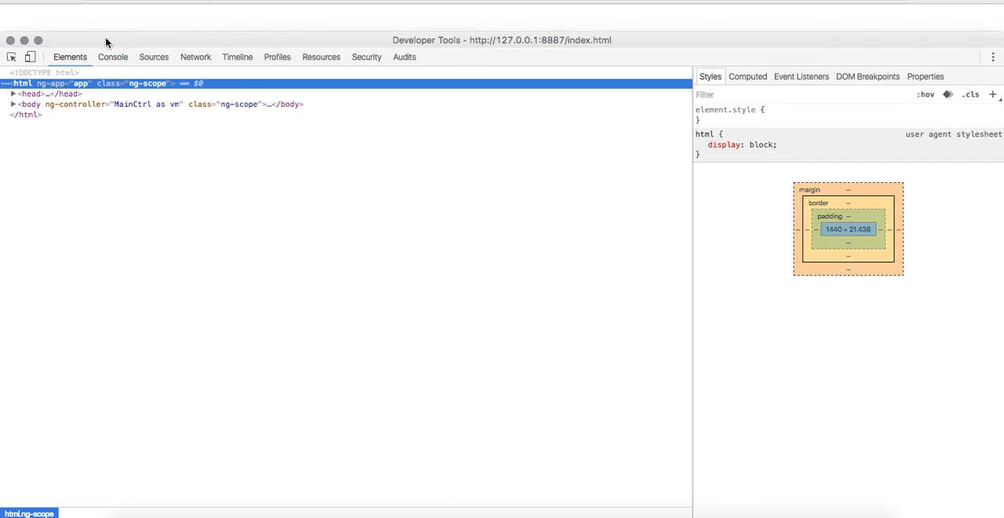
left_click(113, 57)
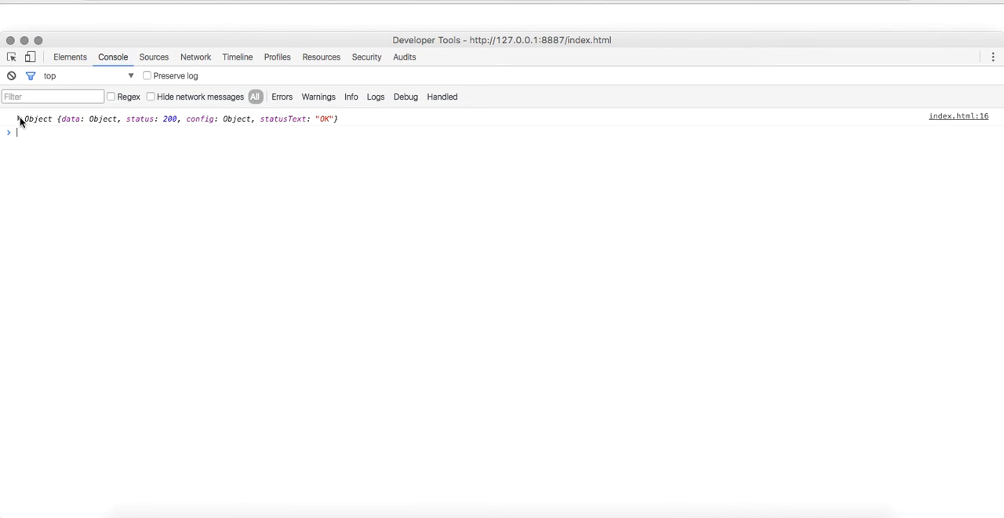
left_click(19, 119)
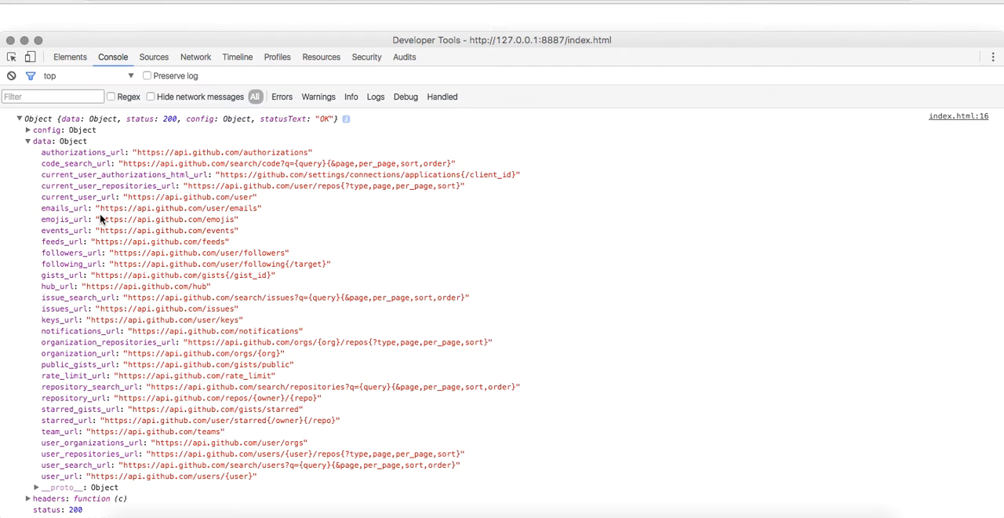
scroll("down", 3)
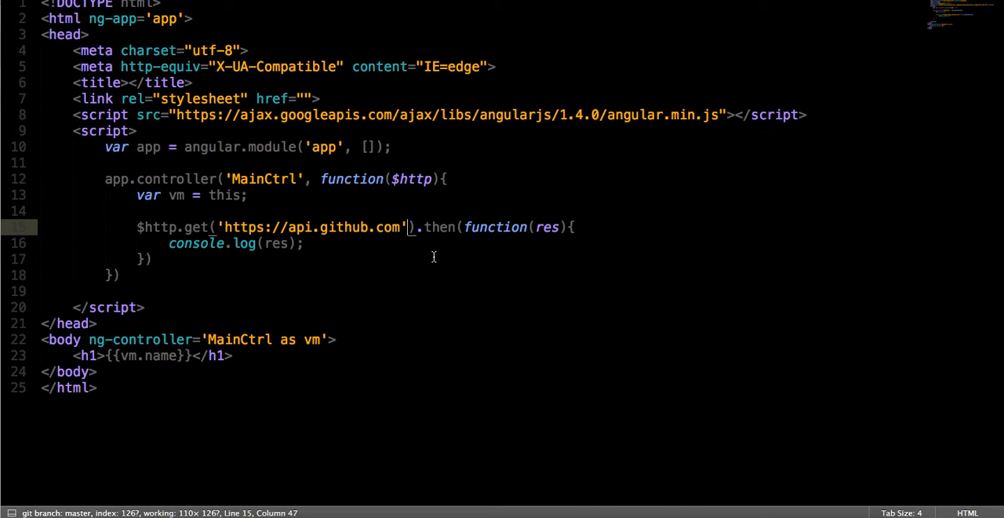
Replace the heading with a username text input placeholder 'Enter a username' bound via ng-model to user.name
key("ctrl+s")
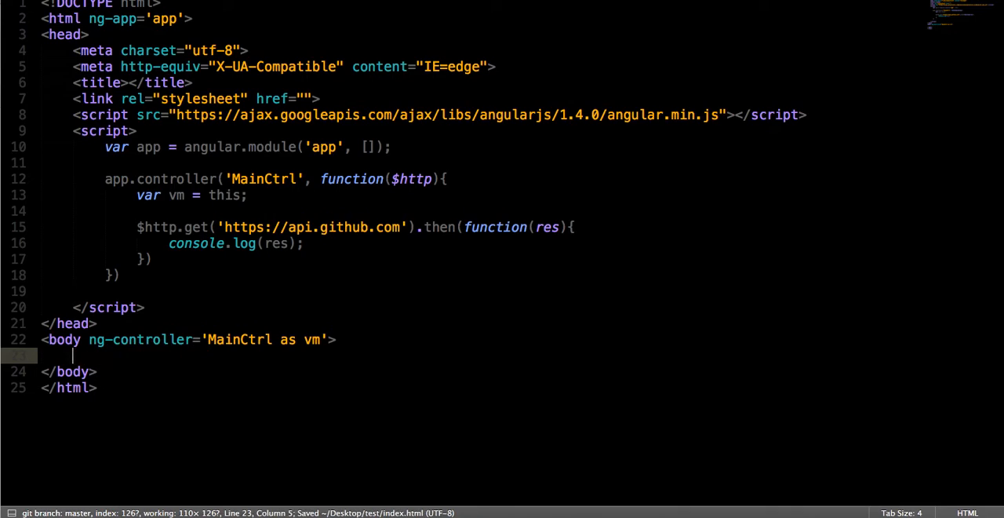
type("button")
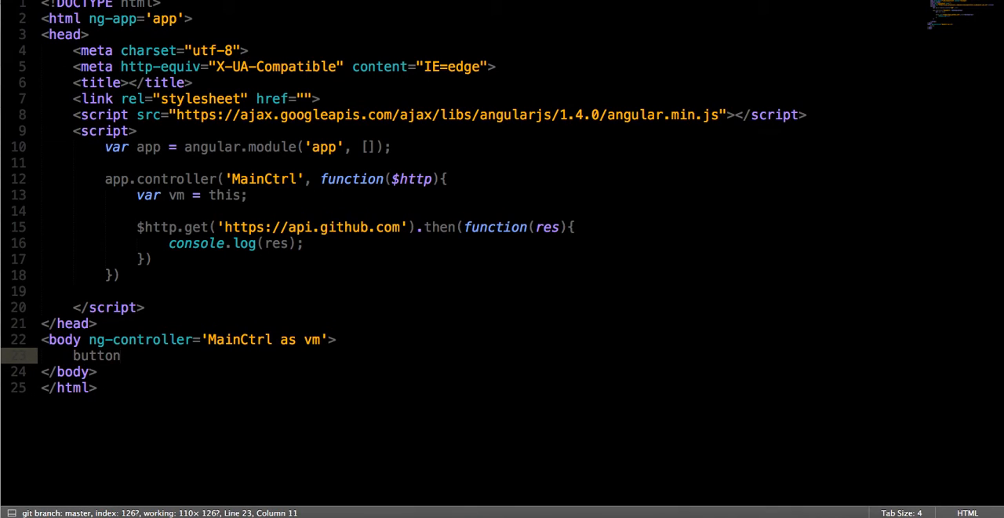
type("input type=\"text\"> E")
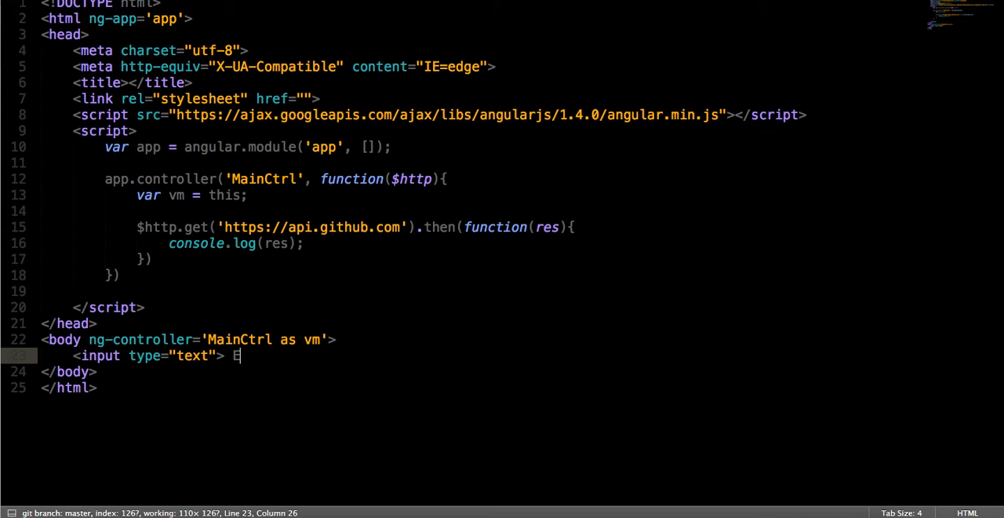
type("nter a username")
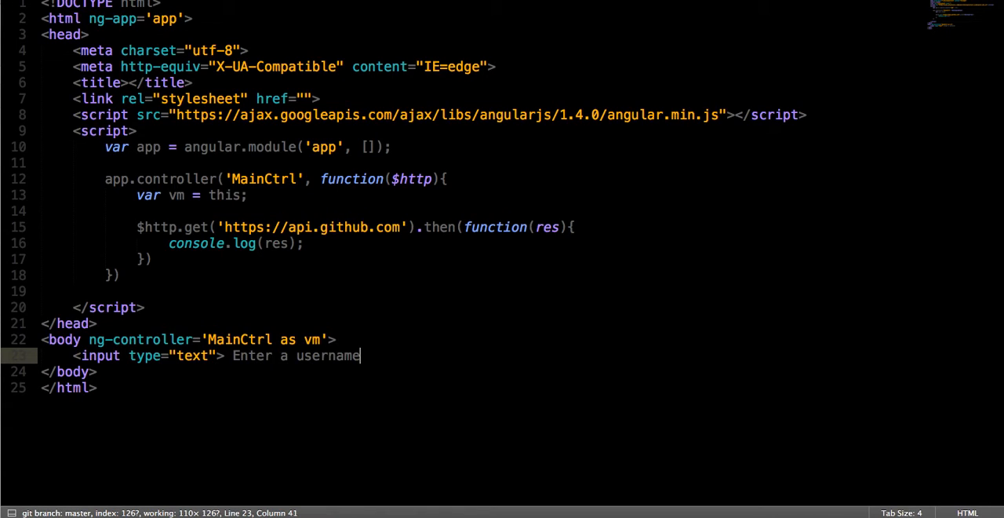
key("ctrl+s")
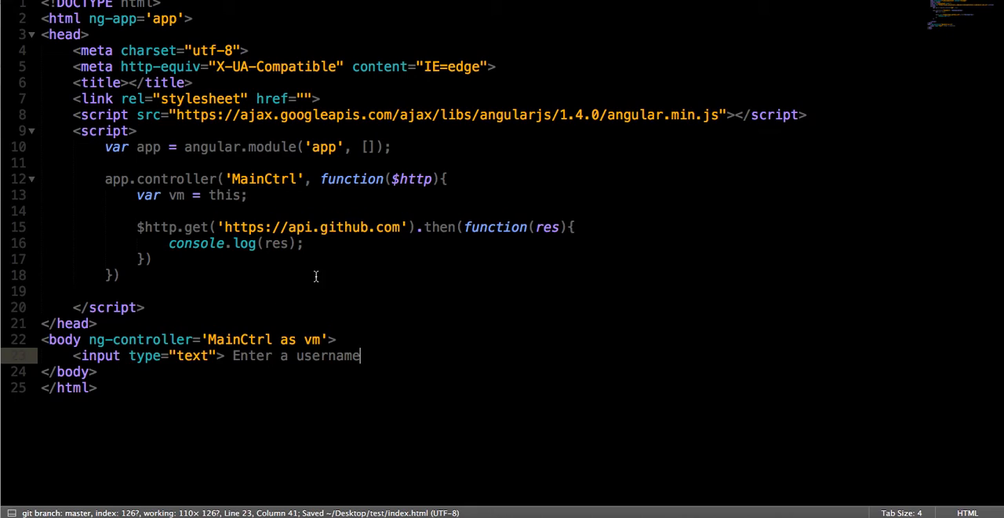
key("Return")
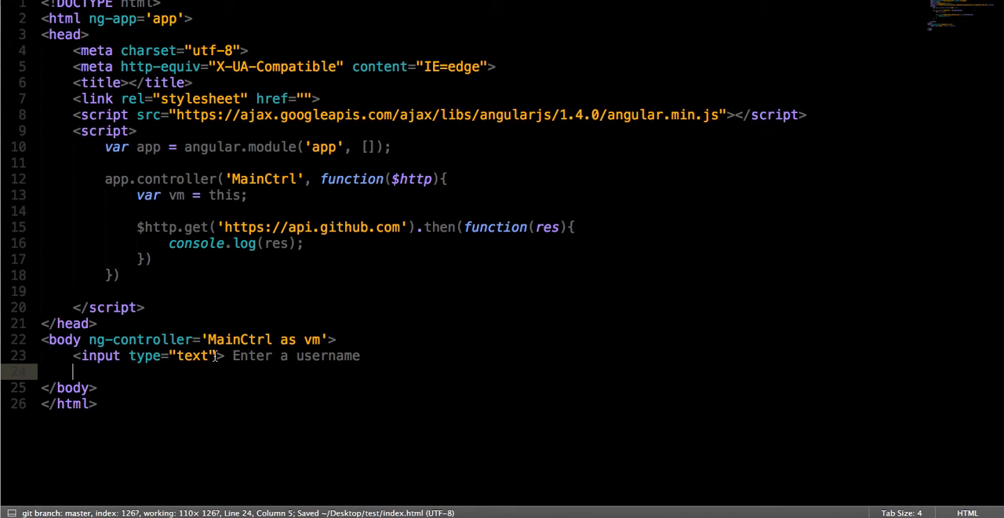
type("ng-model=\"\"")
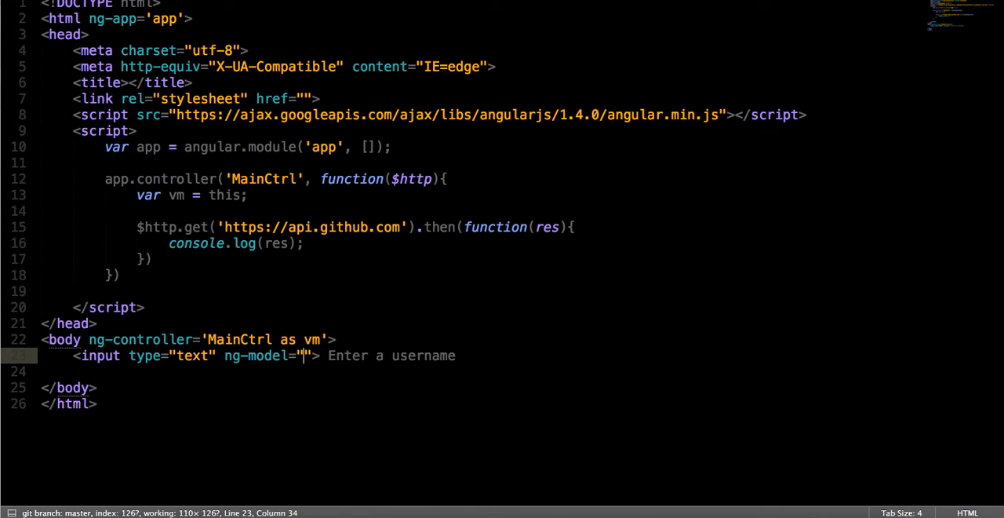
type("username")
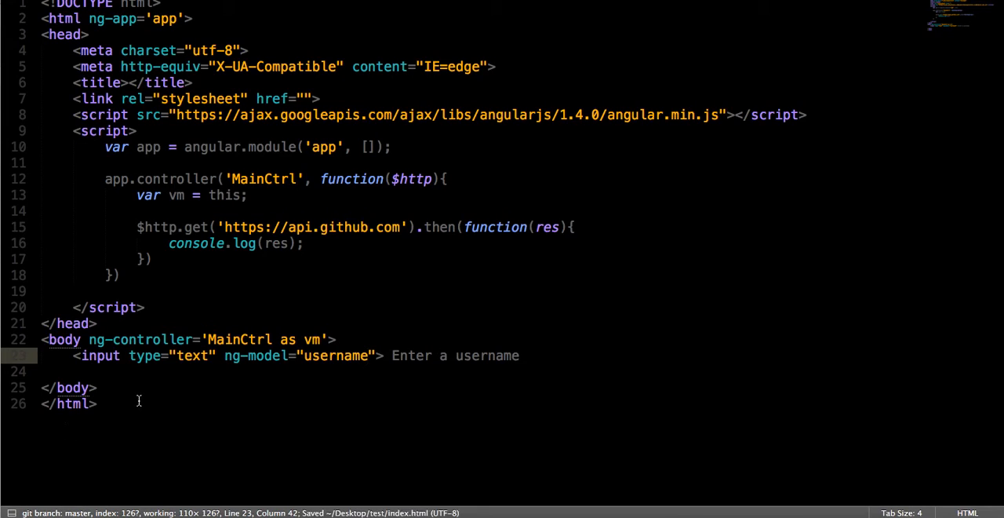
type("user.n")
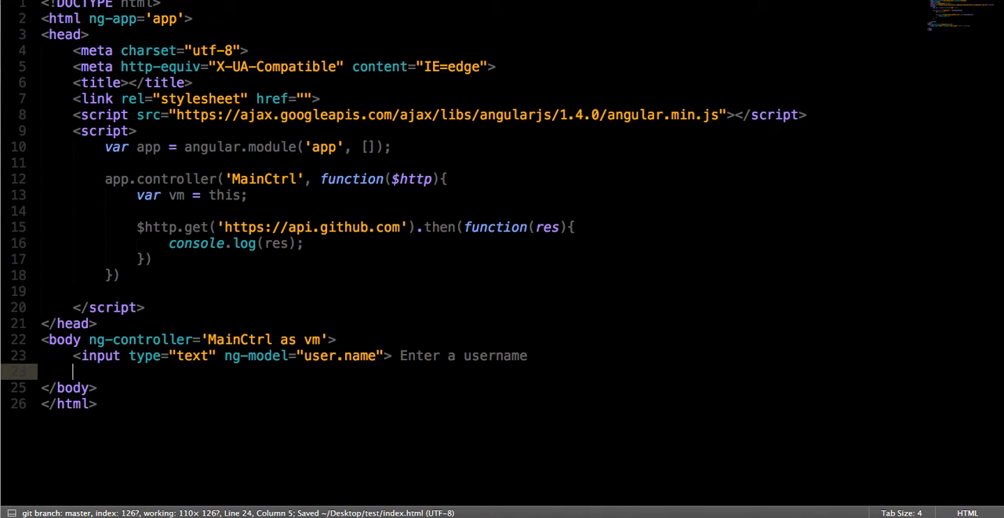
Add a Go button whose ng-click calls vm.fetchData(user)
type("<button></button>")
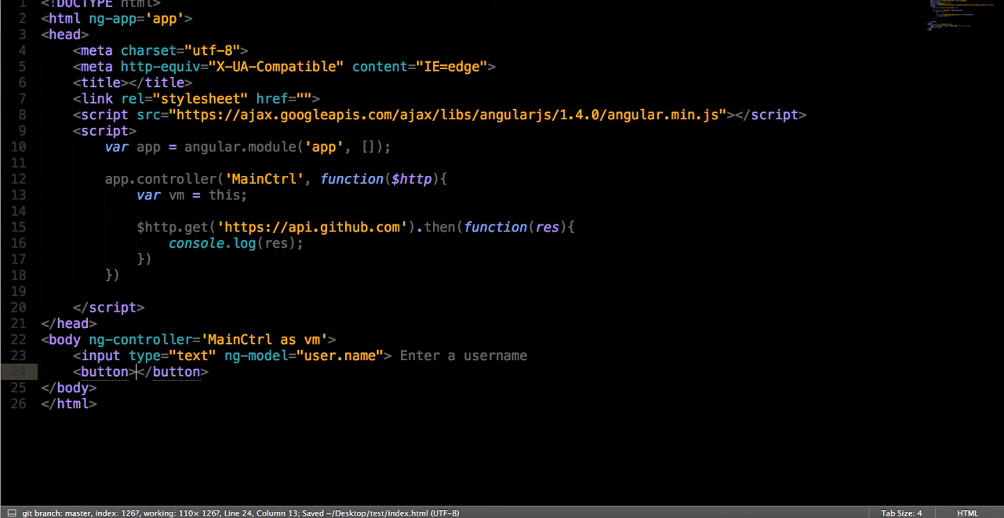
type("Go")
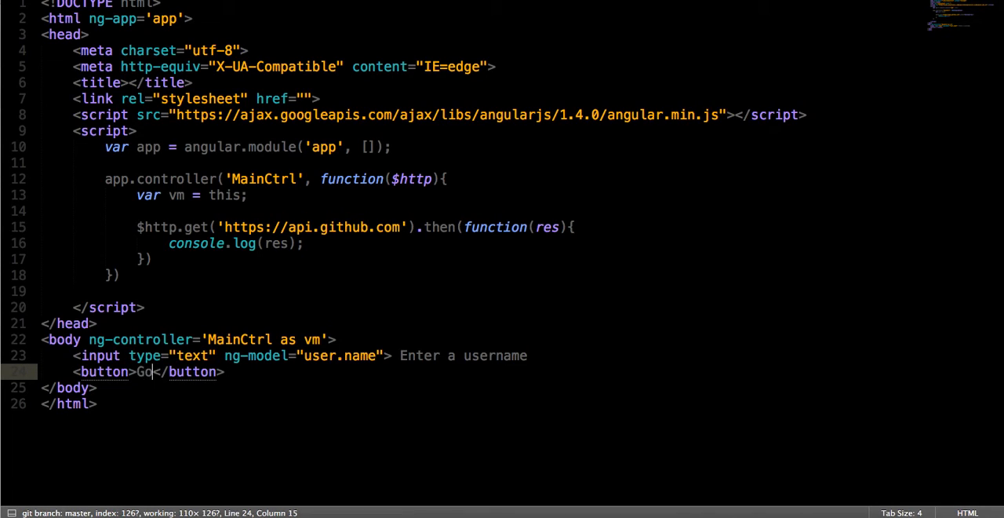
type("ng-click=")
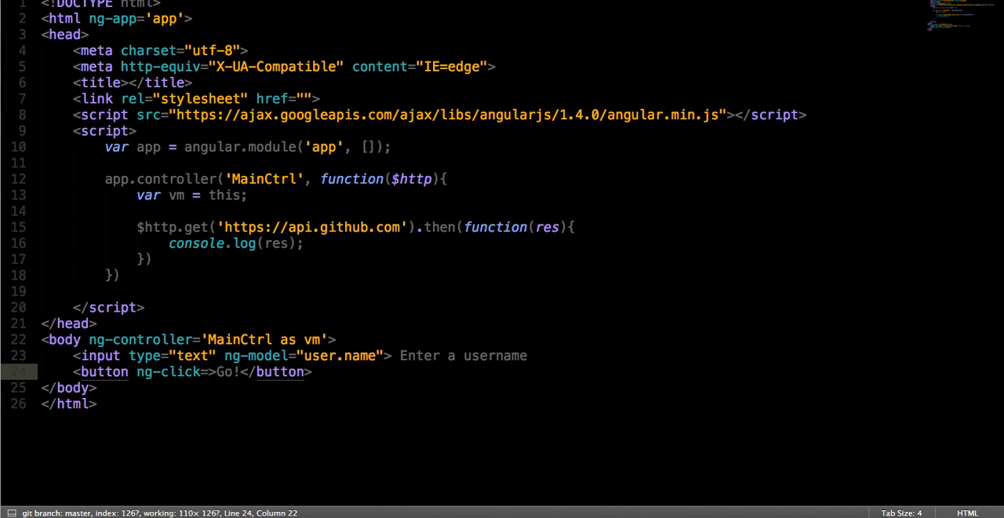
type("fetchD\"")
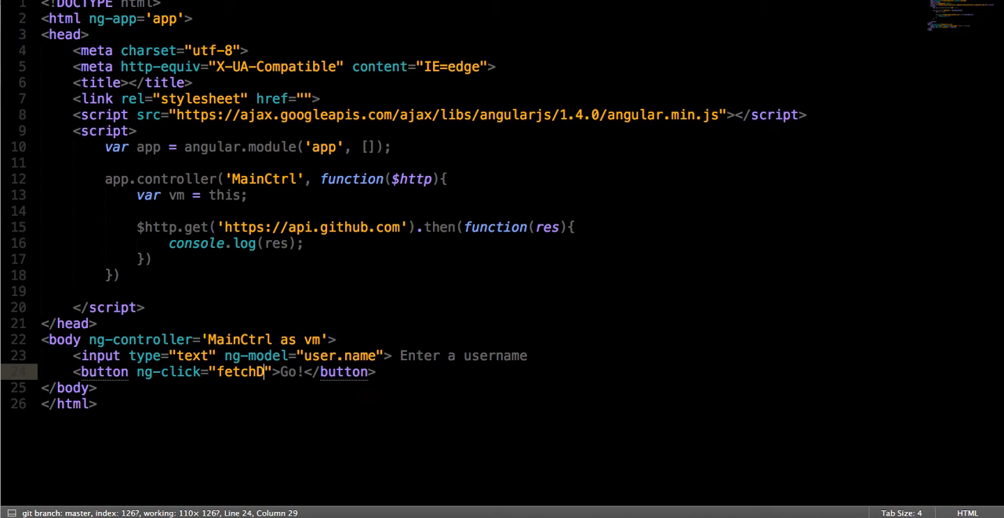
type("ata(")
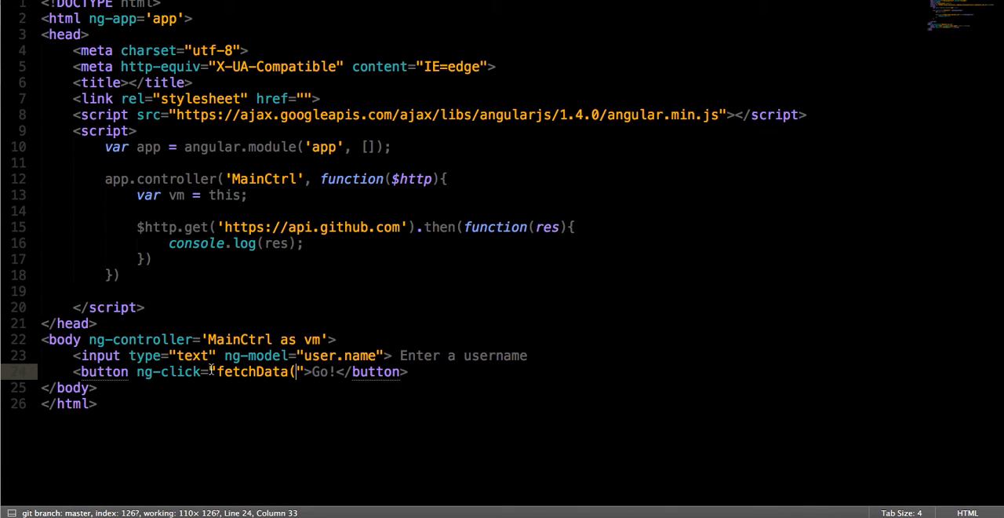
type("vm.")
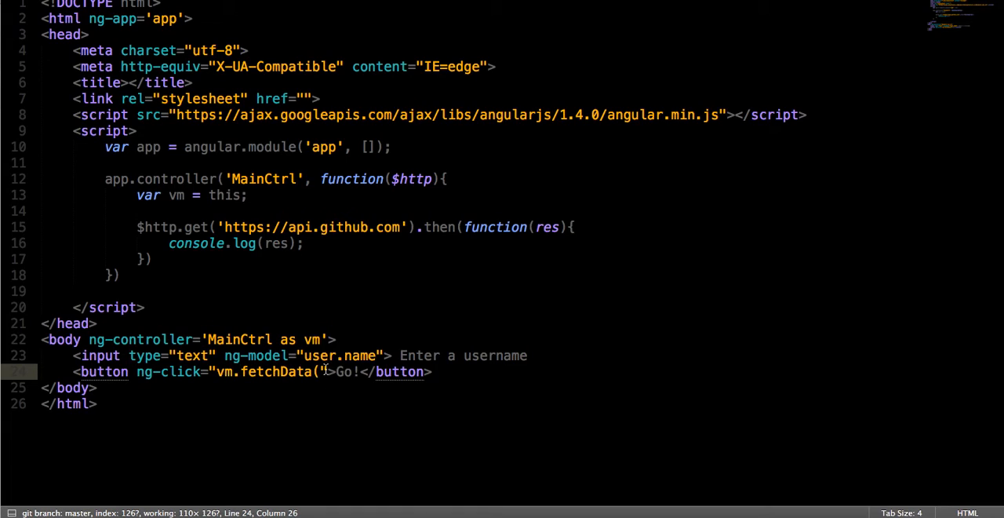
type("user")
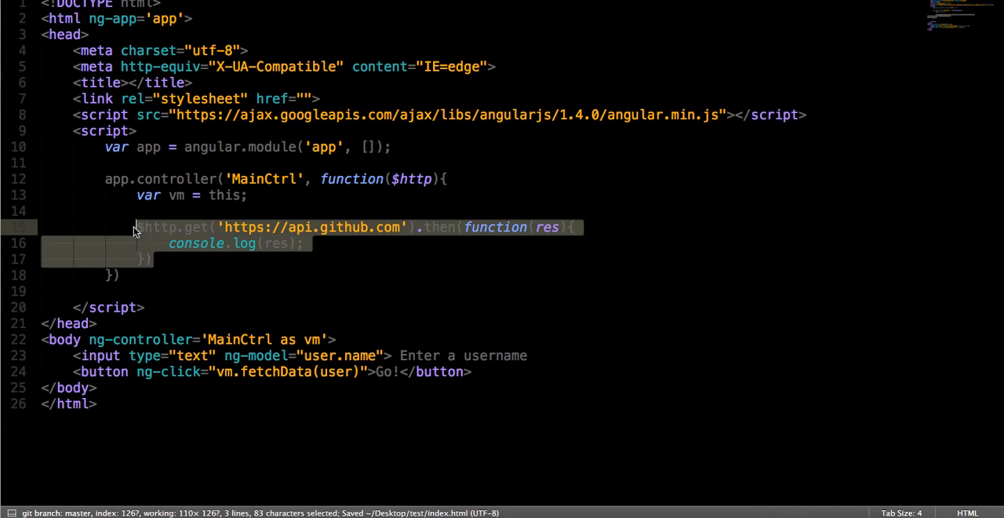
Wrap the request in vm.fetchData = function(user) and append '/' + user.name to the URL
type("vm.f")
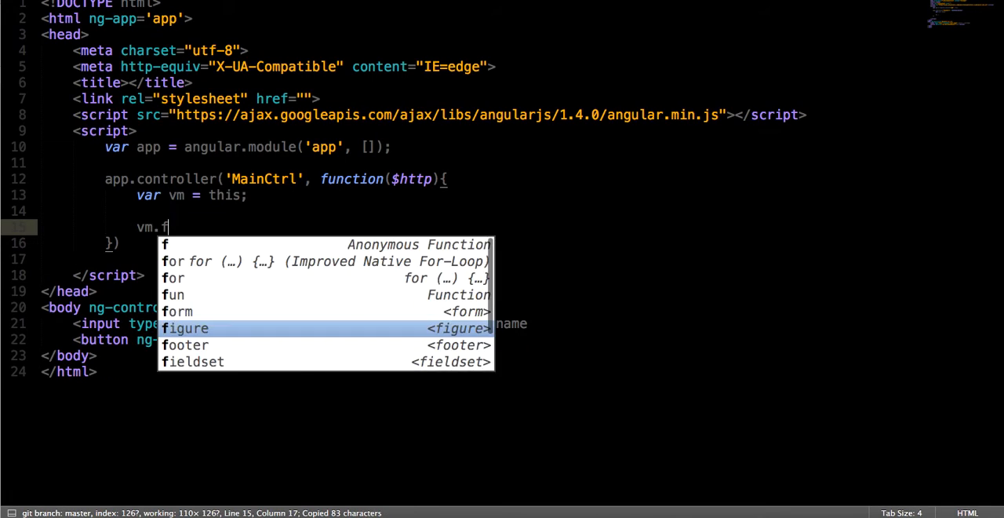
type("etchDate = function(")
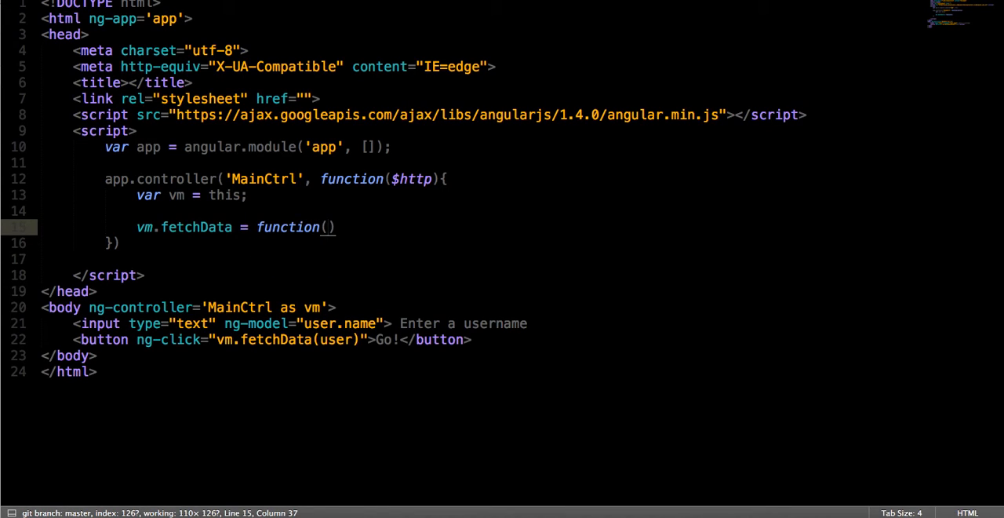
type("(user){")
type("$http.get('https://api.github.com').then(function(res){")
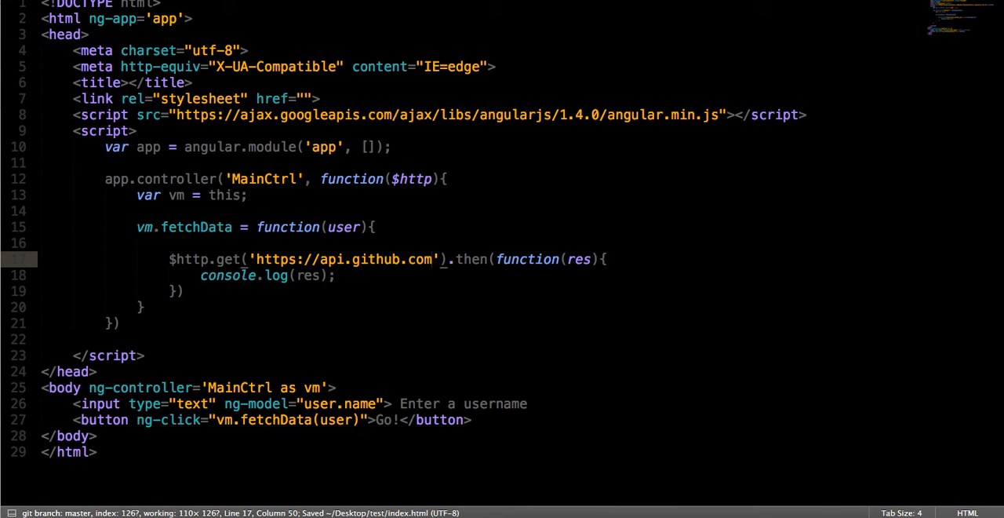
type("/' +")
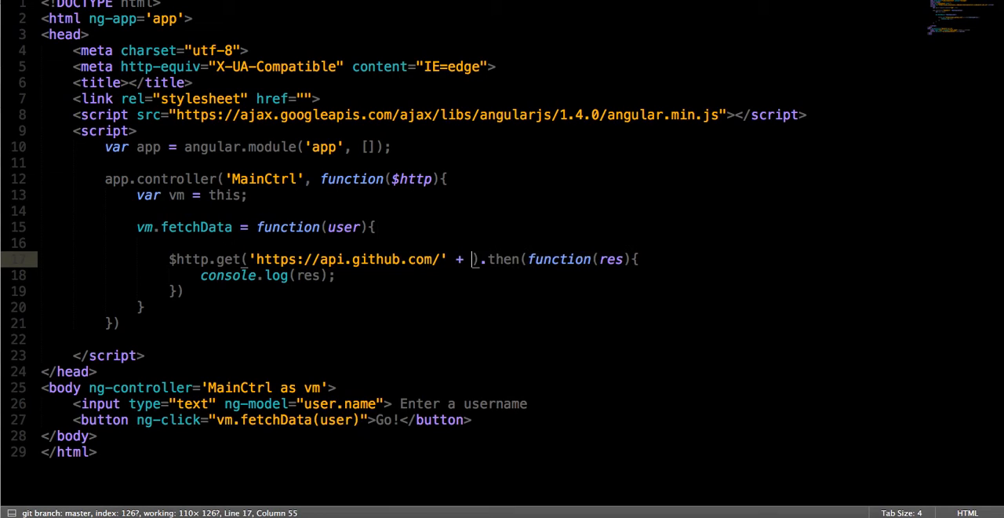
type("user.name")
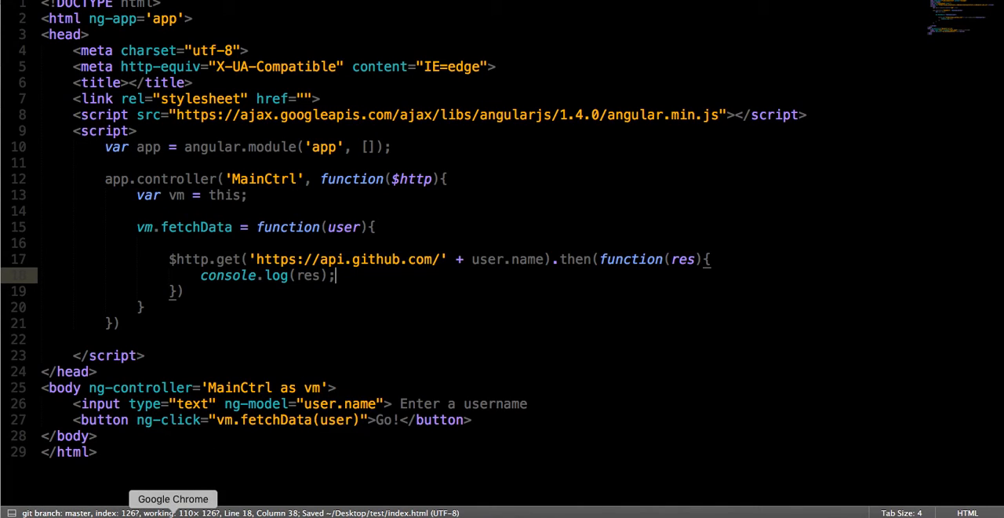
Add a <label for="enter"> reading Enter a username before the input
left_click(398, 403)
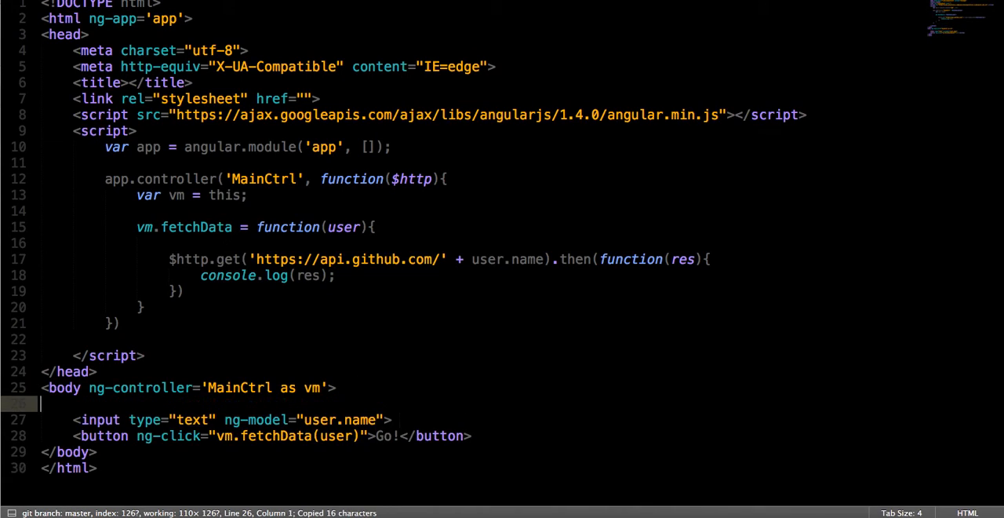
type("lab")
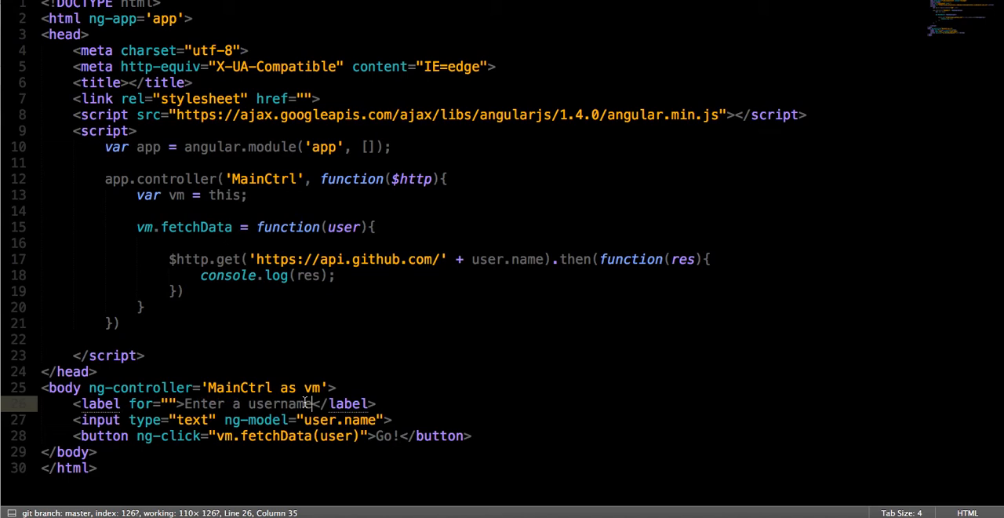
type("enter")
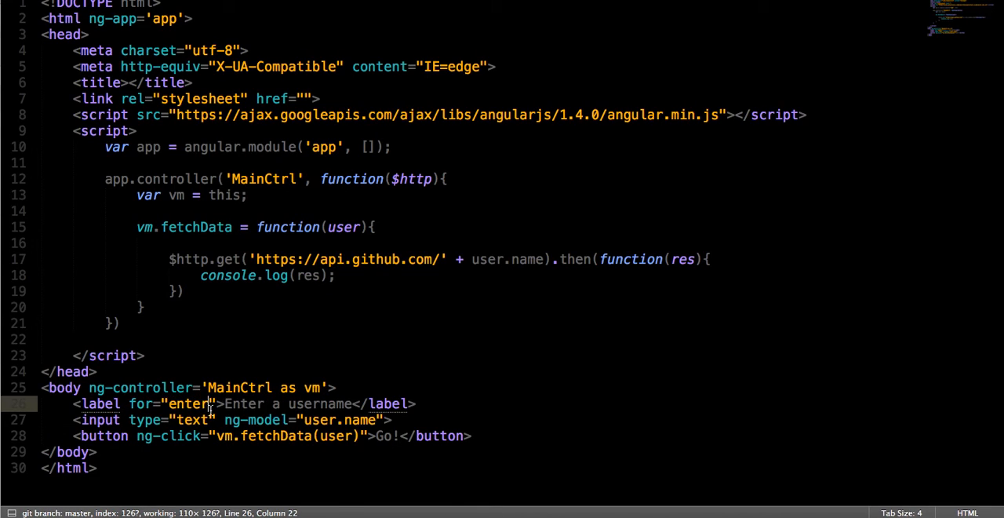
type("n")
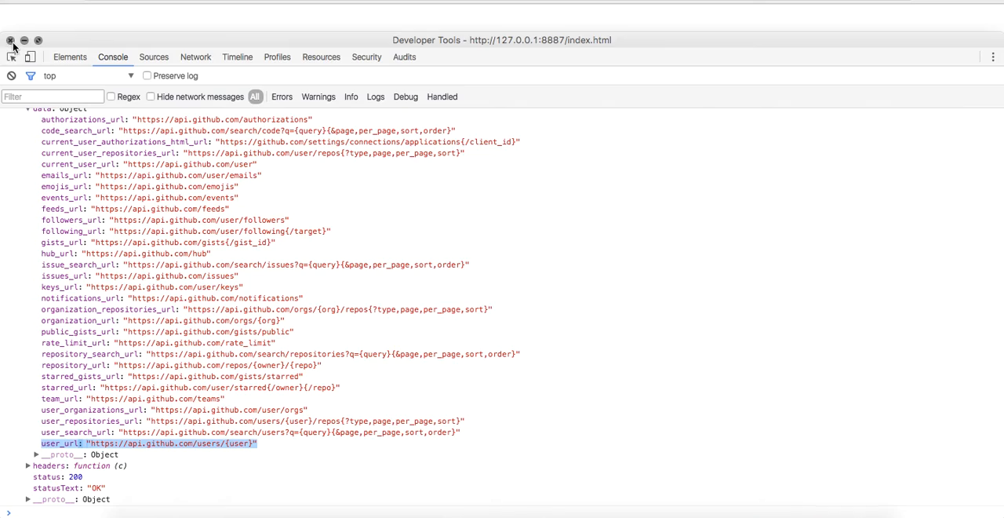
Inspect the console for the 404, then change the request path to api.github.com/users/ plus user.name
right_click(264, 348)
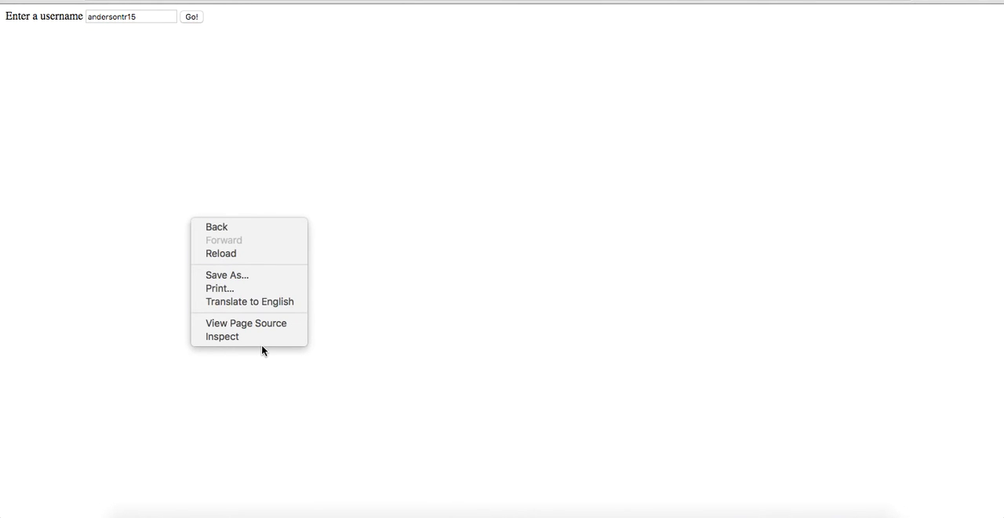
left_click(223, 335)
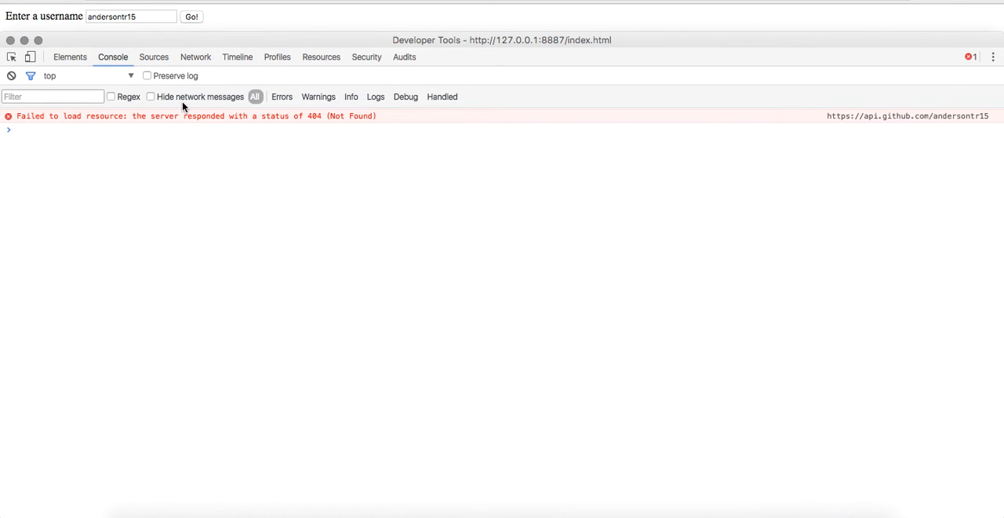
mouse_move(179, 106)
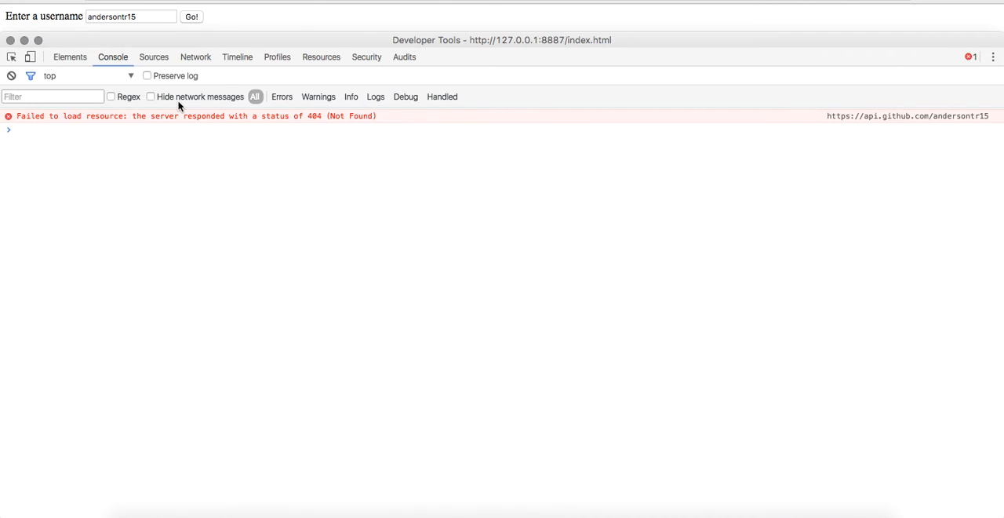
mouse_move(351, 502)
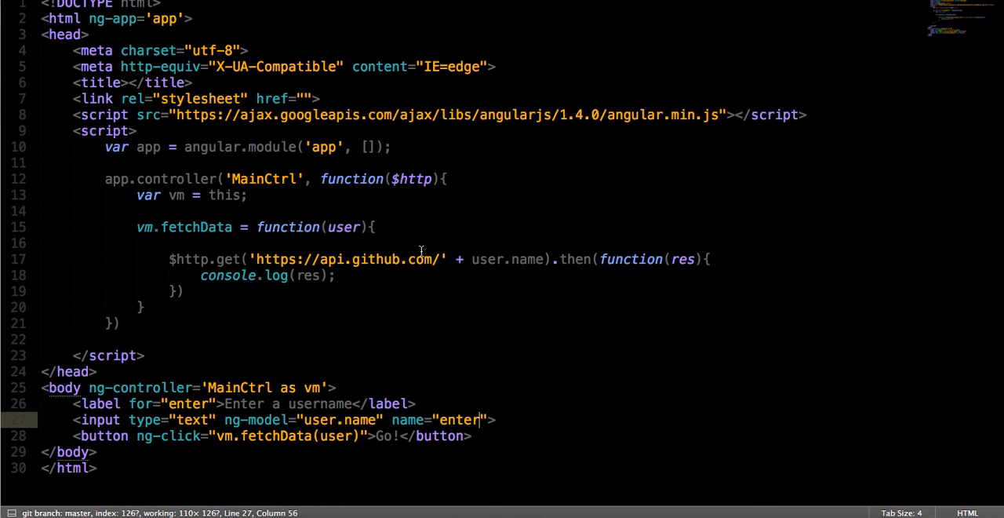
type("users")
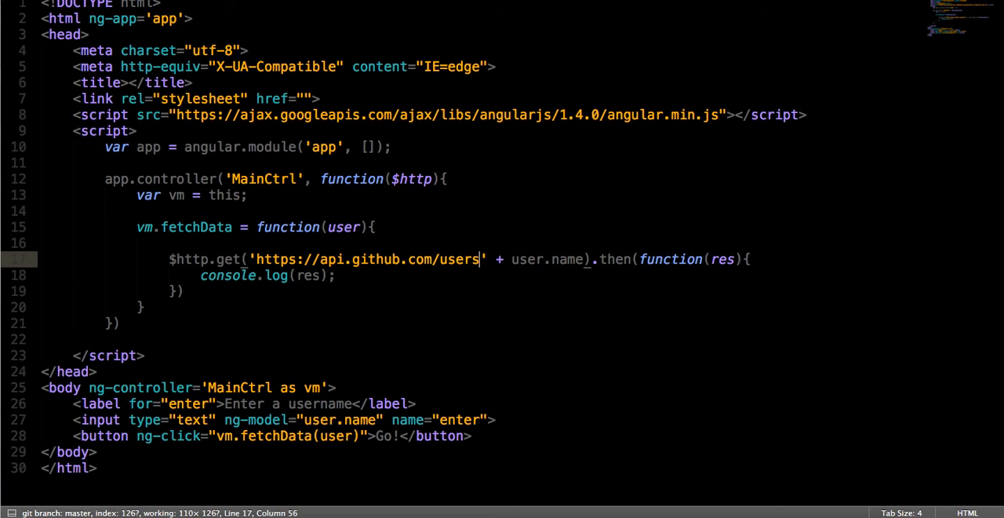
type("/")
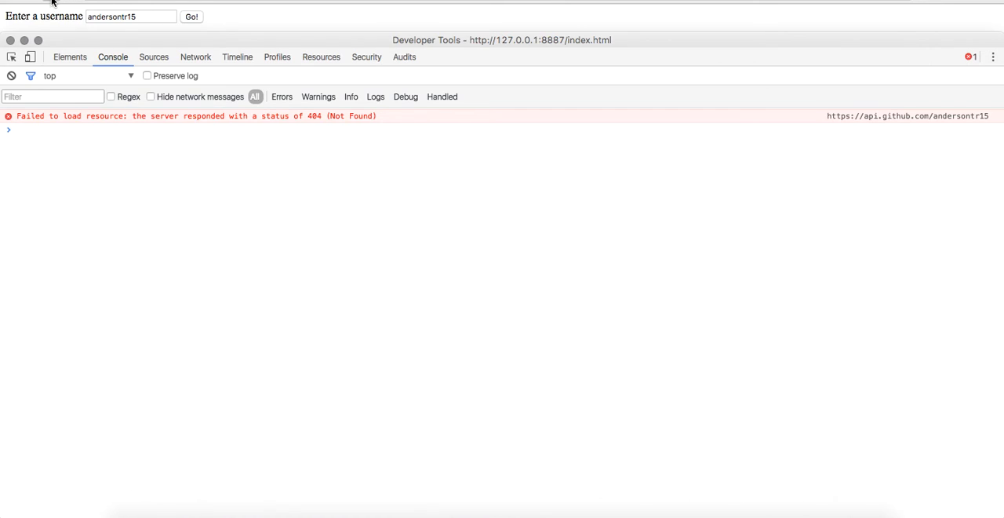
Inspect the page again and switch DevTools to the Console panel
right_click(229, 163)
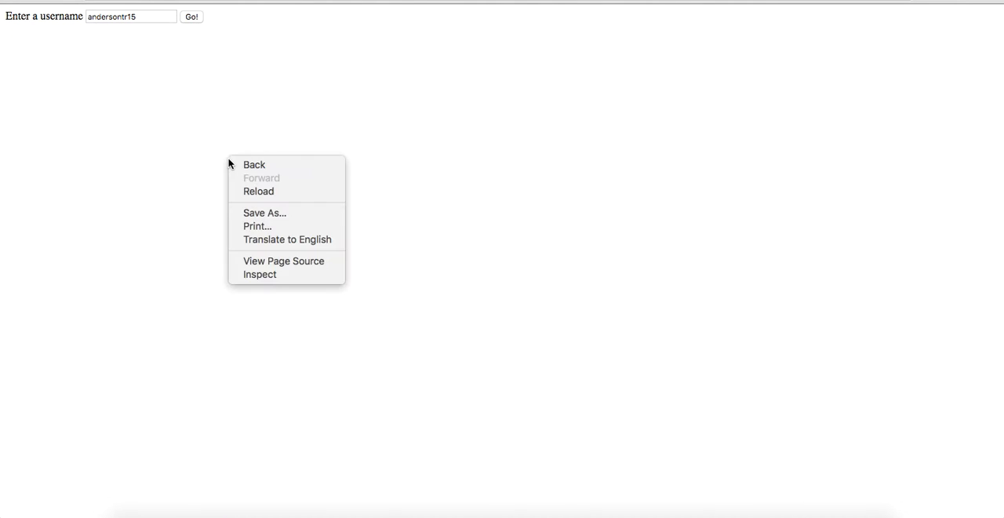
left_click(260, 273)
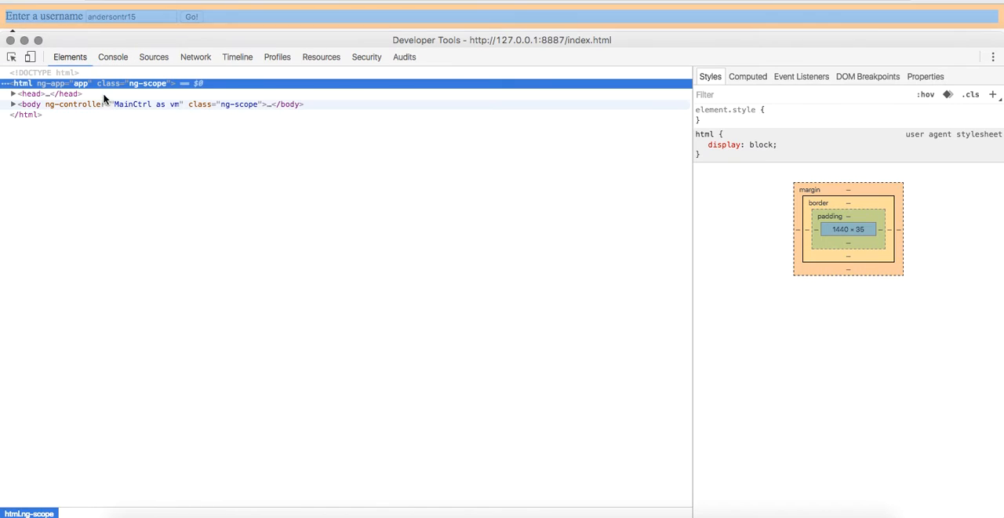
left_click(113, 56)
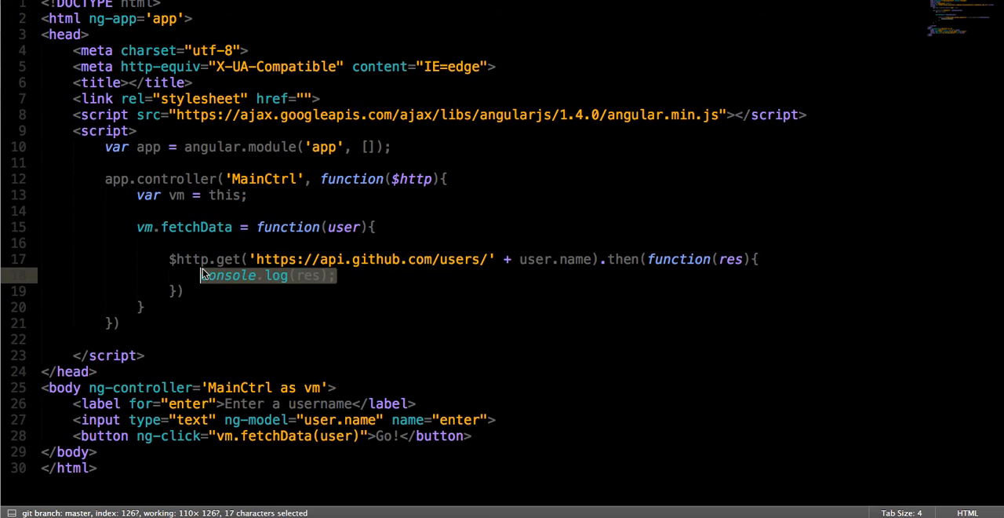
Assign vm.data = res in the callback and show {{vm.data}} in an h3 heading
type("vm")
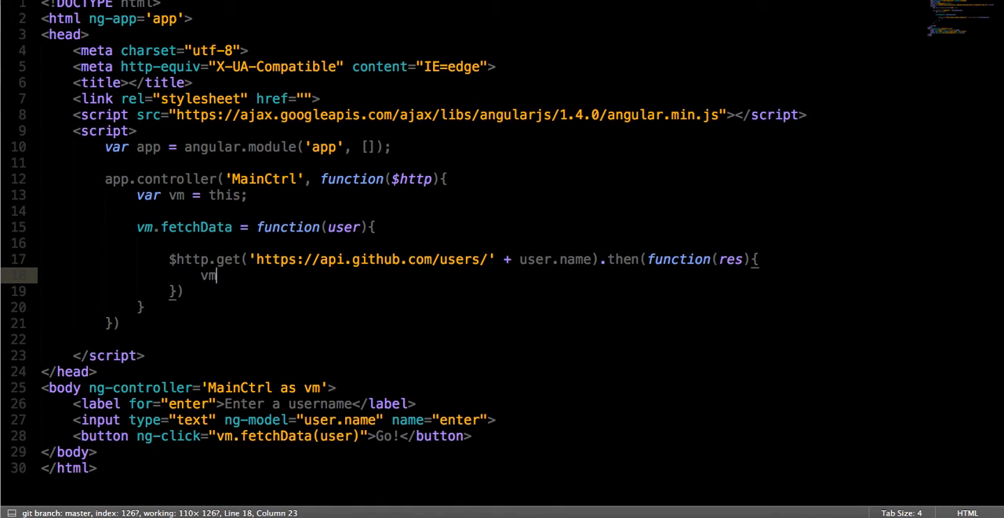
type(".data")
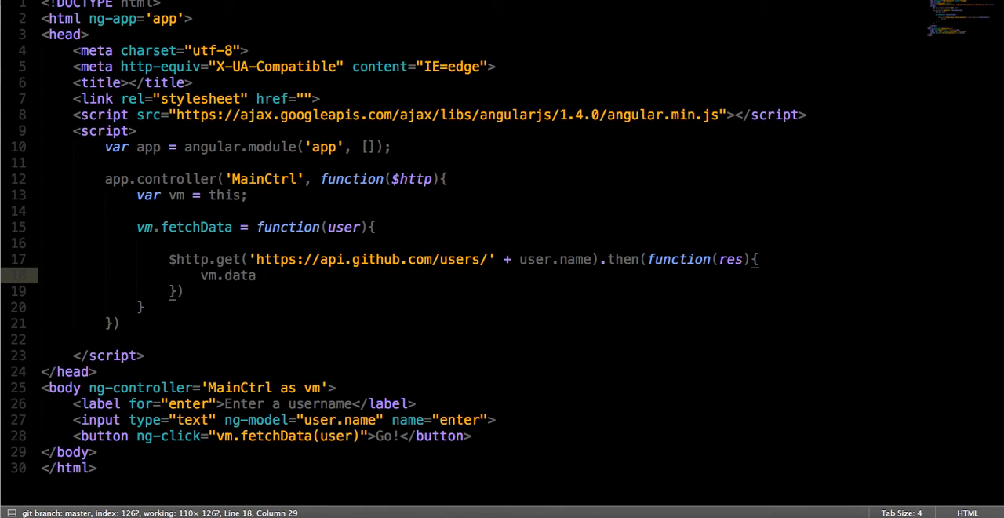
type("= res;")
type("<h3>{{</h3>")
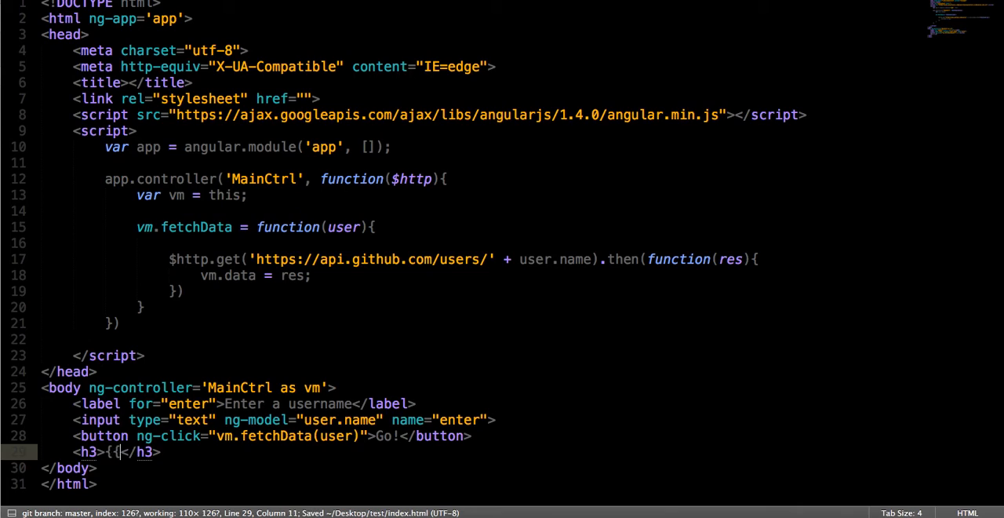
type("vm.data}}")
type("<h4></h4>")
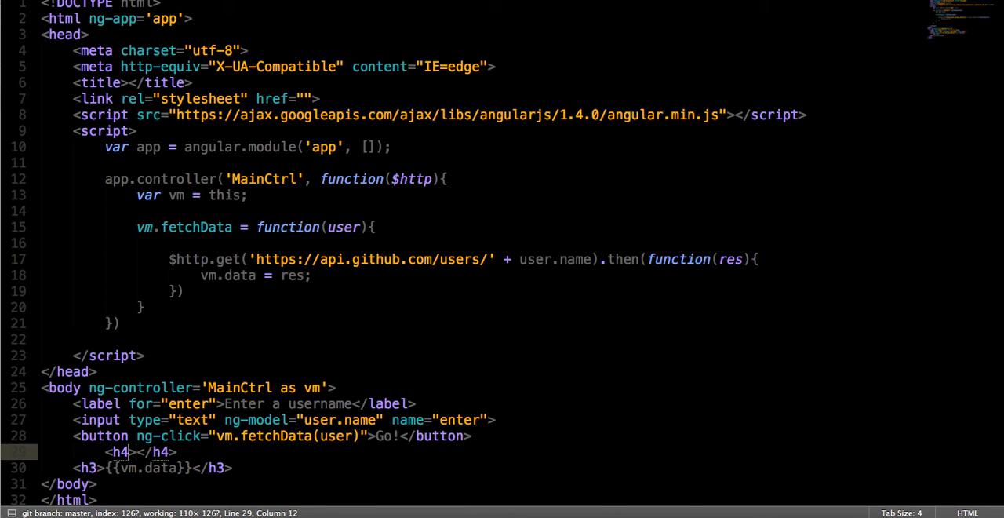
Add an h4 'Loading...' shown via ng-if on vm.loading, toggling vm.loading true/false in fetchData
type("ng-f")
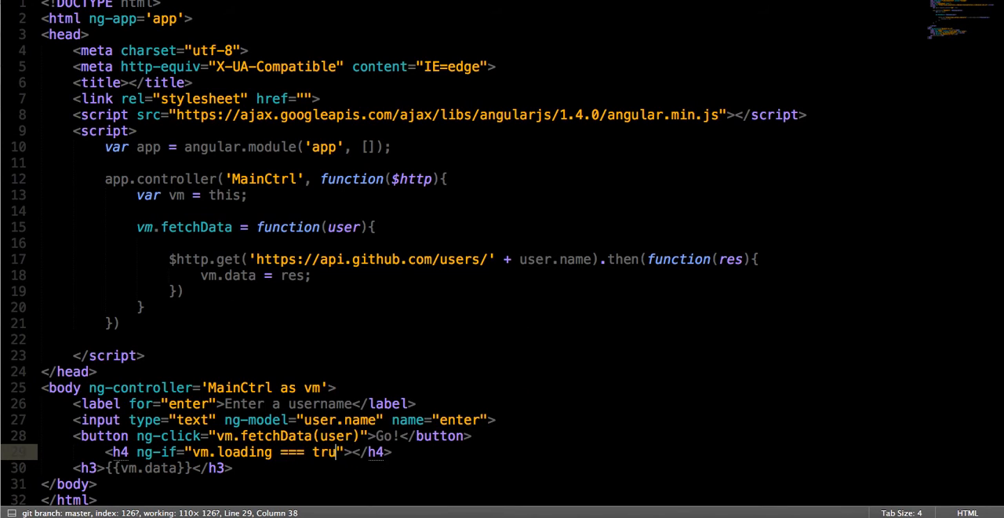
type("Loading...")
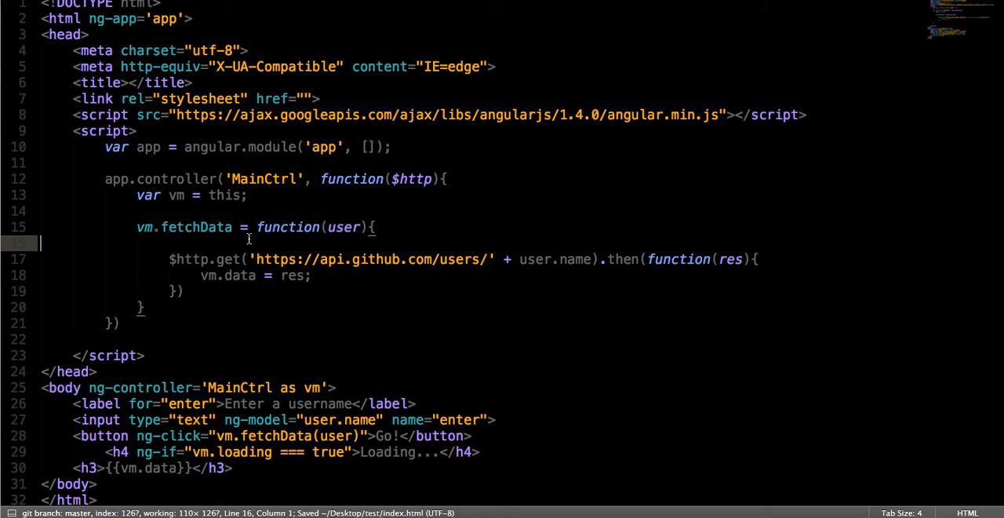
type("vm.loading = true;")
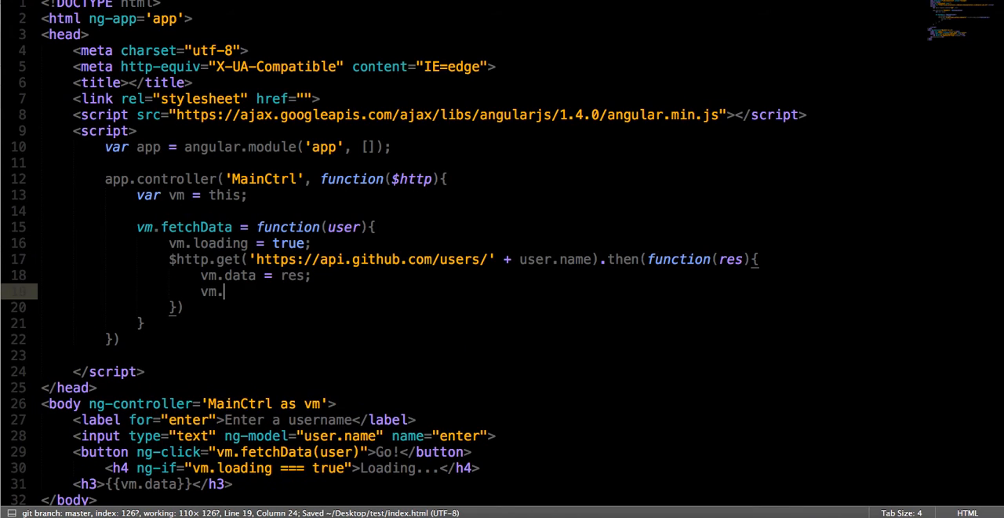
type("loading = fals")
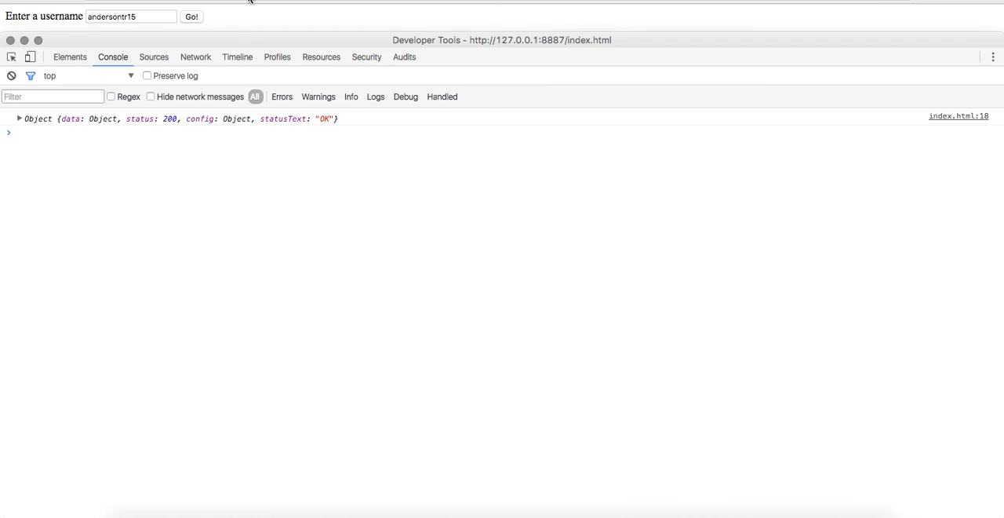
Look up andersontr15 with Go and scroll through the rendered JSON profile
left_click(192, 16)
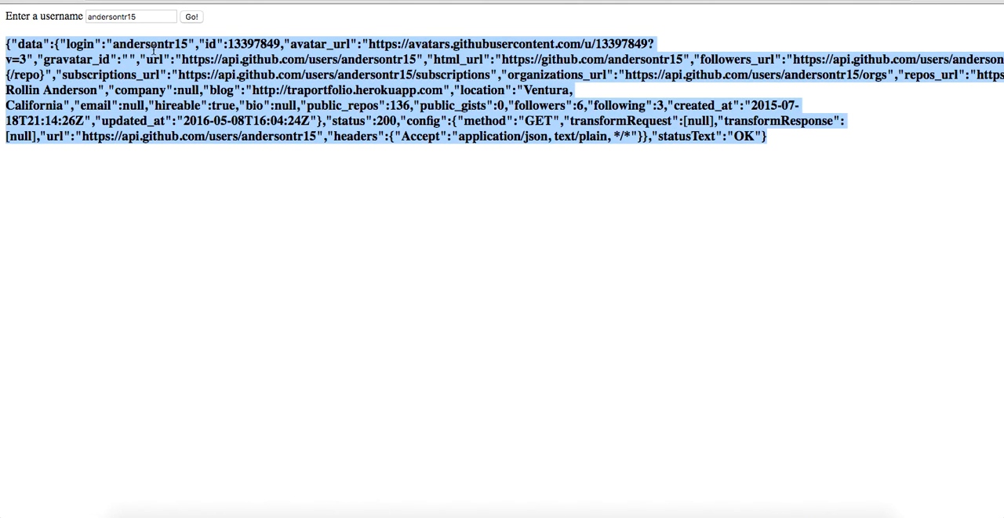
mouse_move(819, 142)
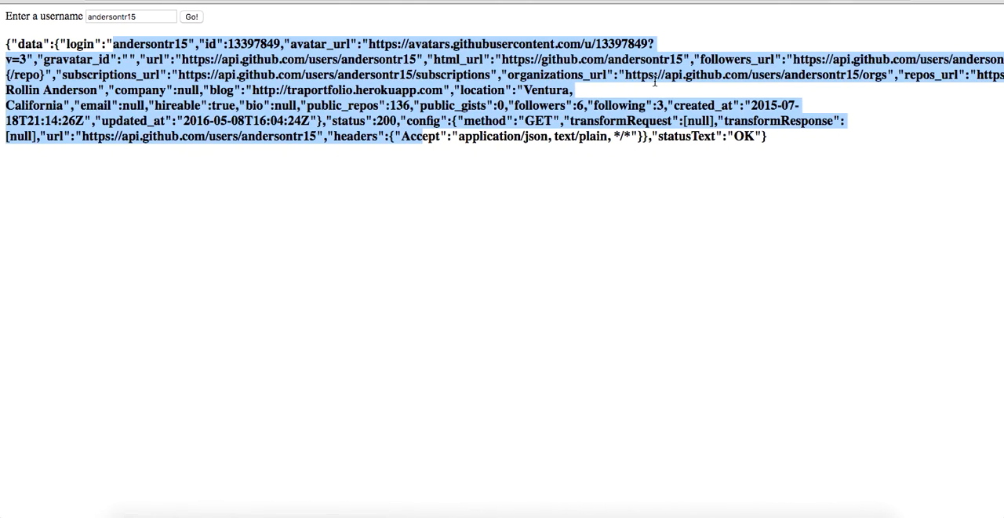
scroll("up", 3)
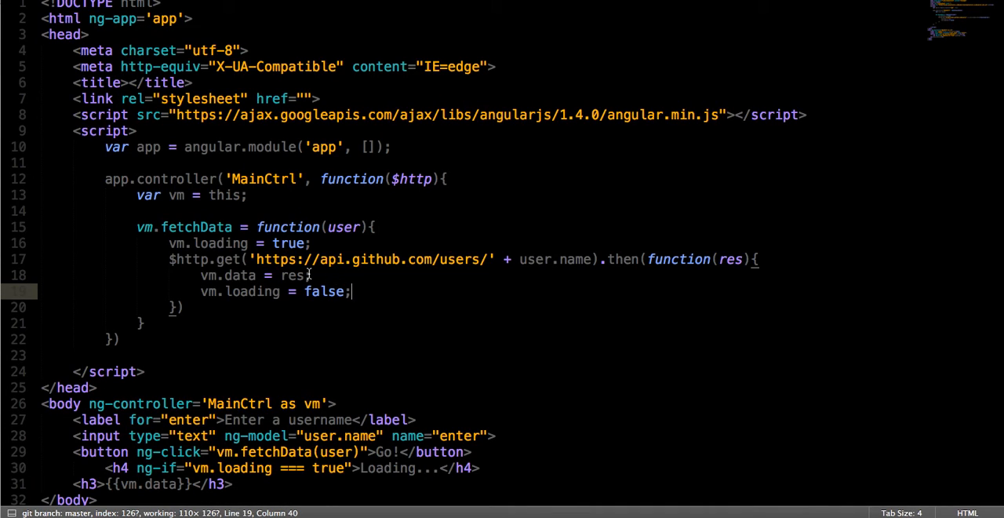
Set vm.name and vm.location from res.data, show '{{vm.name}} --- {{vm.location}}', and initialise vm.data = false
double_click(229, 275)
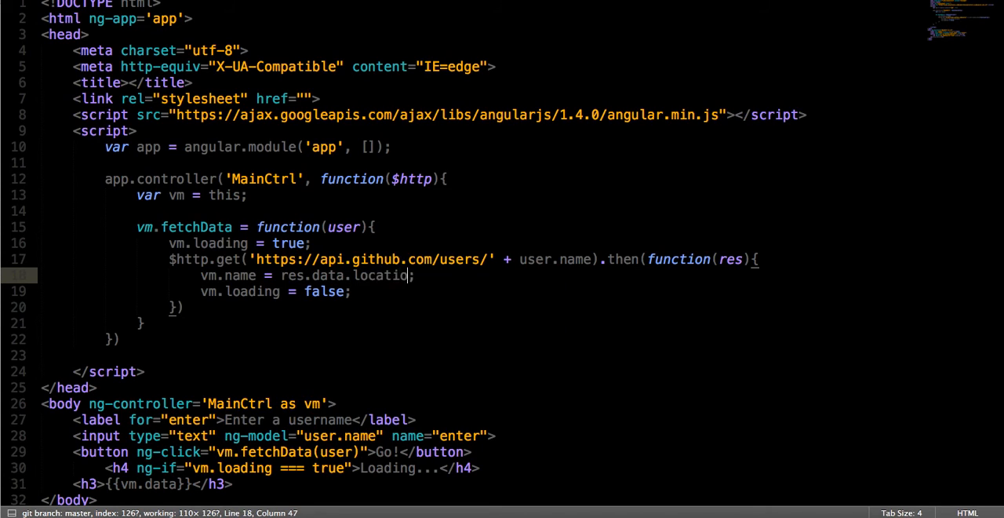
key("BackSpace")
type("name")
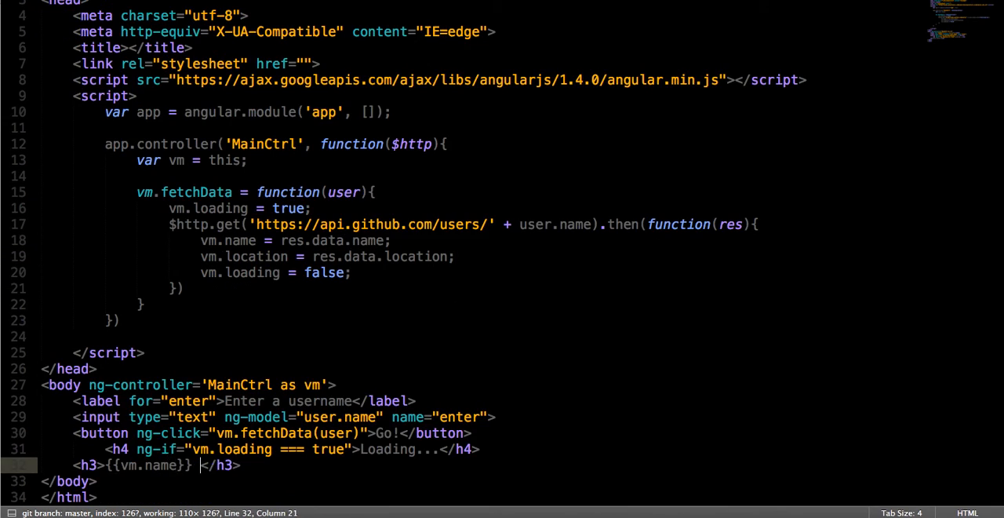
type("--- {{vm.location")
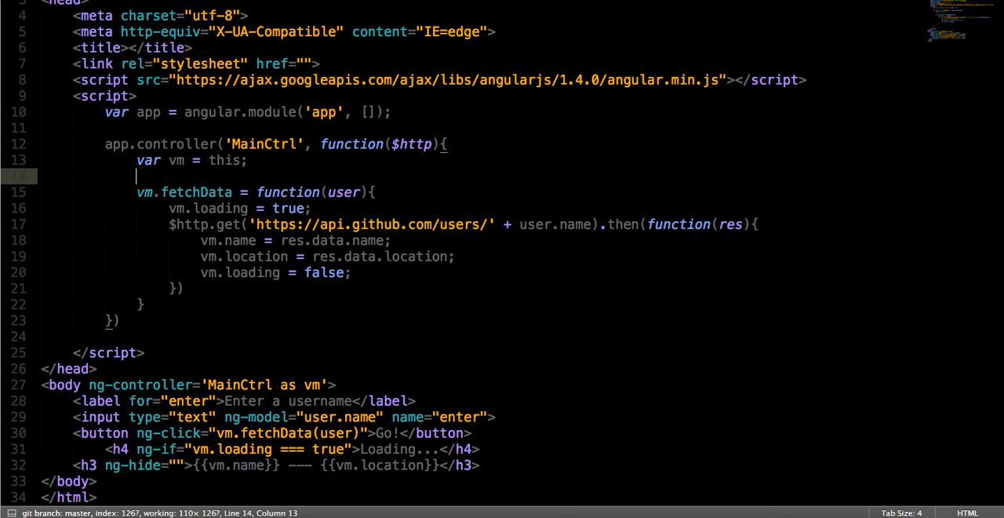
type("vm.data =")
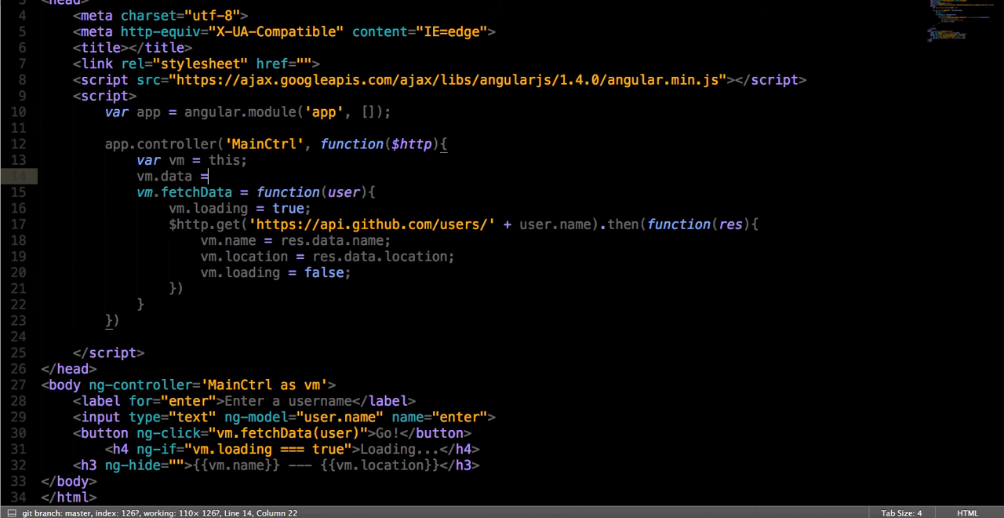
type("false;")
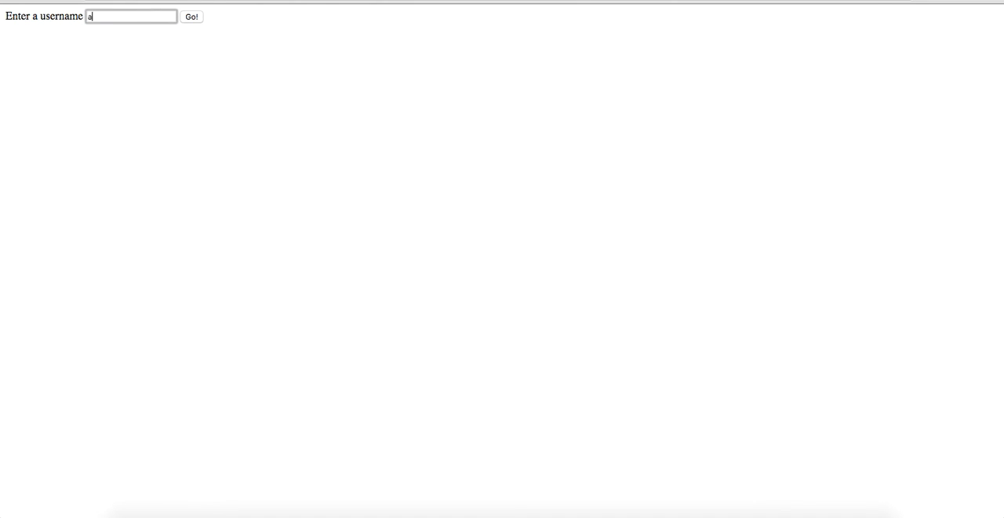
Look up usernames such as stevejobs and luke, confirming each shows name --- location
left_click(187, 15)
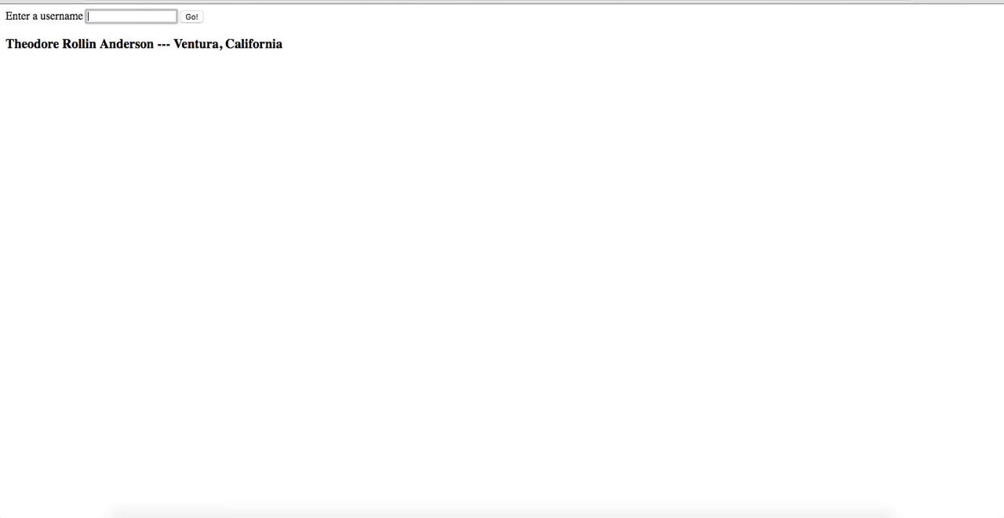
type("stevejobs")
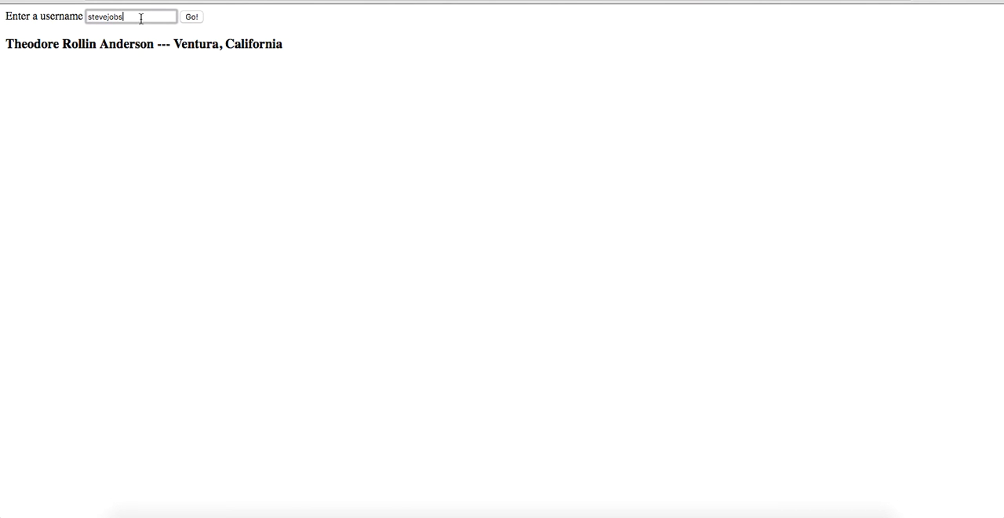
left_click(191, 16)
type("rick")
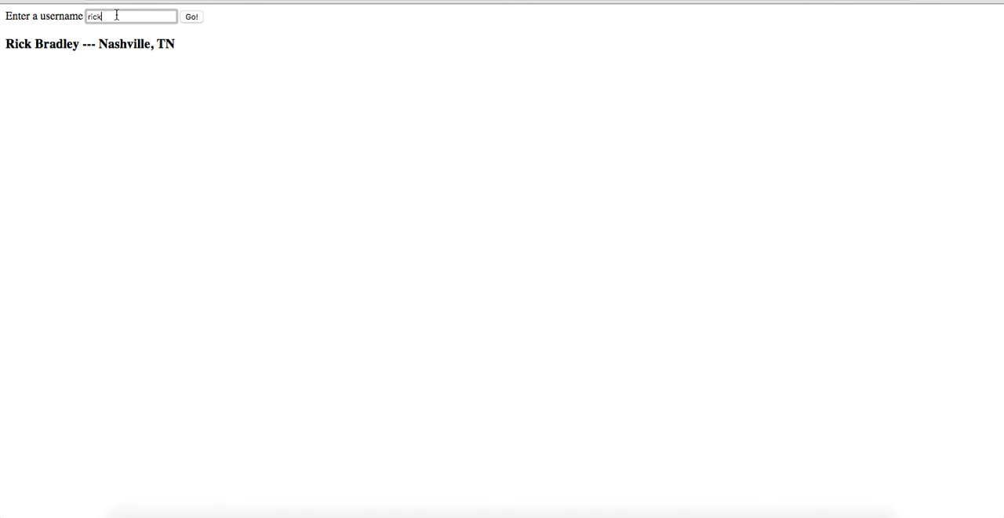
left_click(188, 15)
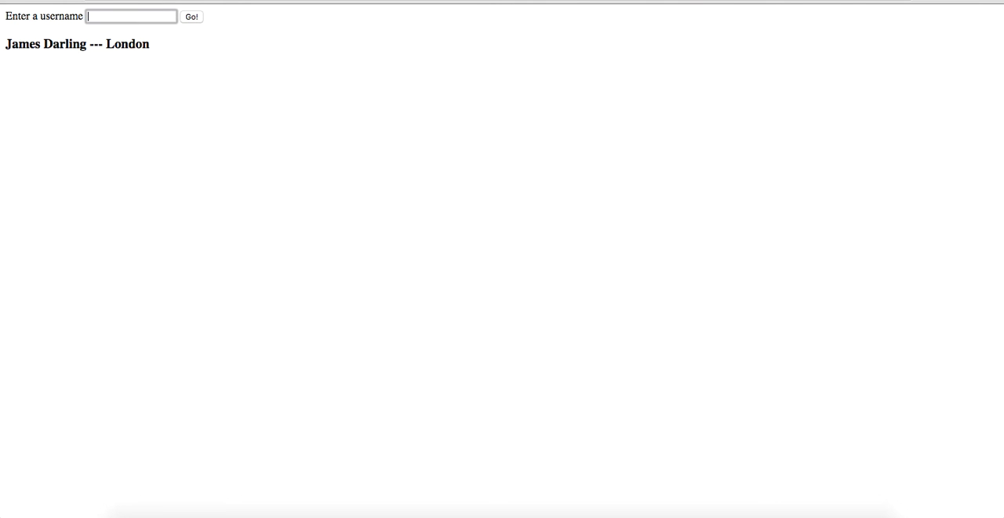
type("luke")
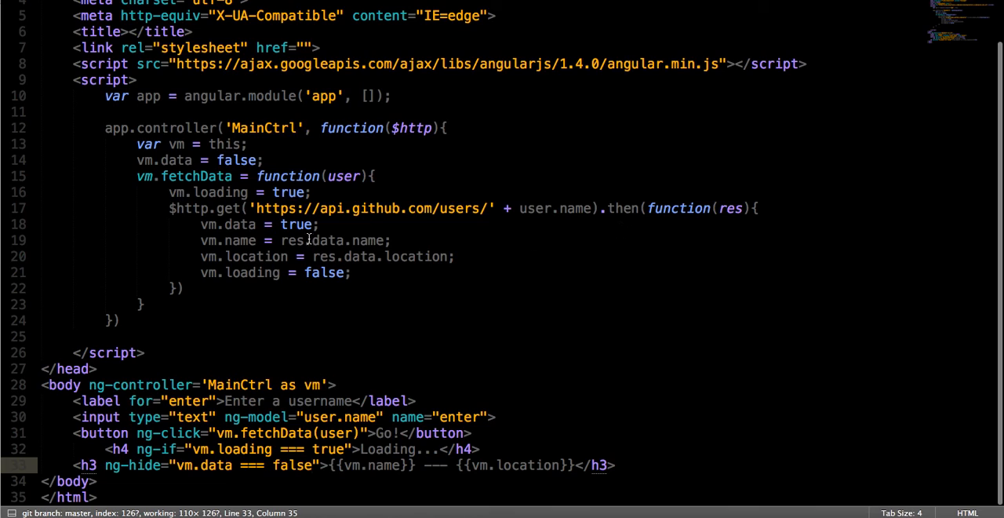
Append || 'Not found' to the vm.name and vm.location assignments and save the file
left_click(181, 289)
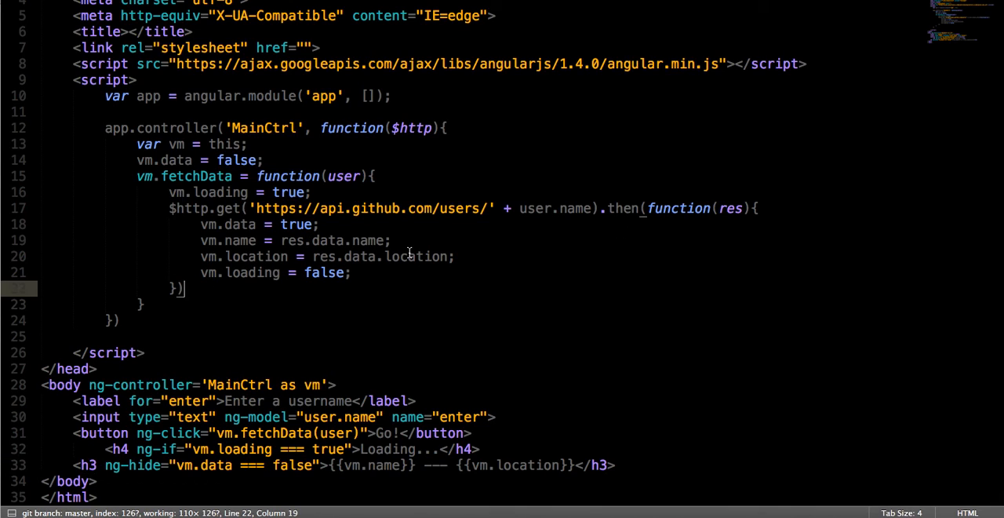
mouse_move(441, 266)
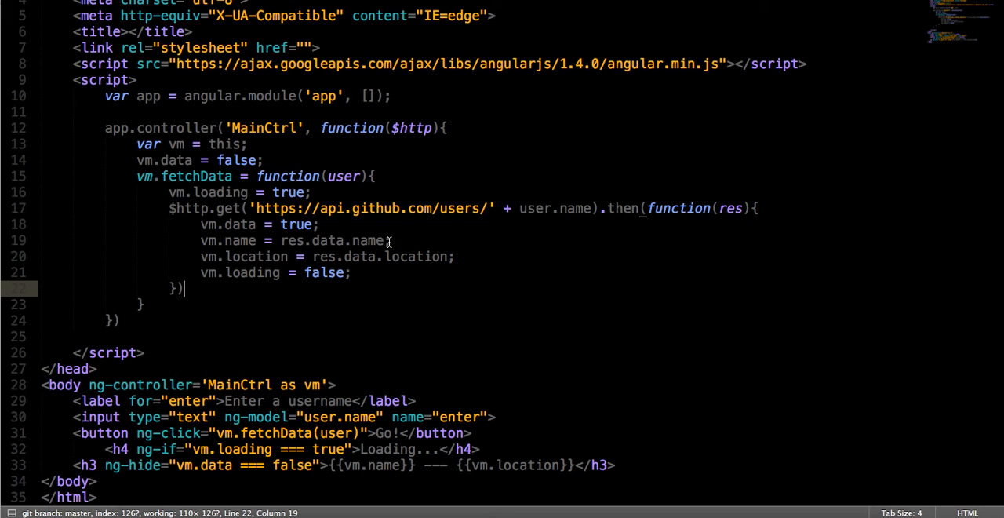
type("|| '';")
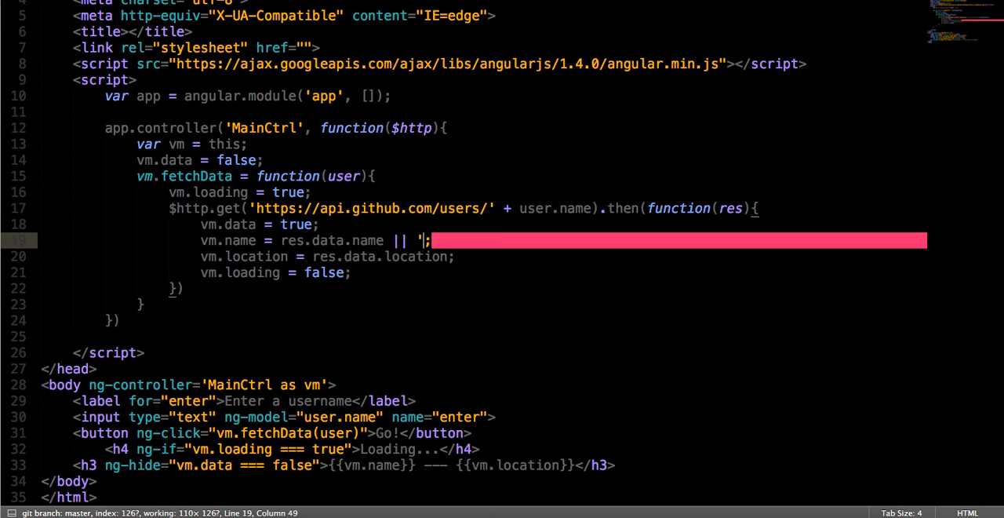
type("Not found")
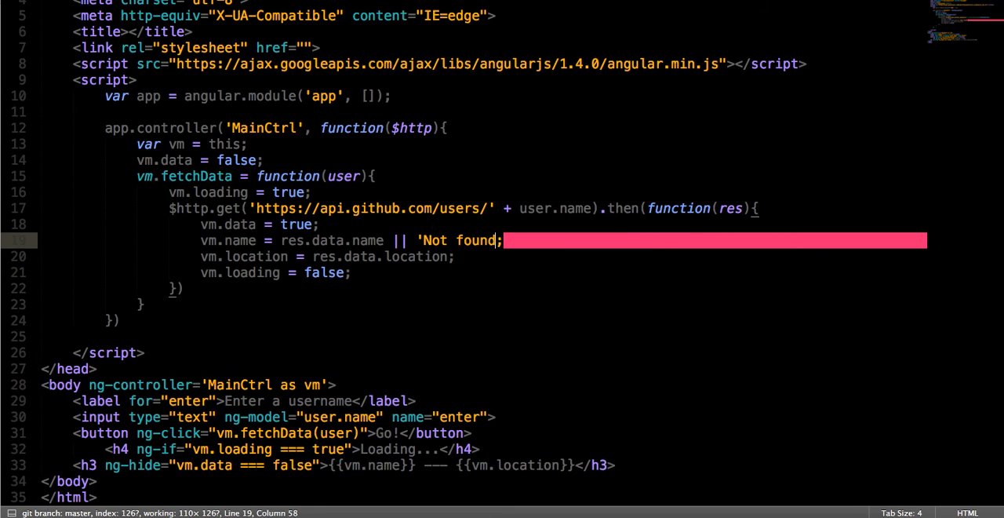
key("ctrl+s")
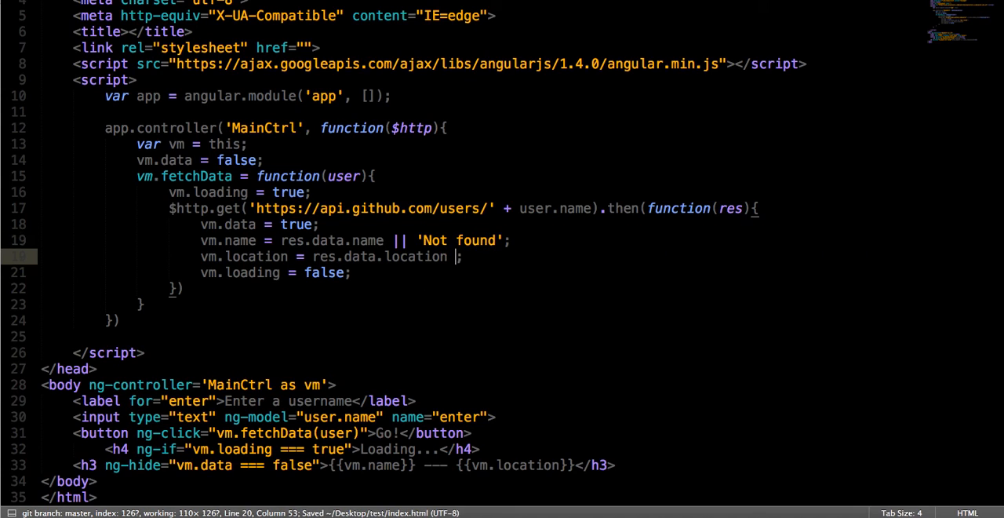
type("| 'Not foun")
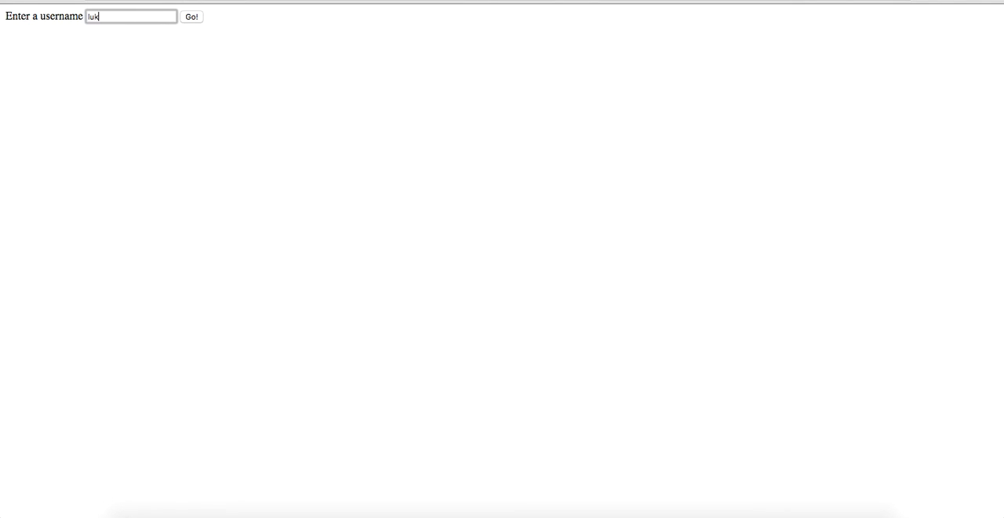
left_click(189, 17)
type("rick")
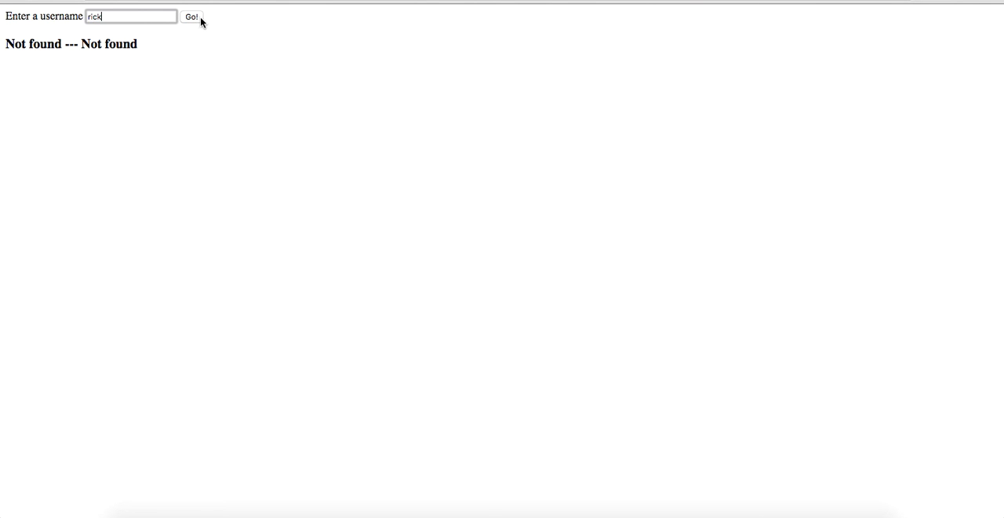
left_click(188, 17)
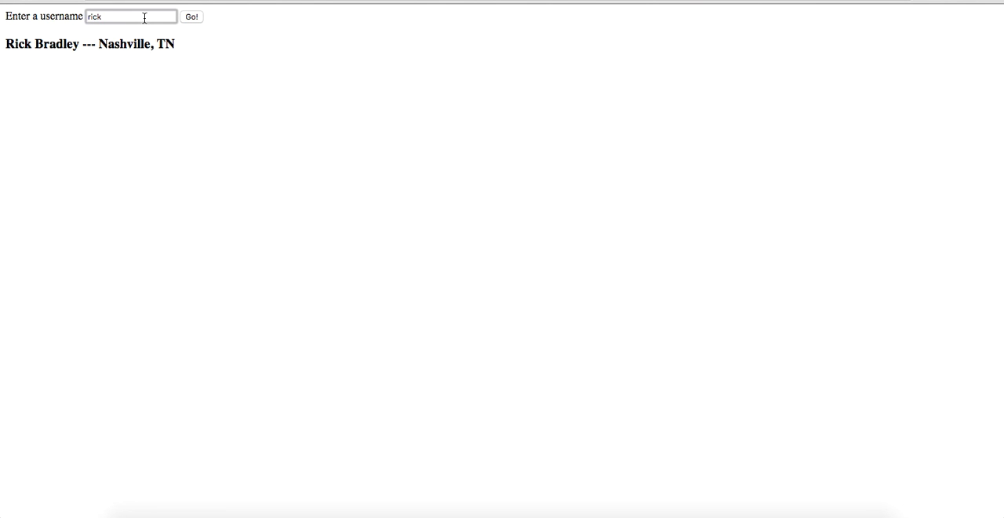
type("liam")
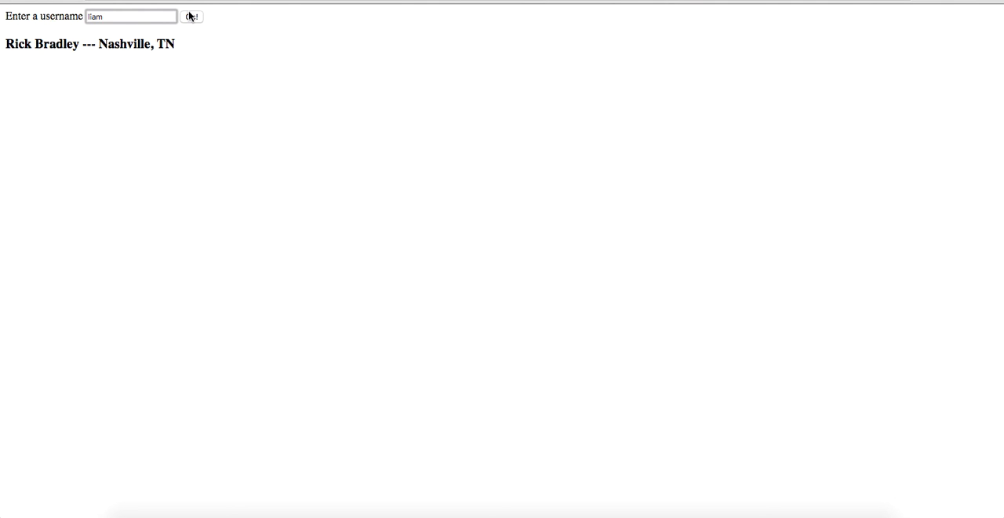
left_click(189, 15)
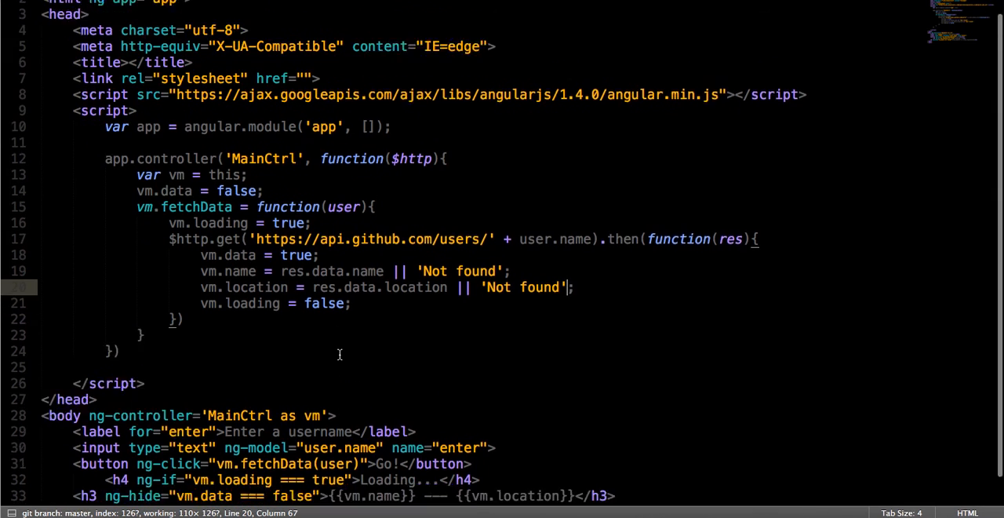
scroll("down", 3)
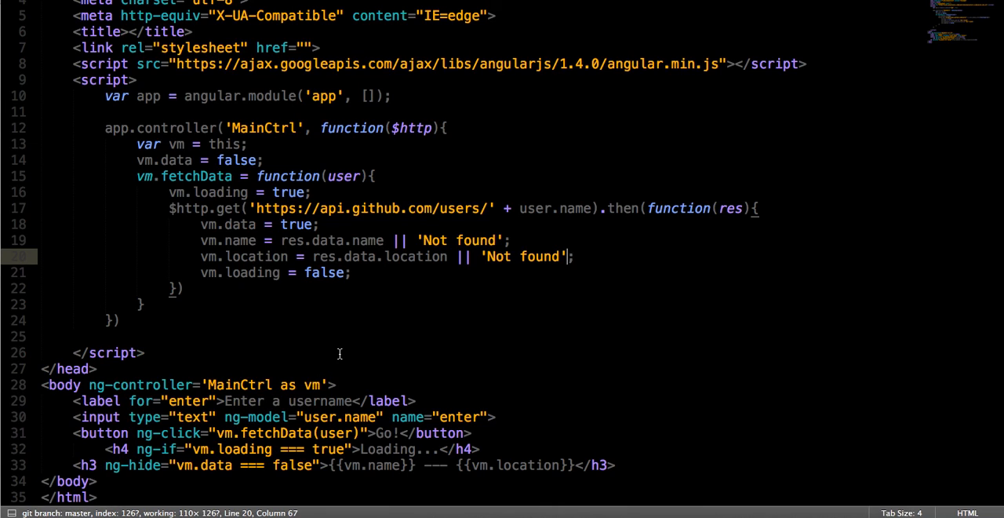
mouse_move(163, 166)
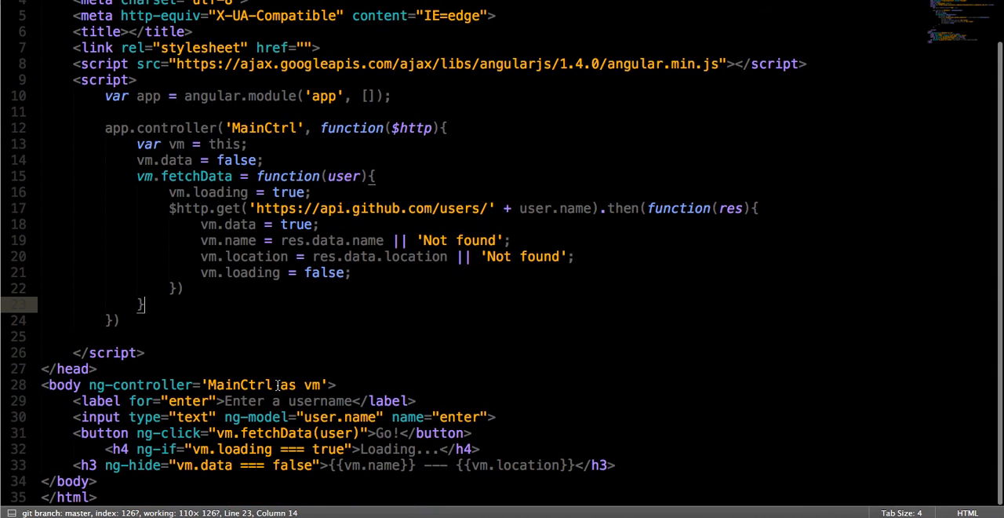
scroll("up", 3)
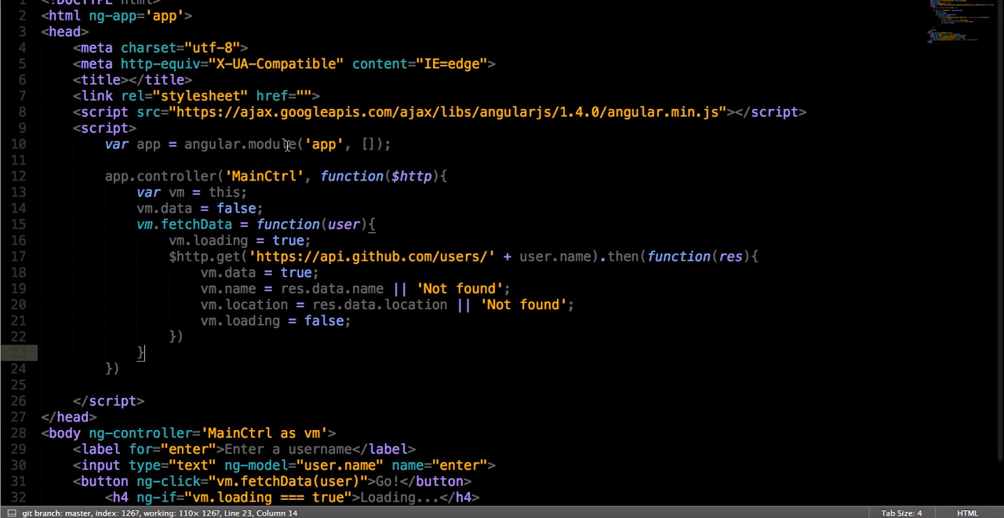